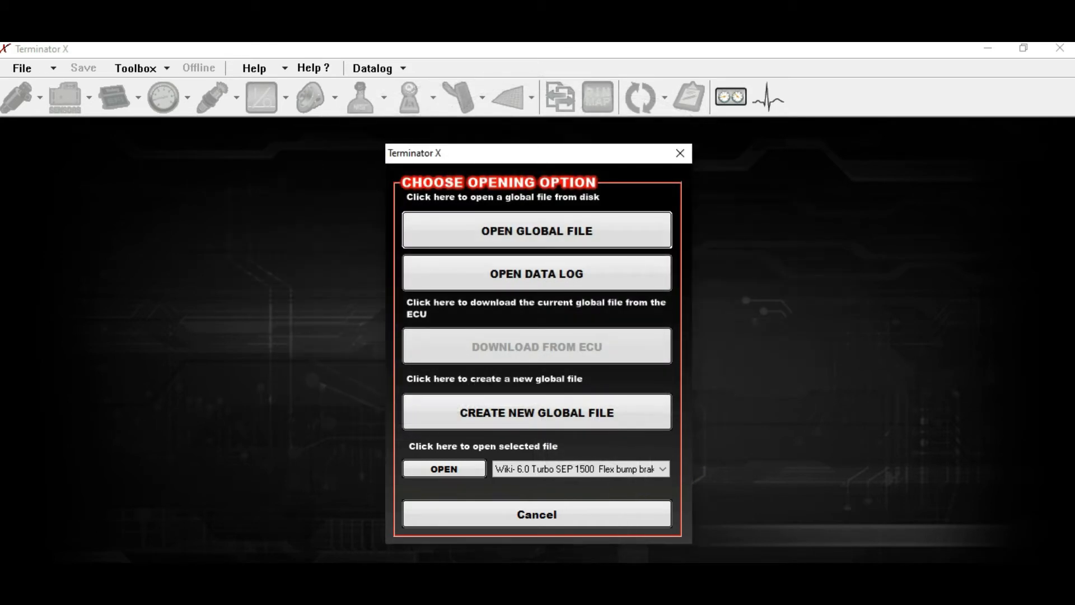
Step: Cancel the Choose Opening Option prompt in Terminator X
{"action": "left_click", "coordinate": [537, 514]}
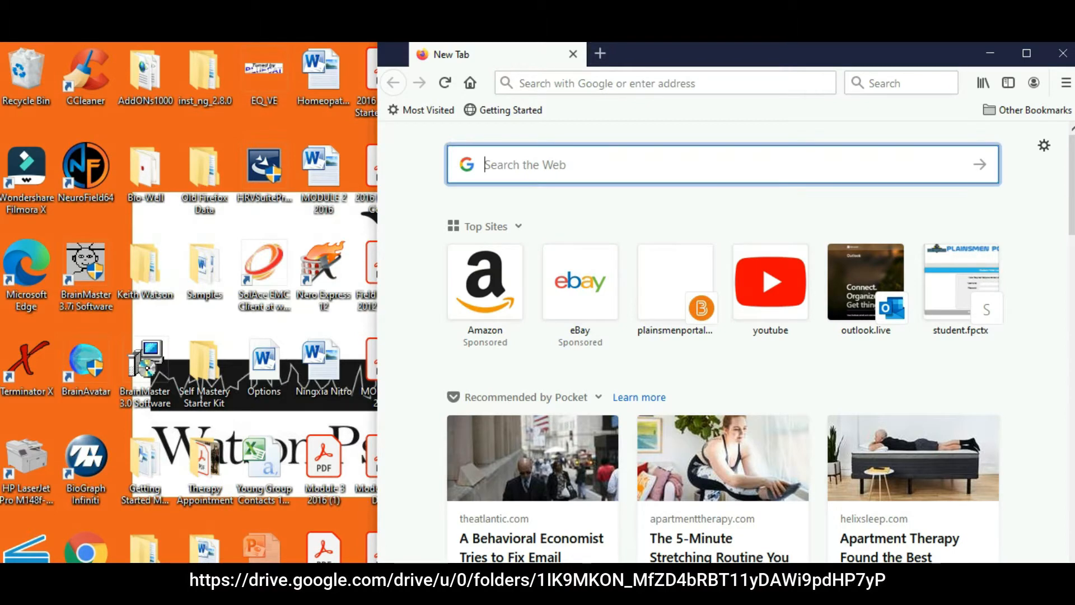
Step: Search Google for 'sloppy mechanic' and open the wiki's TuneCabinet page
{"action": "type", "text": "sloppy"}
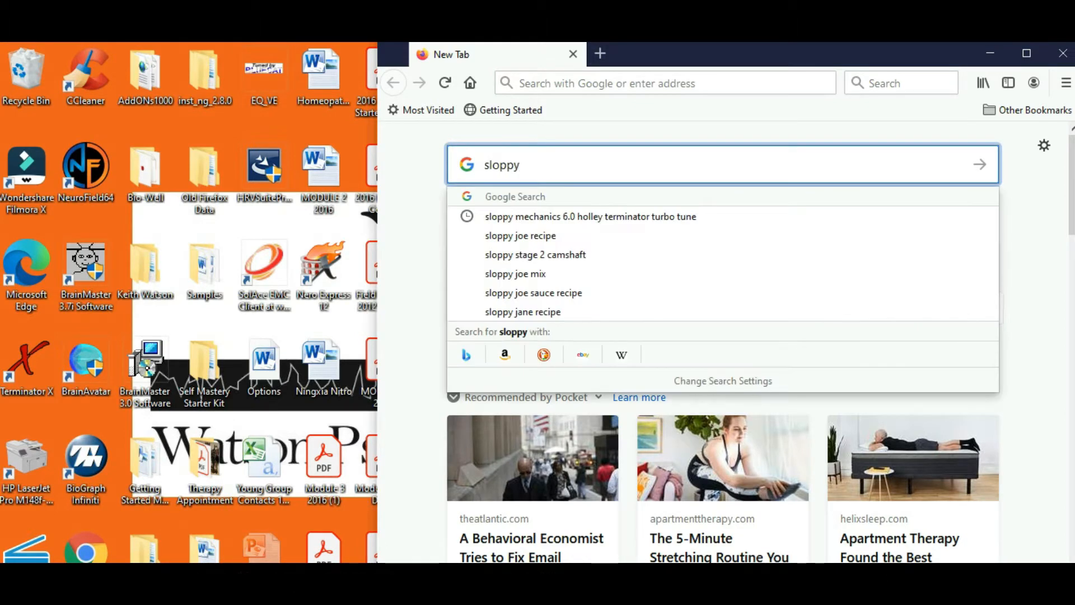
{"action": "type", "text": "mechanics wiki"}
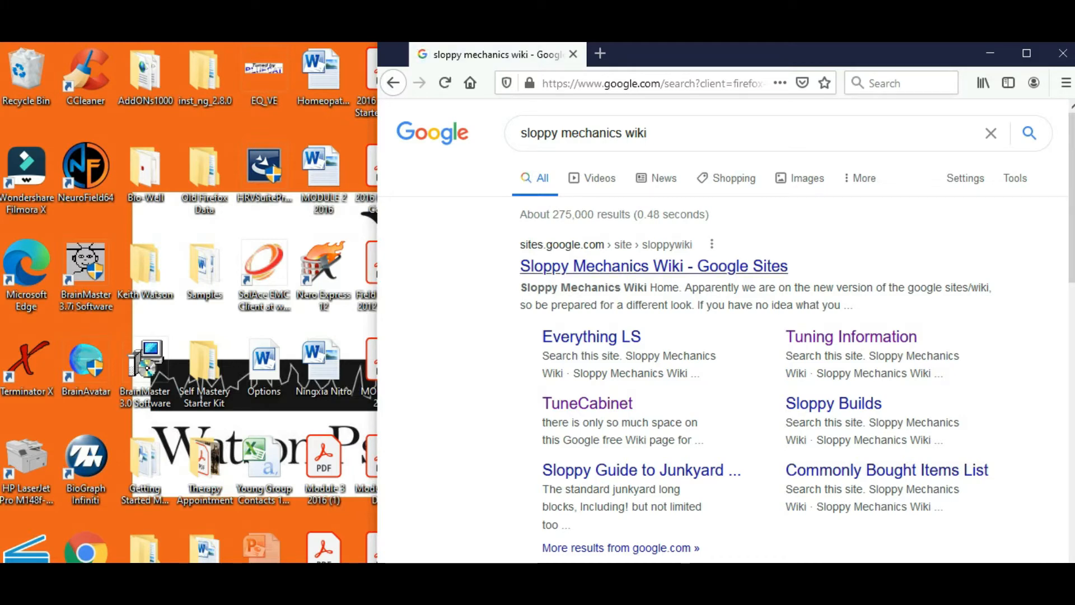
{"action": "left_click", "coordinate": [586, 403]}
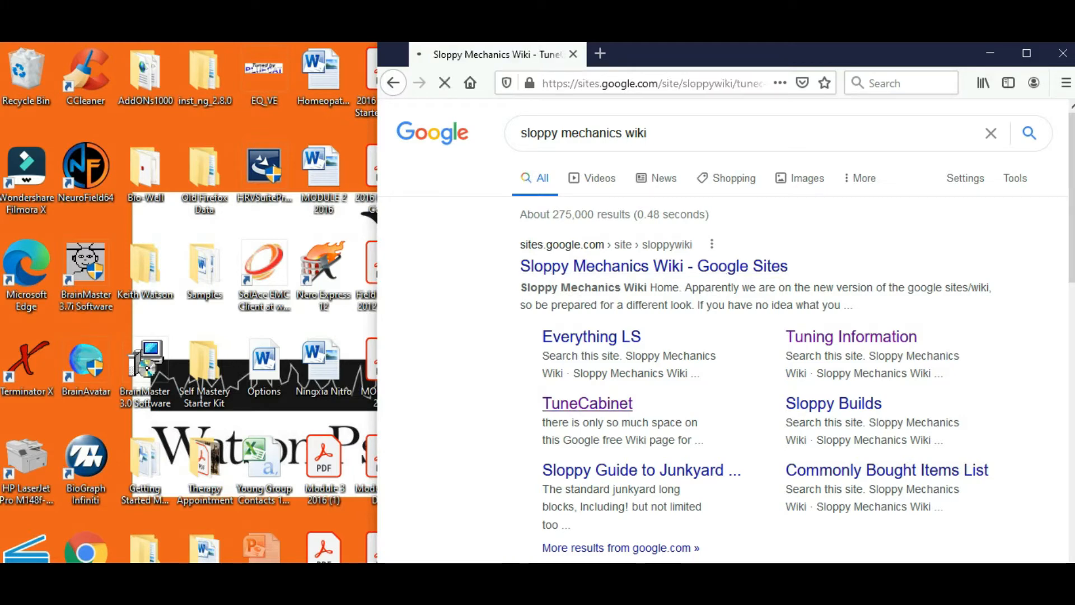
{"action": "left_click", "coordinate": [586, 403]}
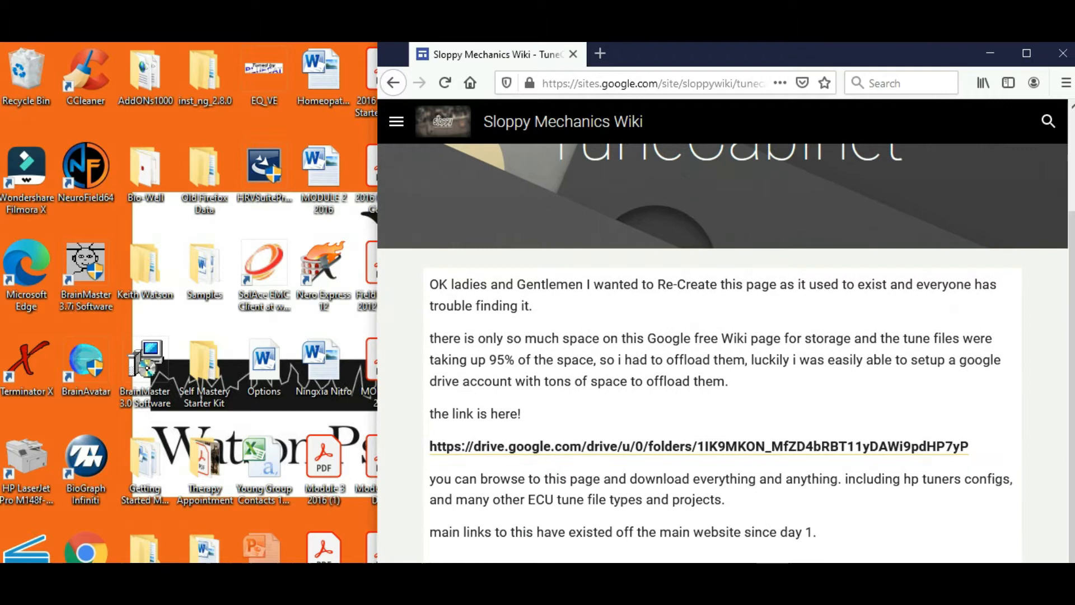
Step: Open the shared TuneCabinet Google Drive folder and scroll through its tune files
{"action": "left_click", "coordinate": [698, 447]}
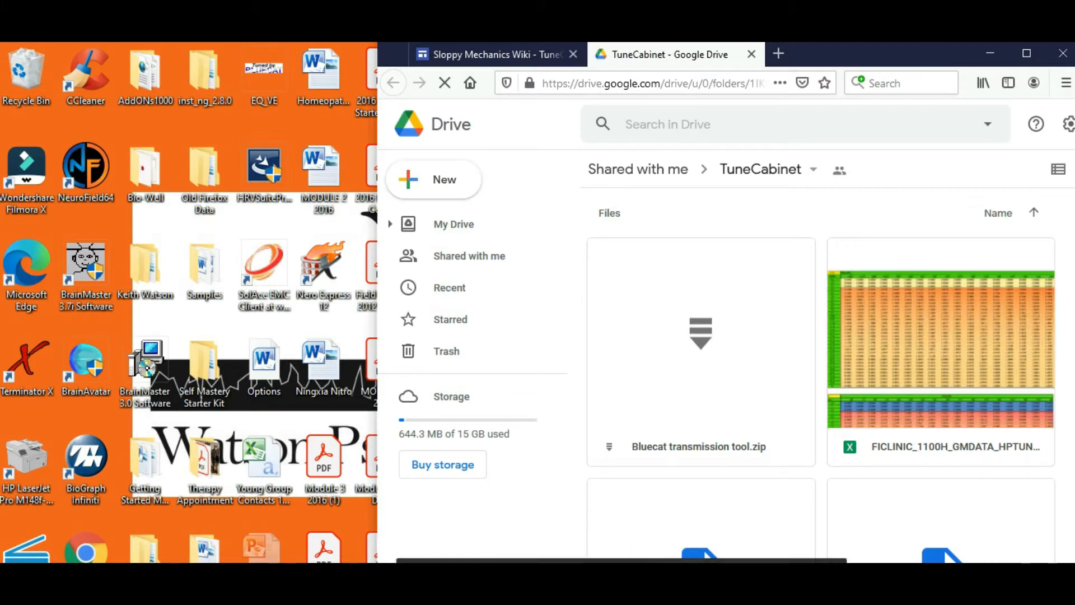
{"action": "scroll", "scroll_direction": "down", "scroll_amount": 3}
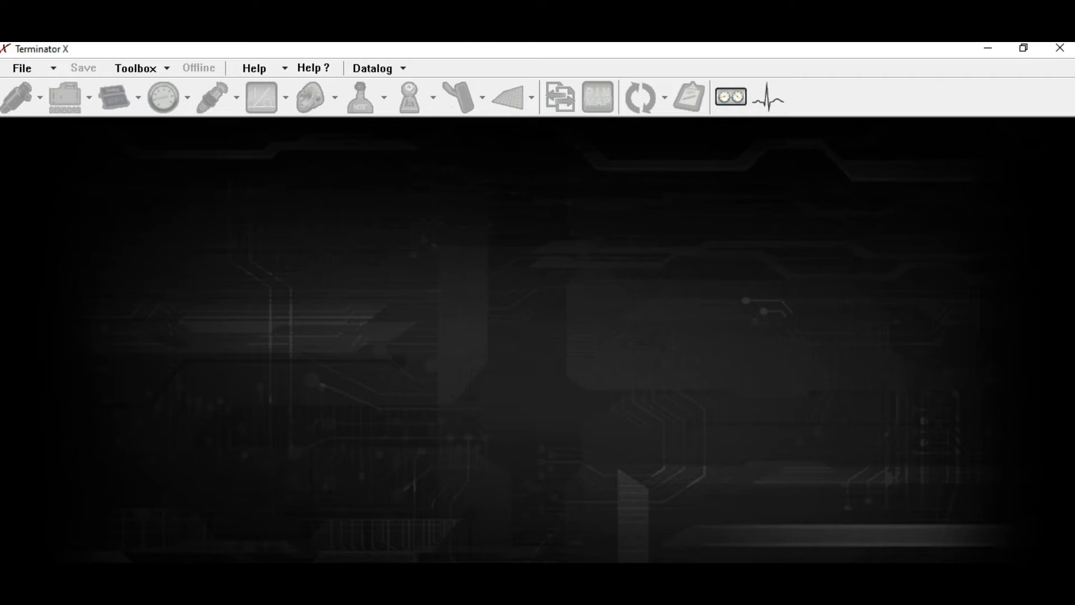
Step: Relaunch Terminator X from the desktop icon and choose File > Open Global File
{"action": "left_click", "coordinate": [21, 68]}
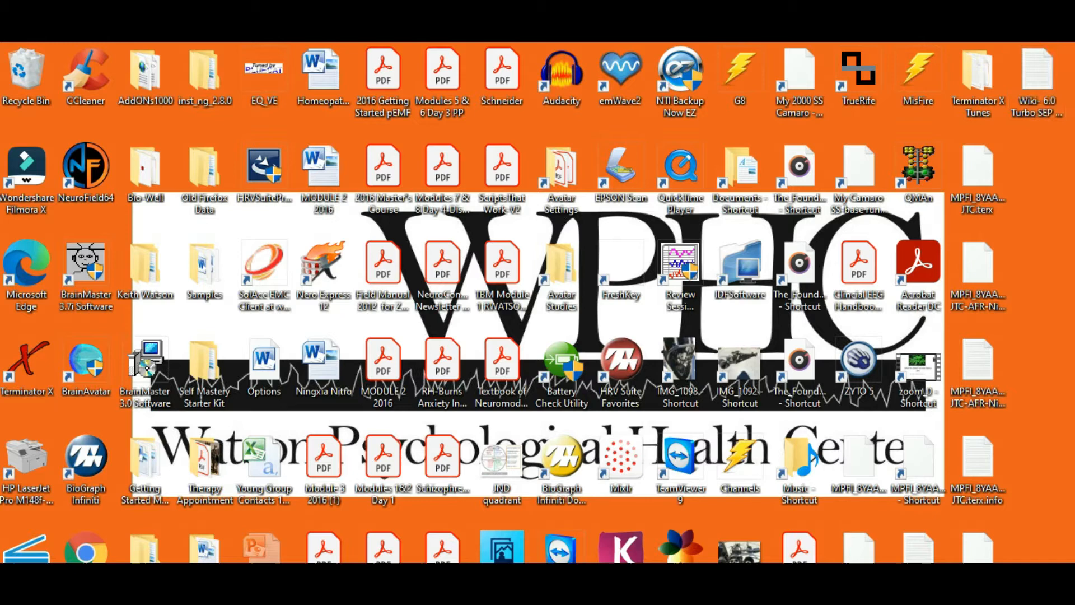
{"action": "double_click", "coordinate": [977, 76]}
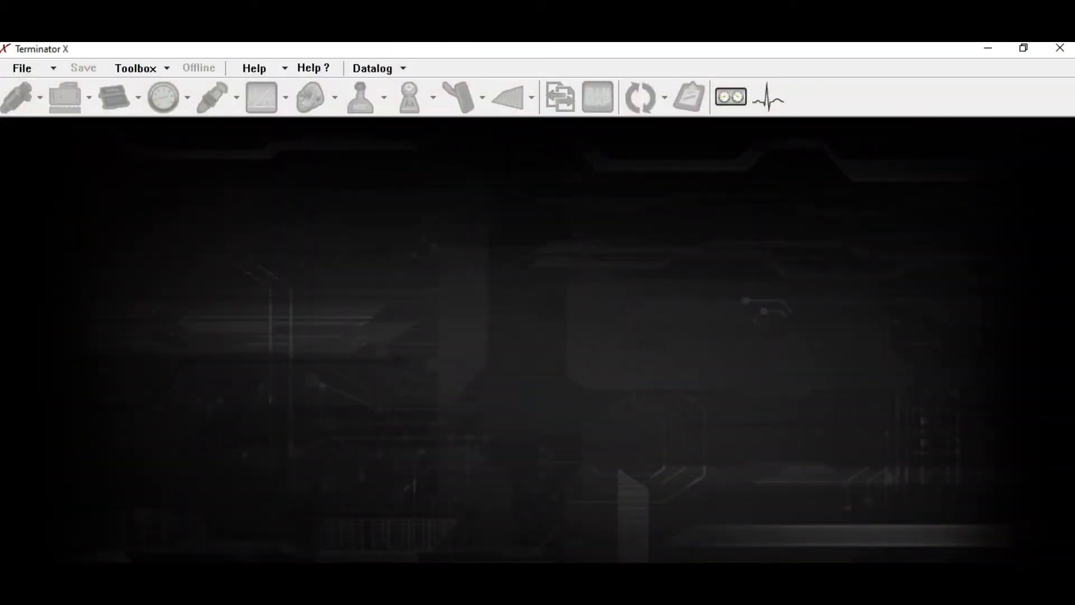
{"action": "left_click", "coordinate": [21, 68]}
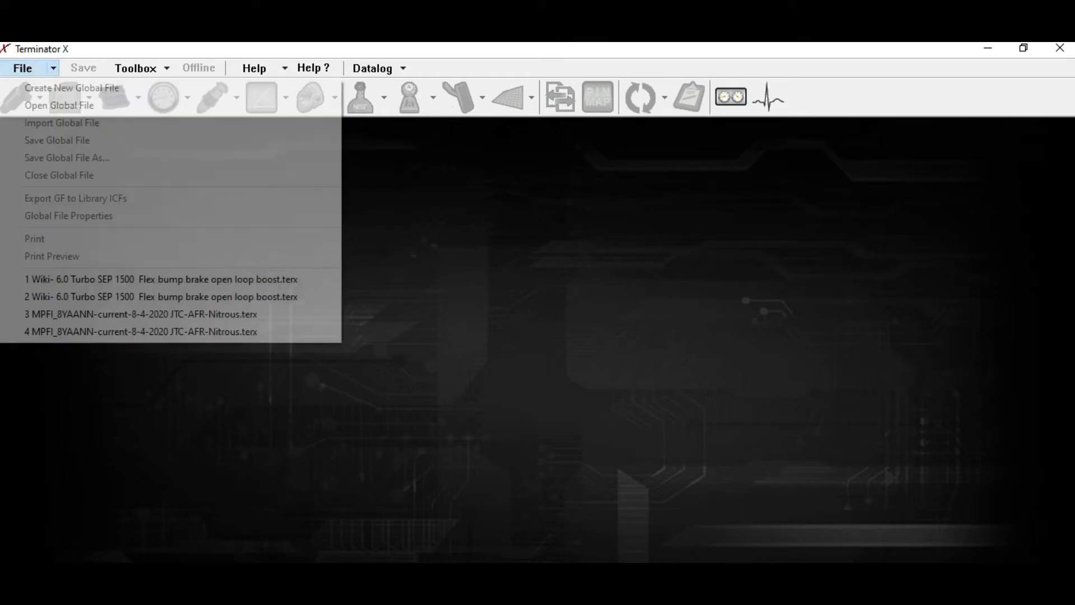
{"action": "left_click", "coordinate": [58, 104]}
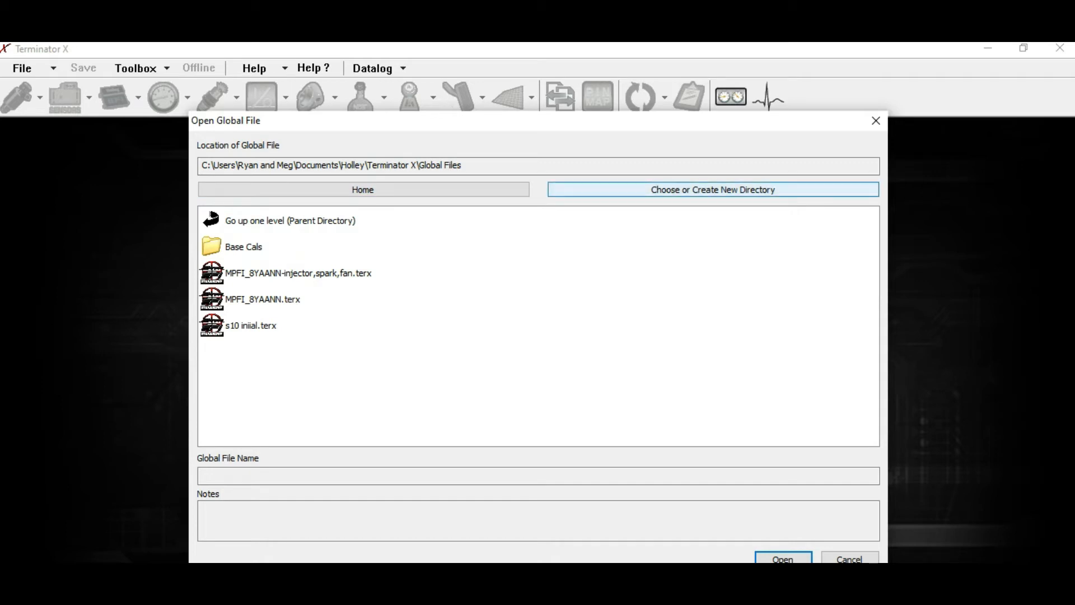
Step: Browse to E:\HOLLEY\FW0100\Saved GCF and open the Wiki 6.0 Turbo tune file
{"action": "left_click", "coordinate": [712, 189]}
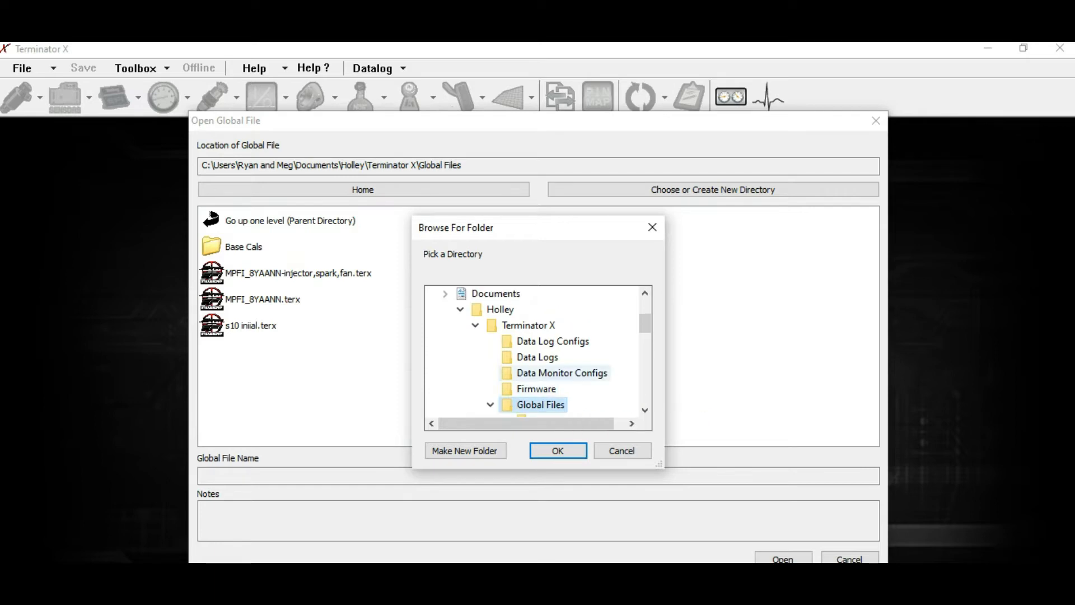
{"action": "left_click", "coordinate": [491, 403]}
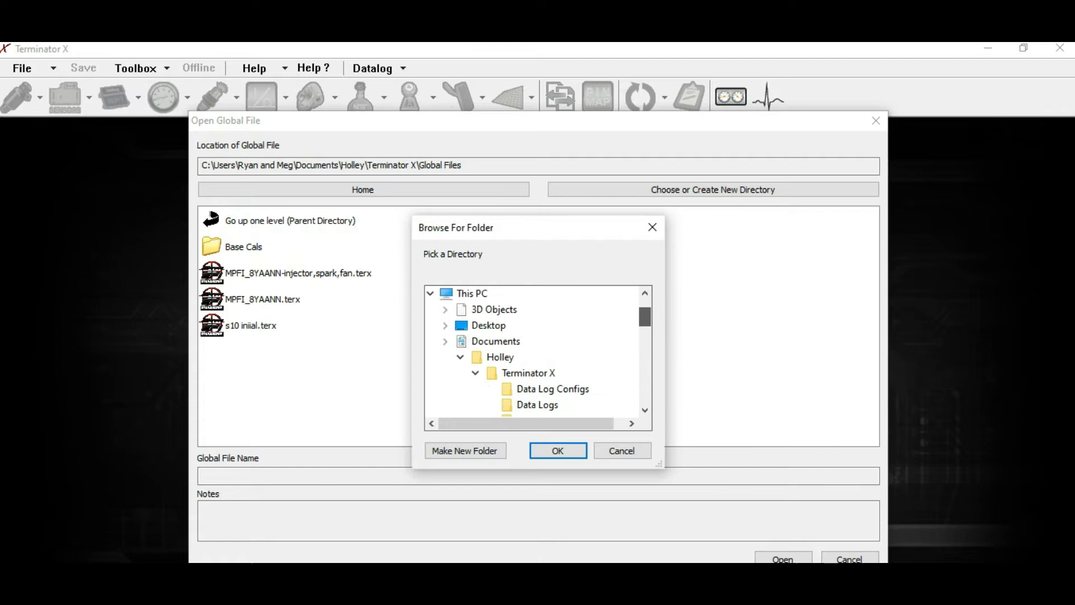
{"action": "scroll", "scroll_direction": "down", "scroll_amount": 3}
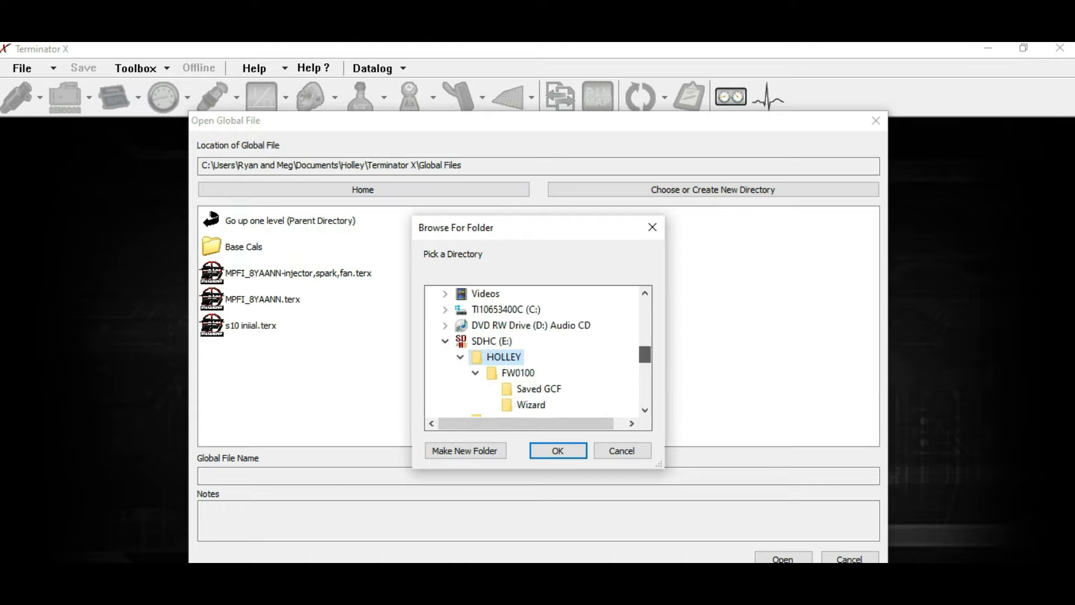
{"action": "left_click", "coordinate": [539, 373]}
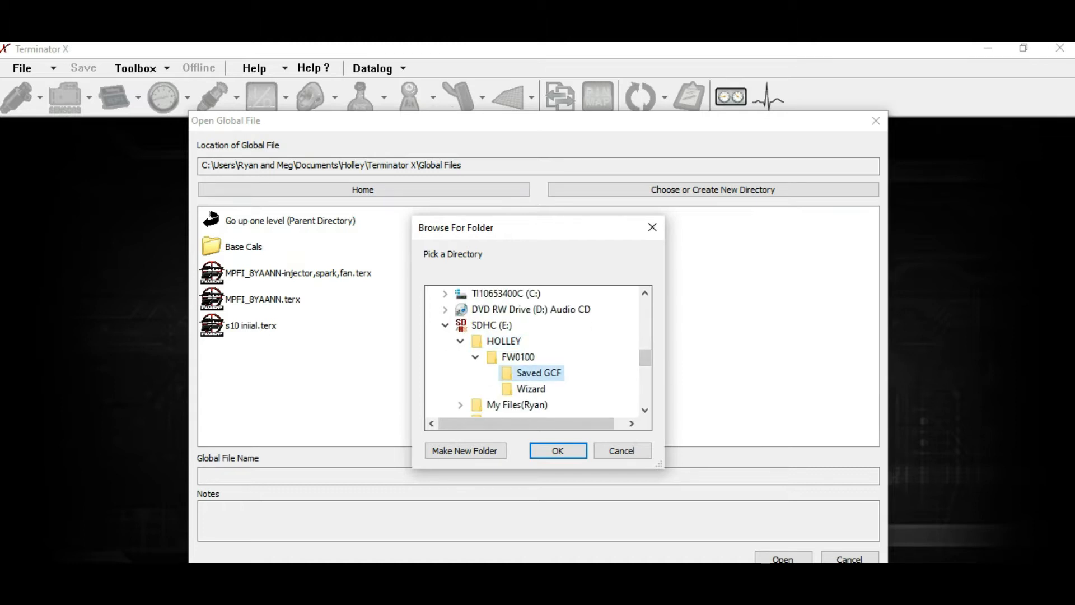
{"action": "left_click", "coordinate": [557, 450]}
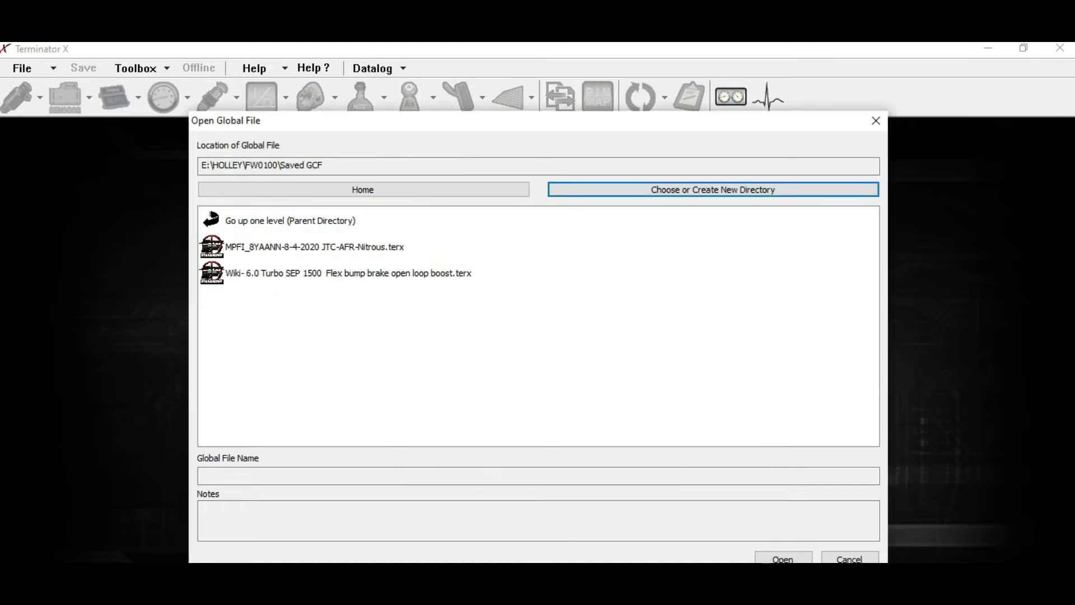
{"action": "left_click", "coordinate": [348, 273]}
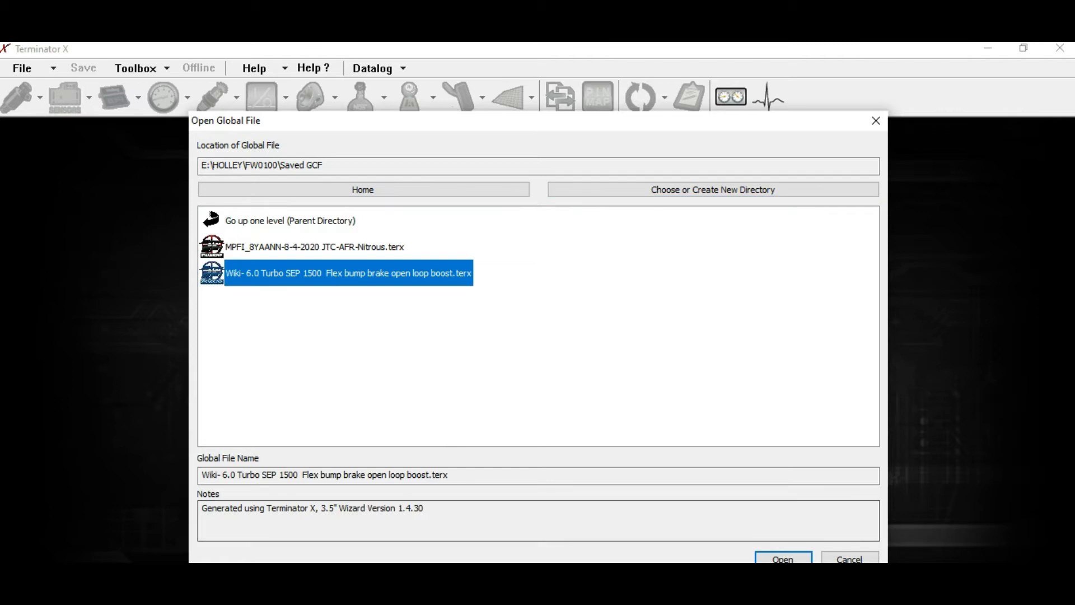
{"action": "left_click", "coordinate": [782, 559]}
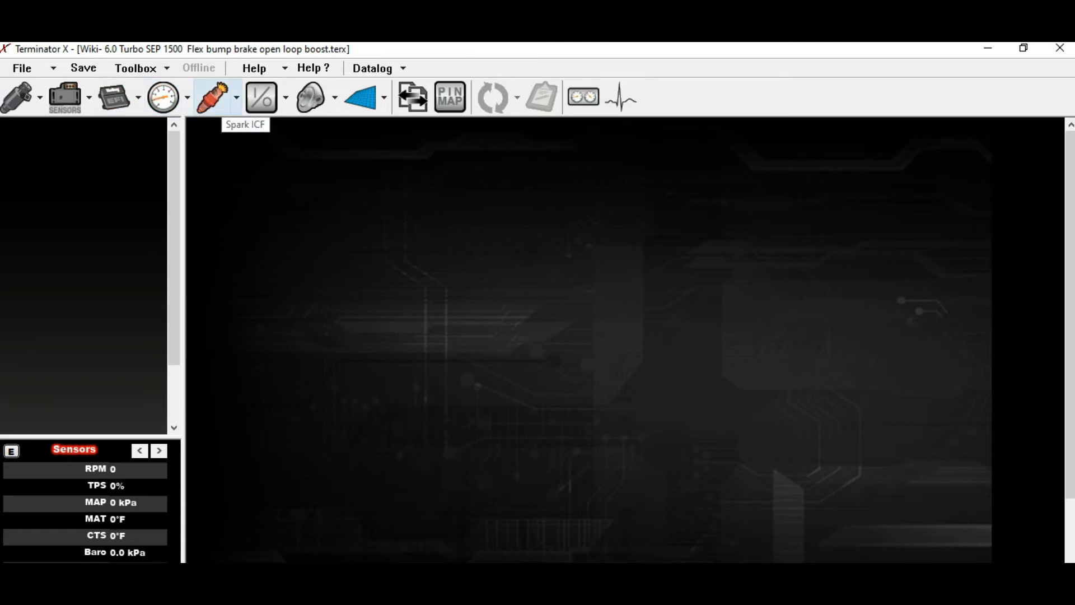
Step: Review the Engine Parameters page and its injector data
{"action": "left_click", "coordinate": [211, 95]}
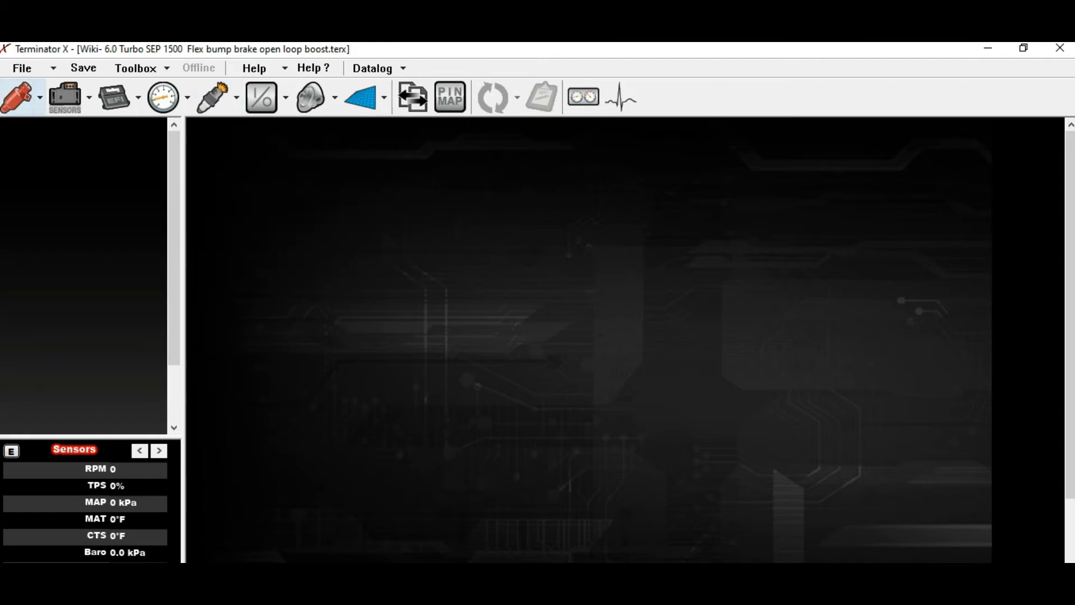
{"action": "left_click", "coordinate": [37, 96]}
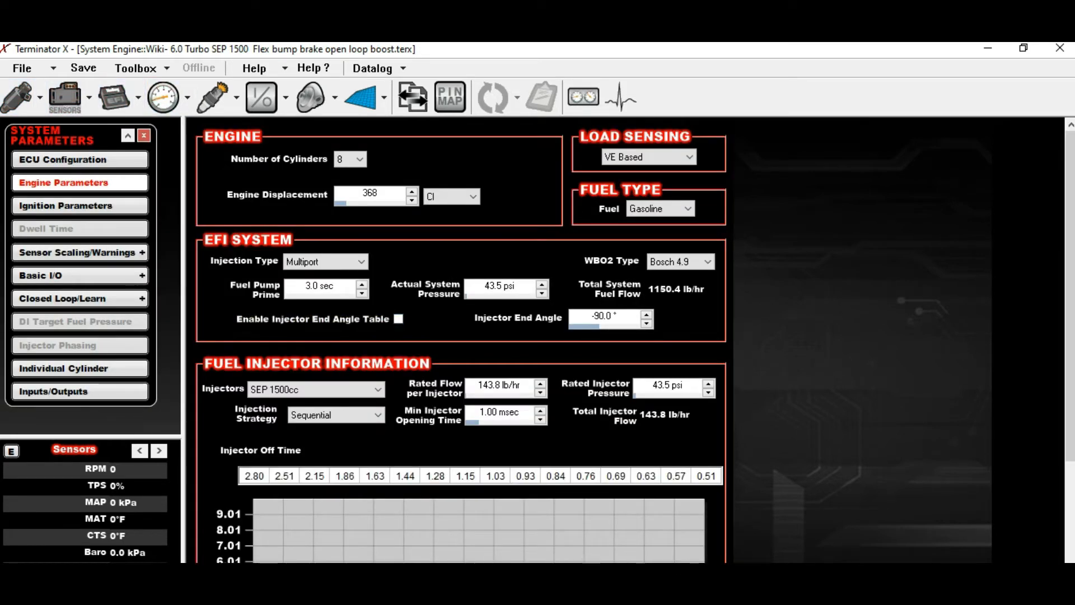
{"action": "left_click", "coordinate": [316, 388]}
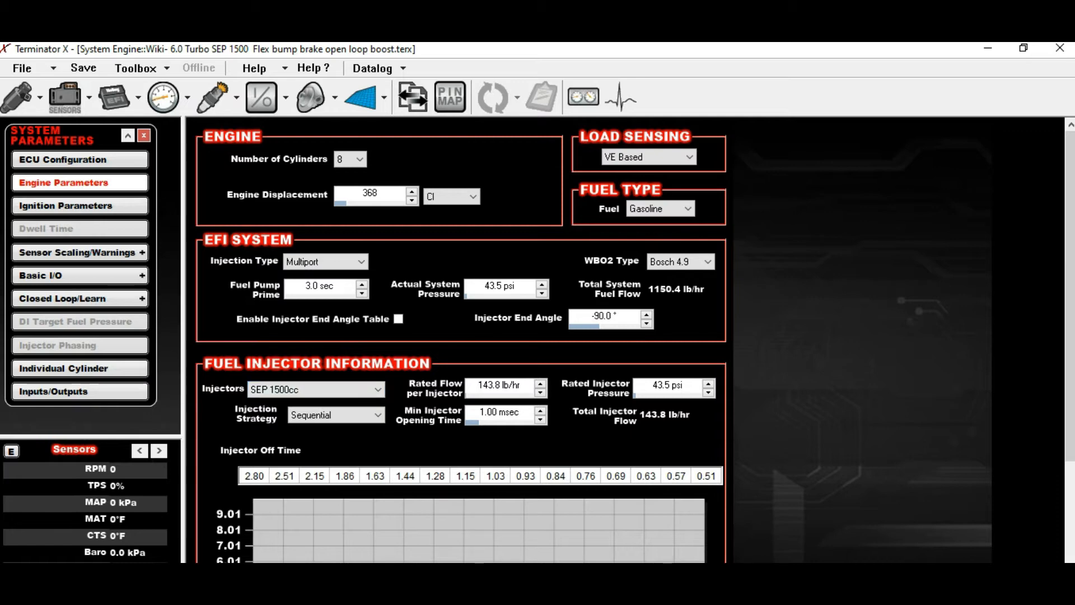
{"action": "scroll", "scroll_direction": "down", "scroll_amount": 3}
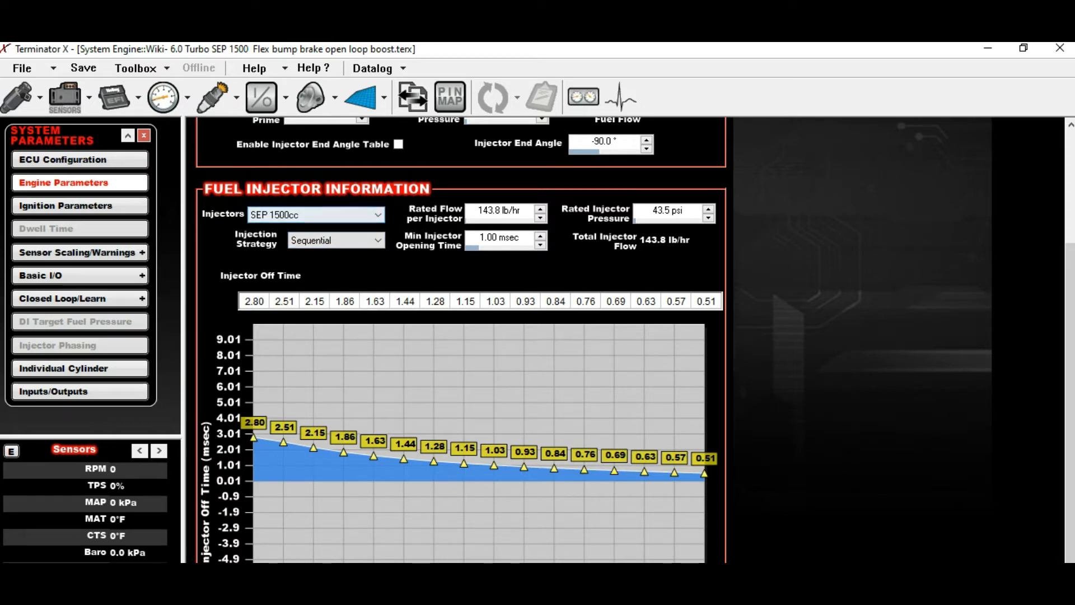
{"action": "scroll", "scroll_direction": "down", "scroll_amount": 3}
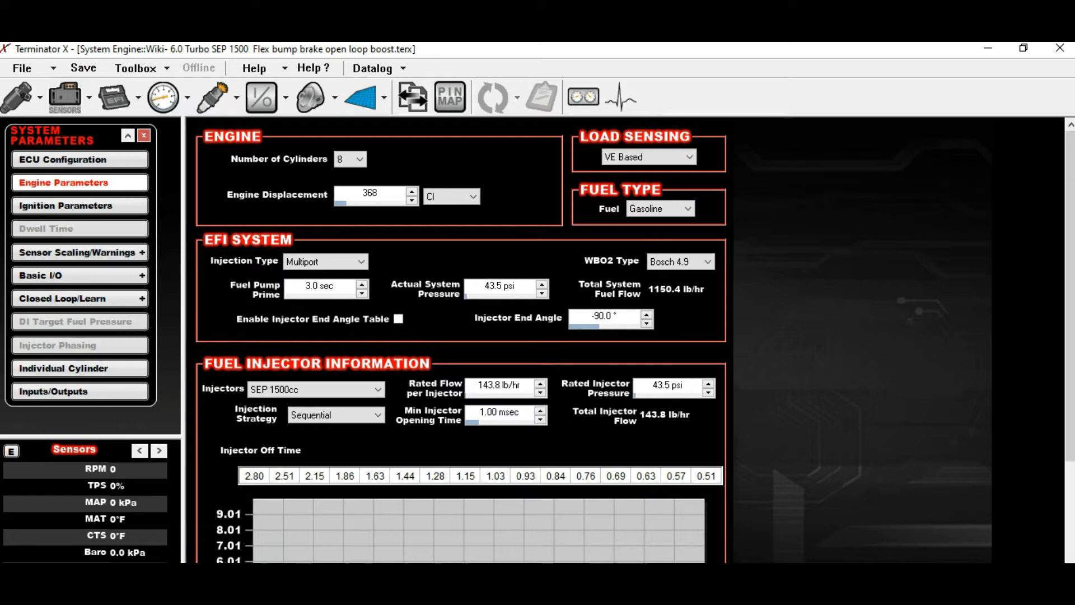
Step: Change engine displacement from 368 to 360 CI
{"action": "left_click", "coordinate": [413, 199]}
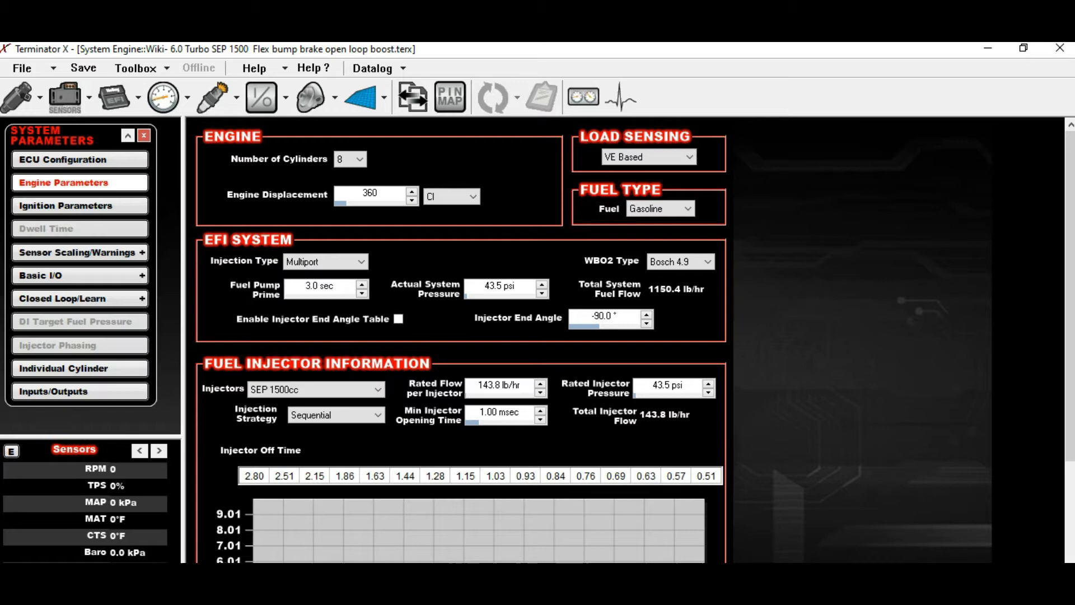
{"action": "scroll", "scroll_direction": "down", "scroll_amount": 3}
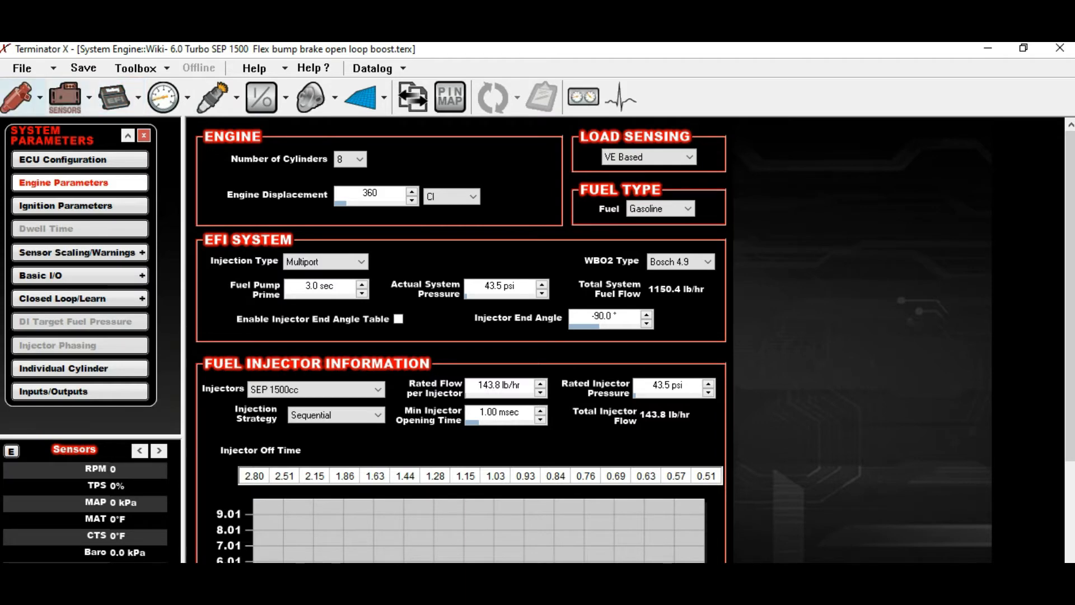
{"action": "left_click", "coordinate": [62, 96]}
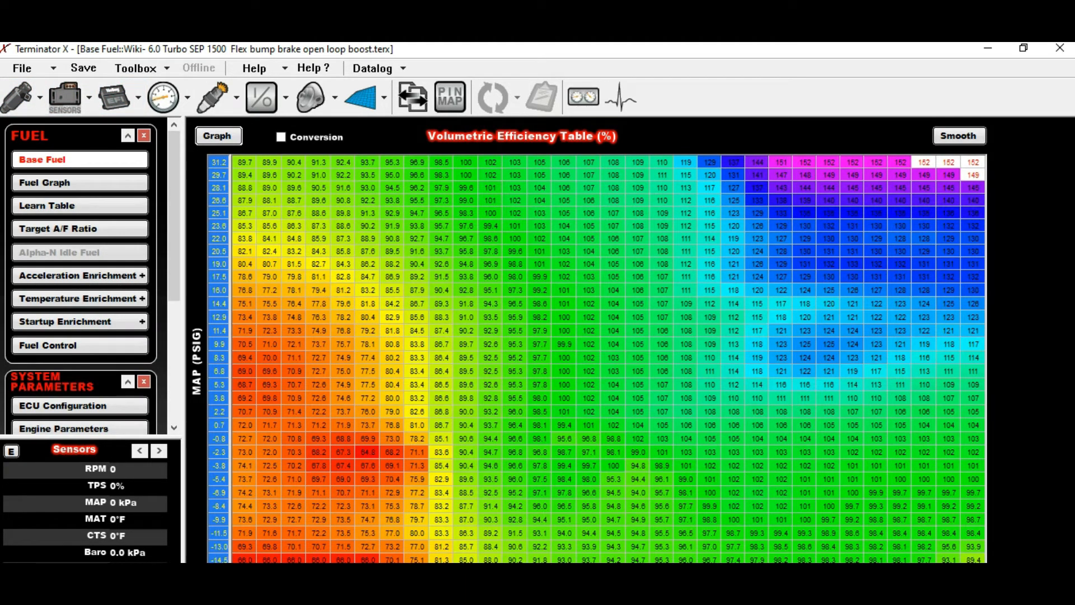
Step: Review the base fuel VE, fuel learn and target air/fuel ratio tables
{"action": "left_click", "coordinate": [62, 96]}
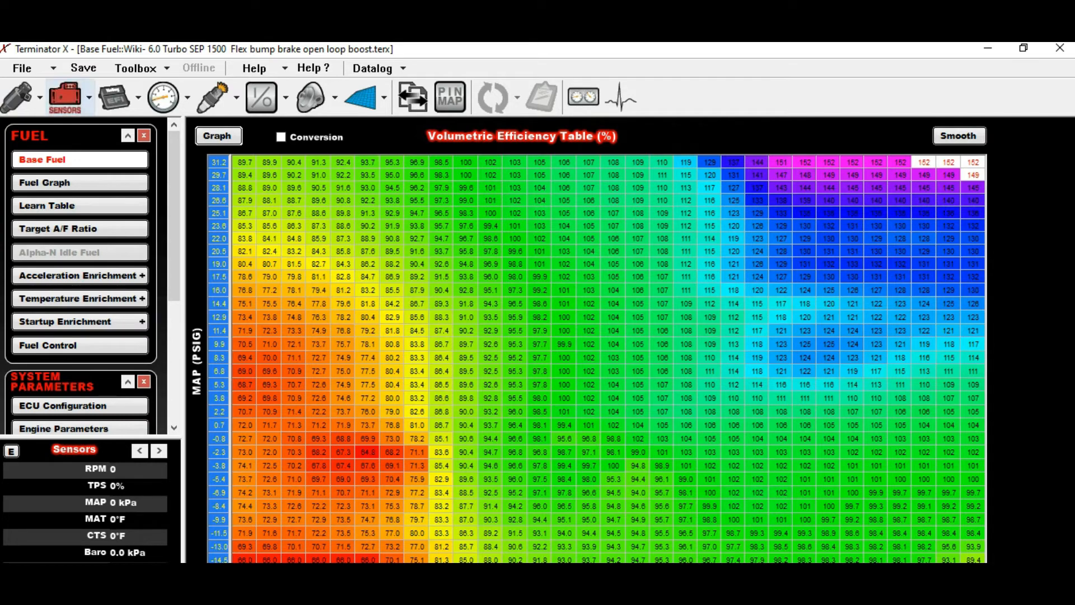
{"action": "mouse_move", "coordinate": [112, 95]}
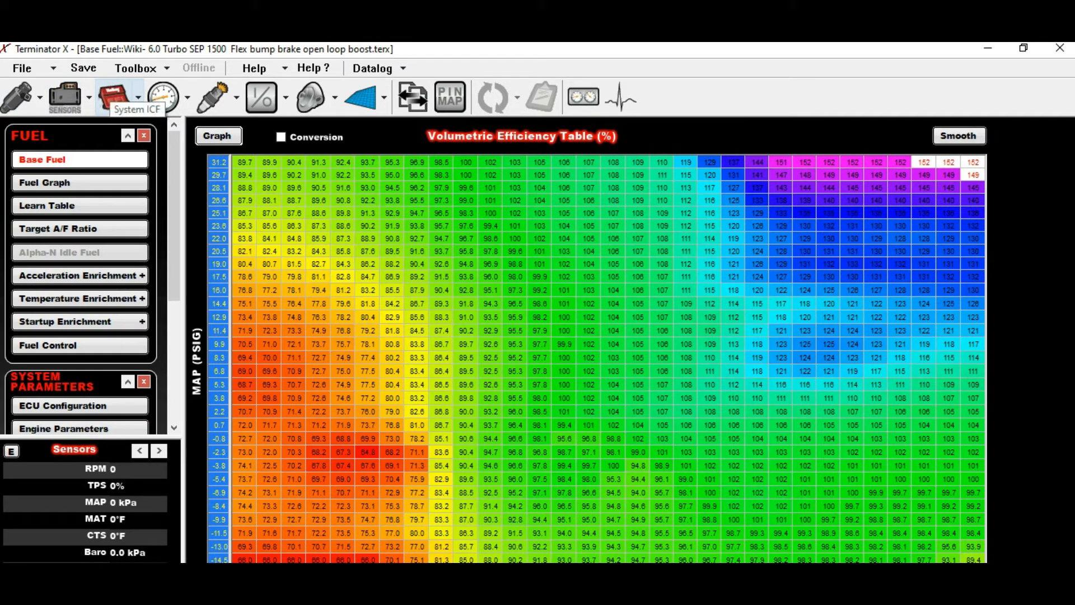
{"action": "left_click", "coordinate": [47, 205]}
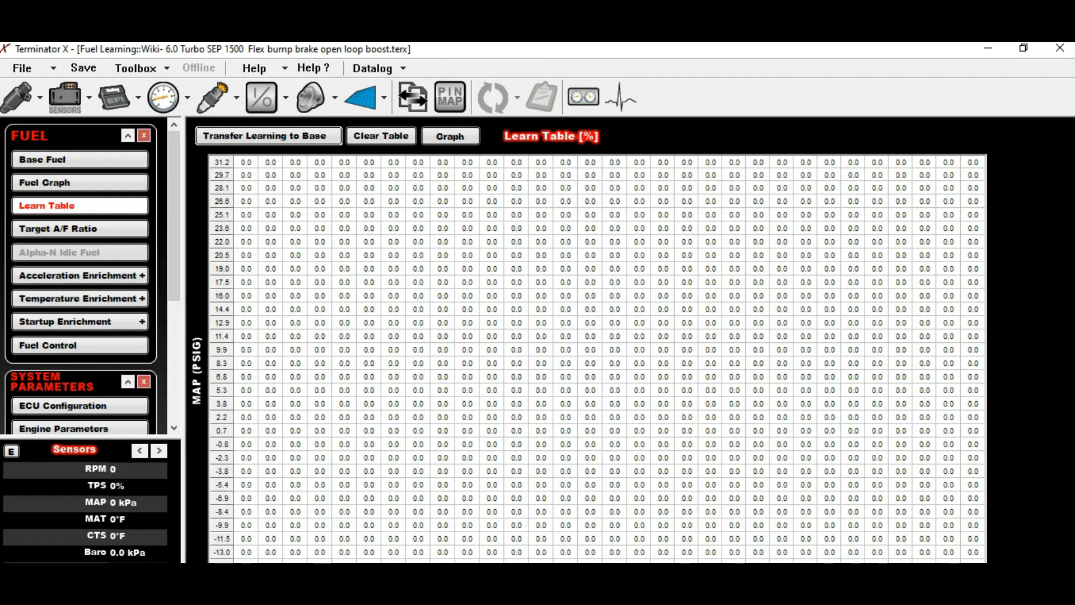
{"action": "left_click", "coordinate": [80, 228]}
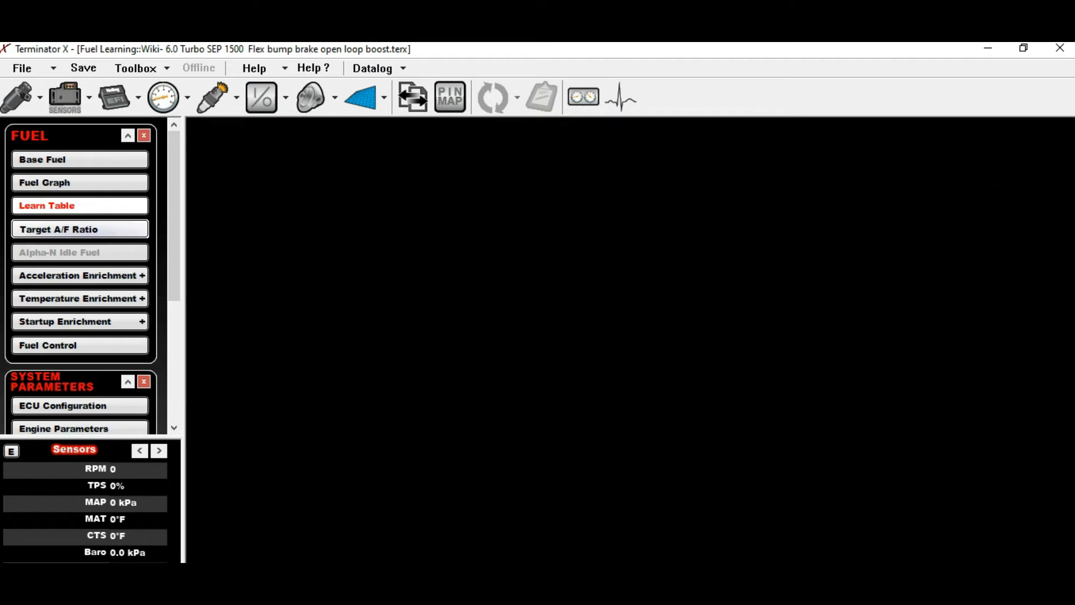
{"action": "left_click", "coordinate": [80, 229]}
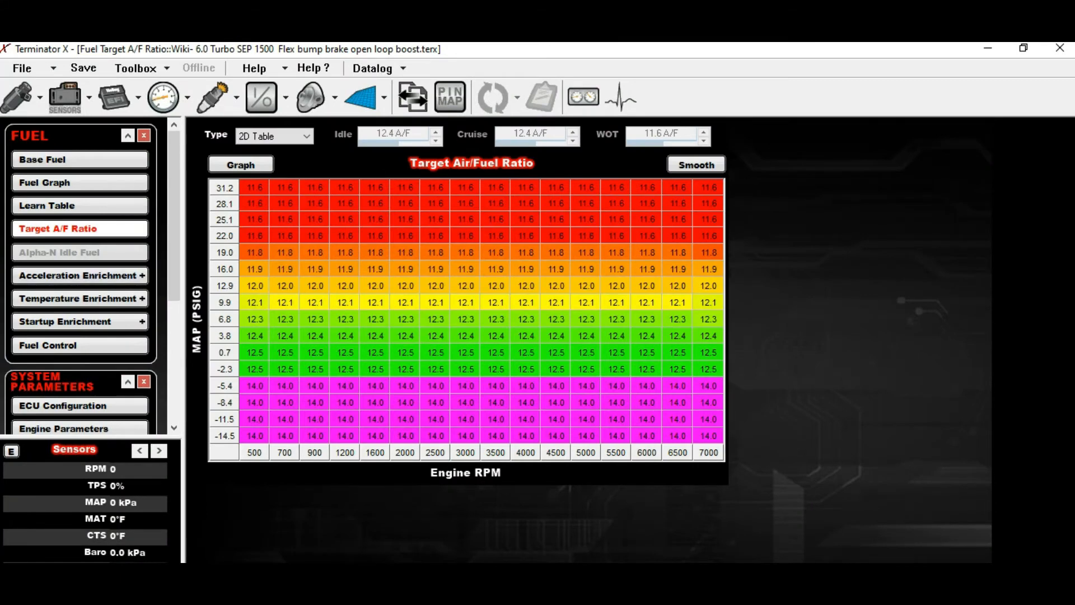
{"action": "left_click", "coordinate": [47, 205]}
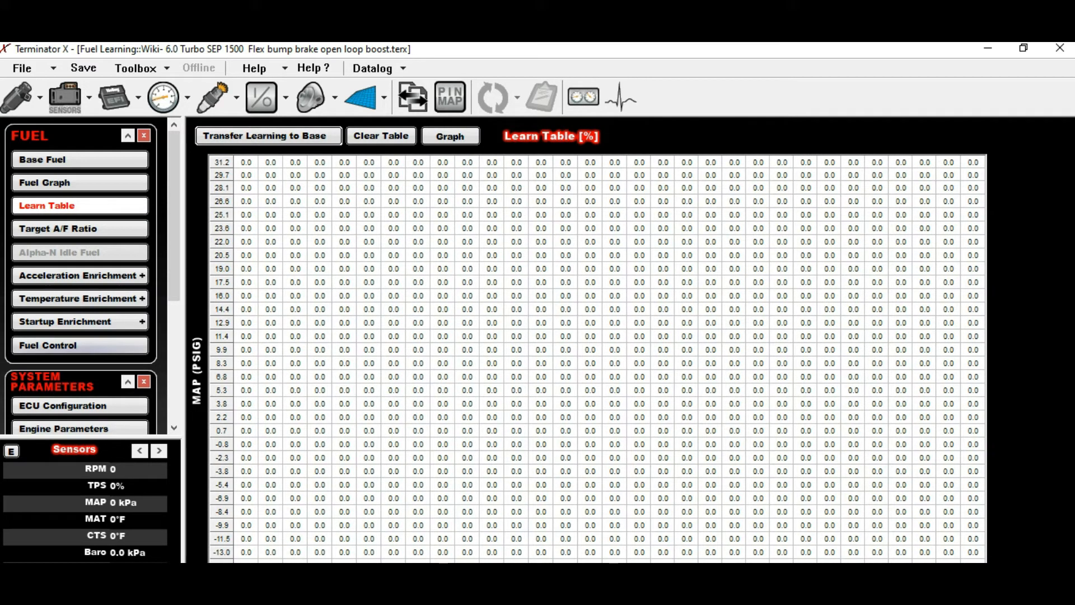
Step: Review the startup, coolant temperature and acceleration enrichment curves, then revisit earlier tables
{"action": "left_click", "coordinate": [65, 321]}
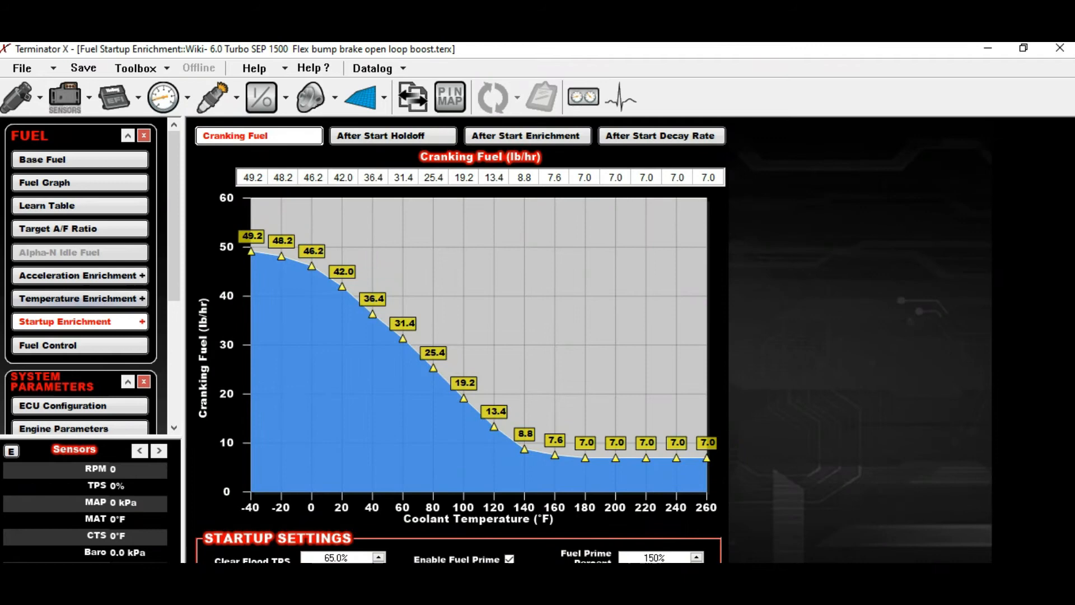
{"action": "left_click", "coordinate": [80, 299]}
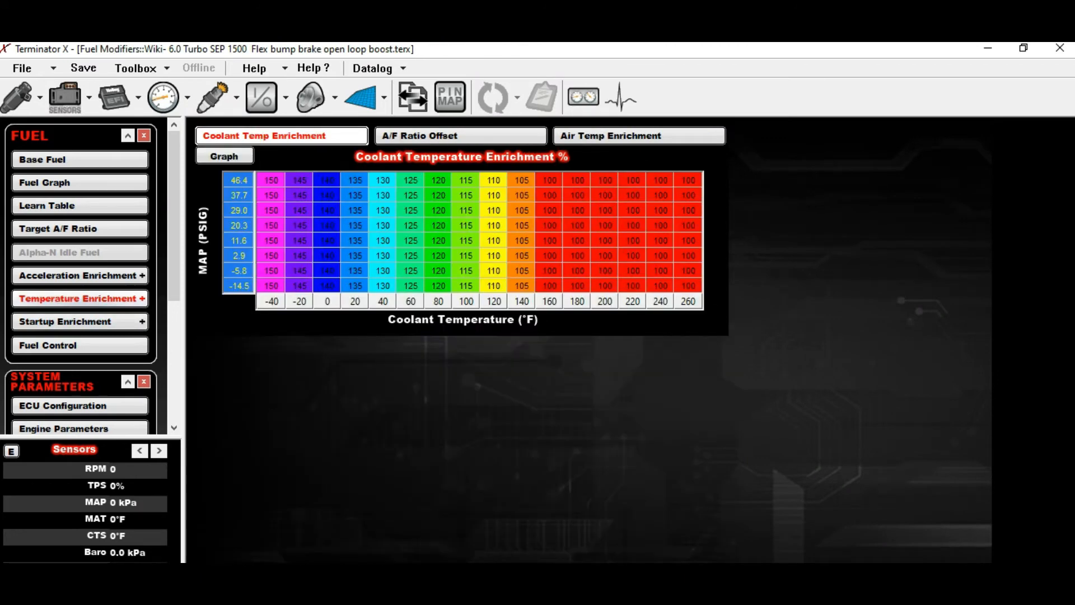
{"action": "left_click", "coordinate": [75, 275]}
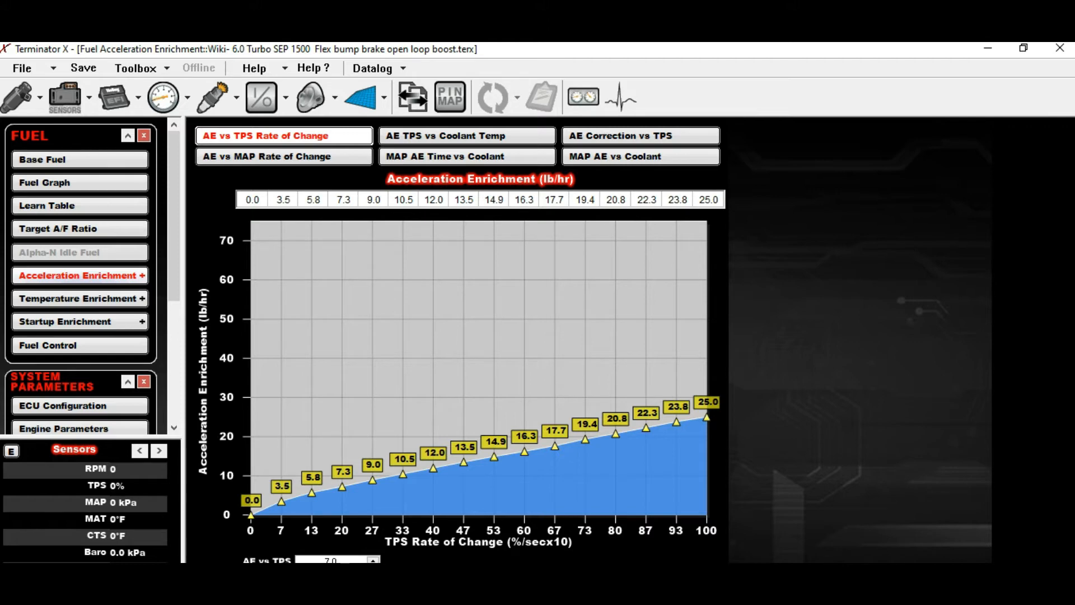
{"action": "left_click", "coordinate": [58, 228]}
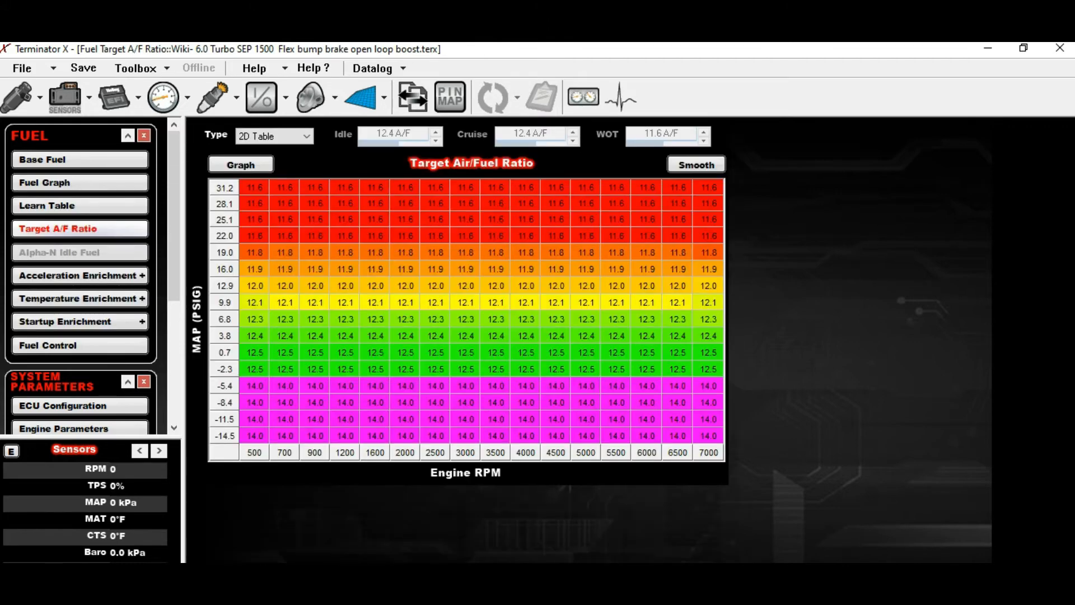
{"action": "left_click", "coordinate": [46, 205]}
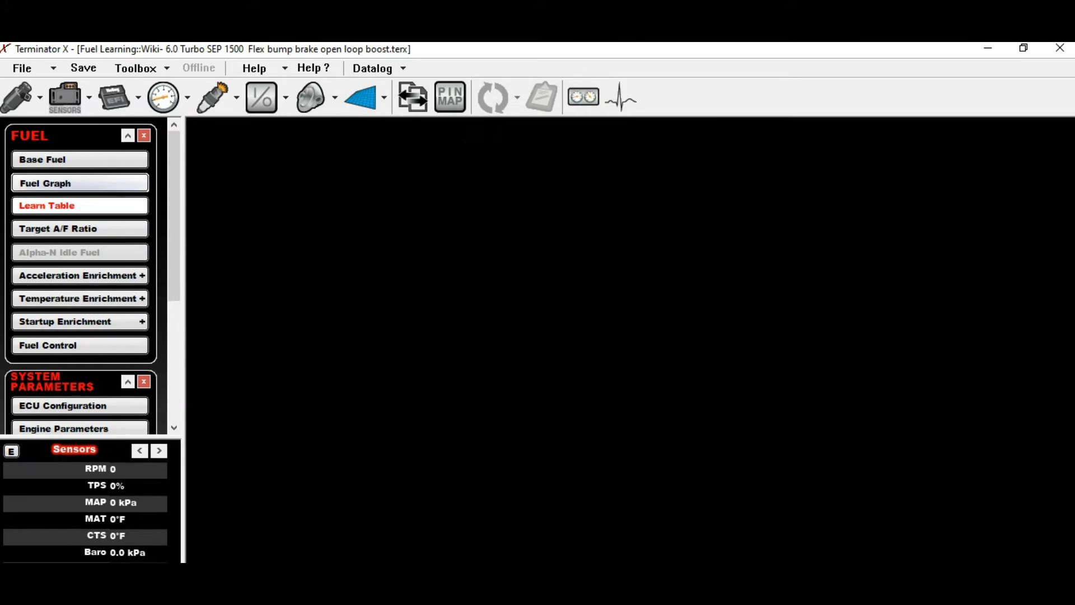
{"action": "left_click", "coordinate": [42, 159]}
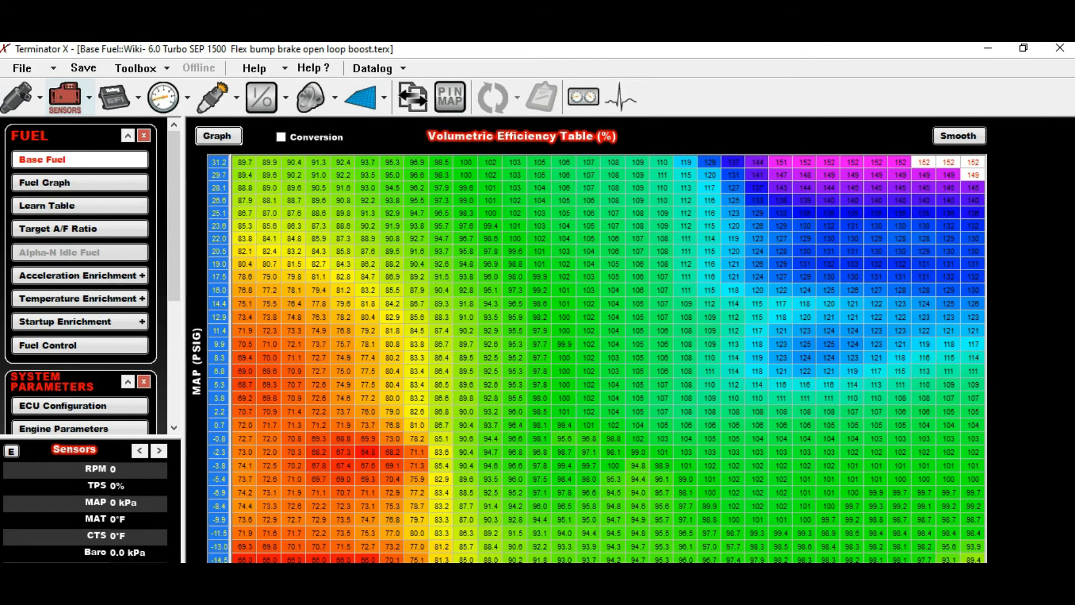
{"action": "left_click", "coordinate": [68, 96]}
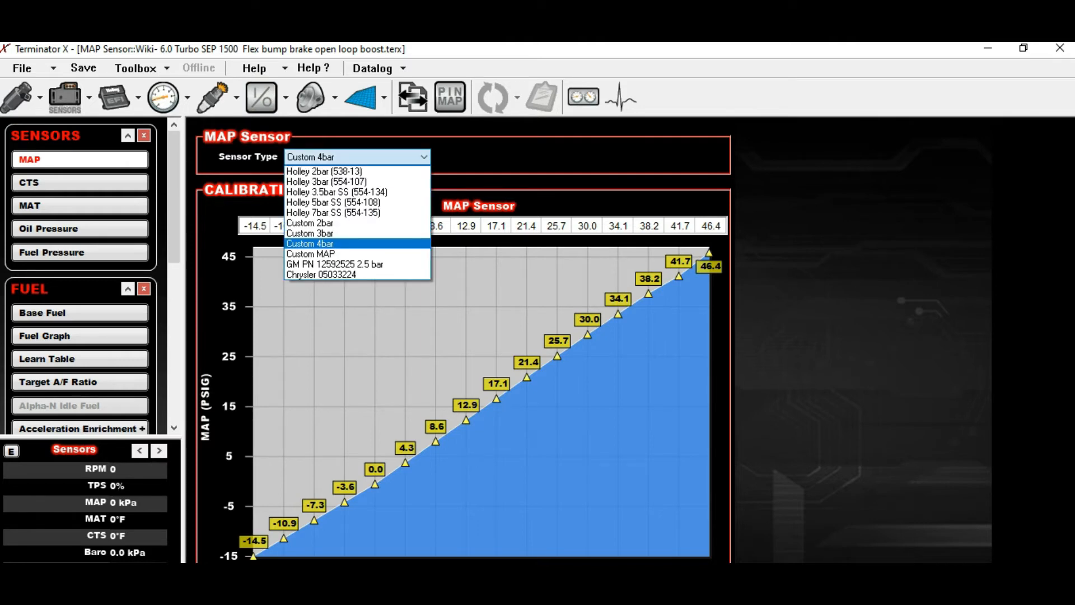
Step: Set the MAP sensor type to Custom 4bar and accept rescaling to -14.5–46.4 PSIG
{"action": "left_click", "coordinate": [309, 233]}
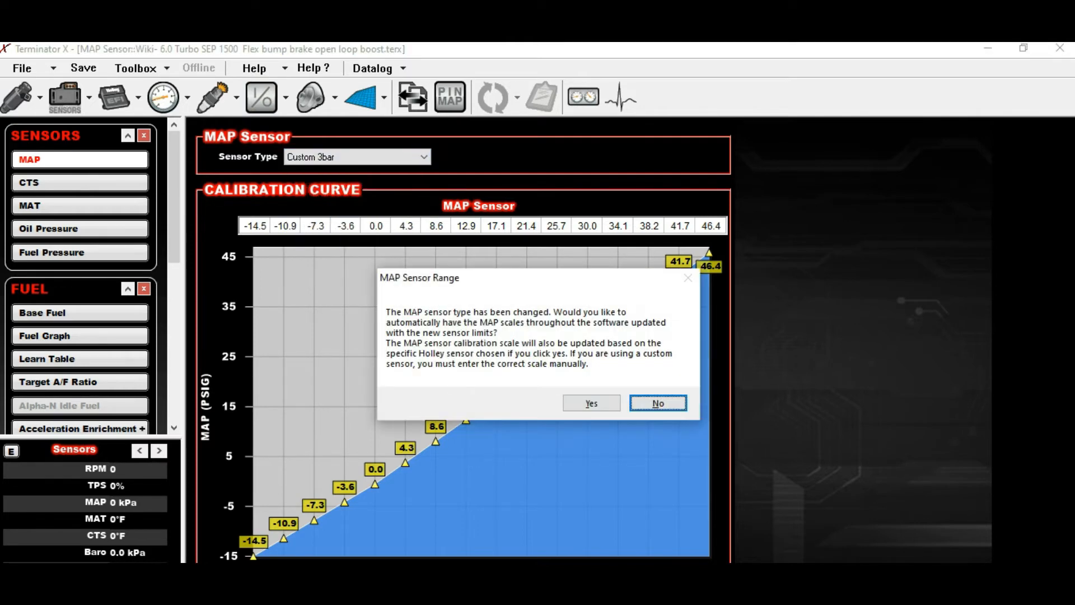
{"action": "left_click", "coordinate": [657, 402]}
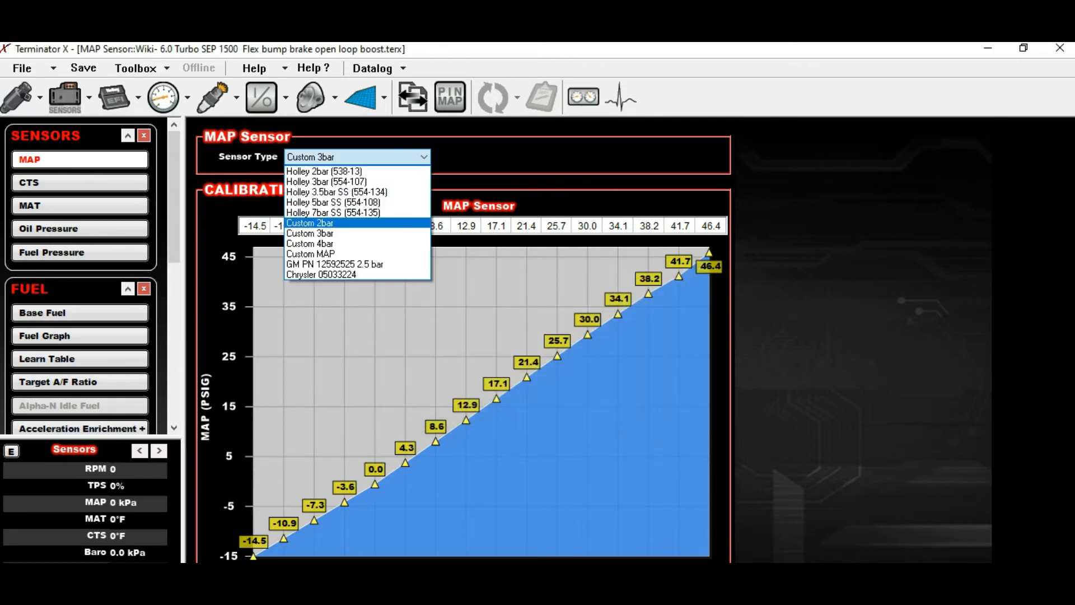
{"action": "left_click", "coordinate": [310, 244]}
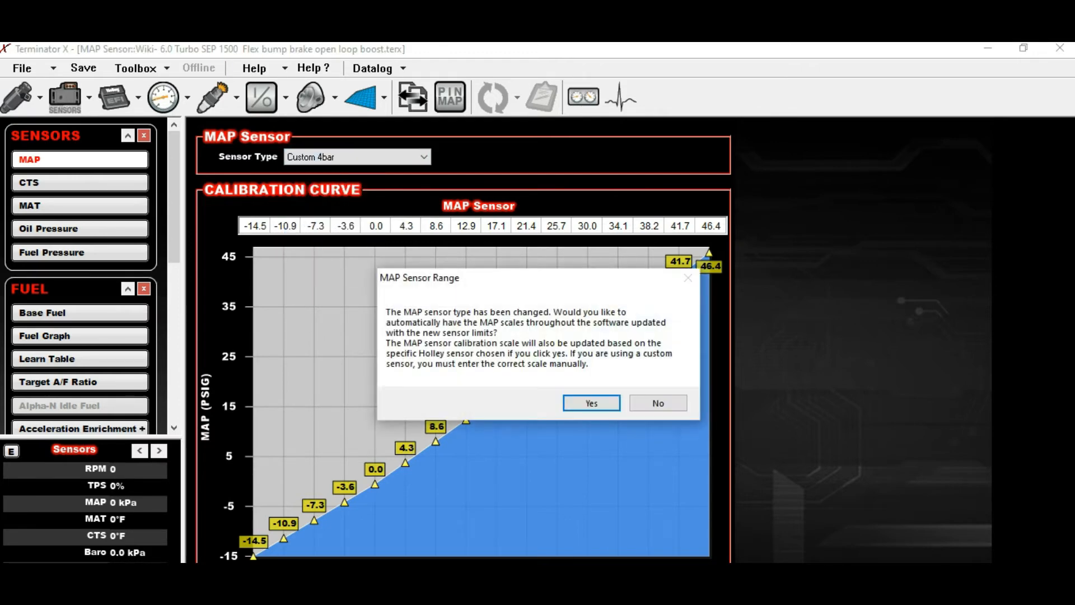
{"action": "left_click", "coordinate": [590, 402]}
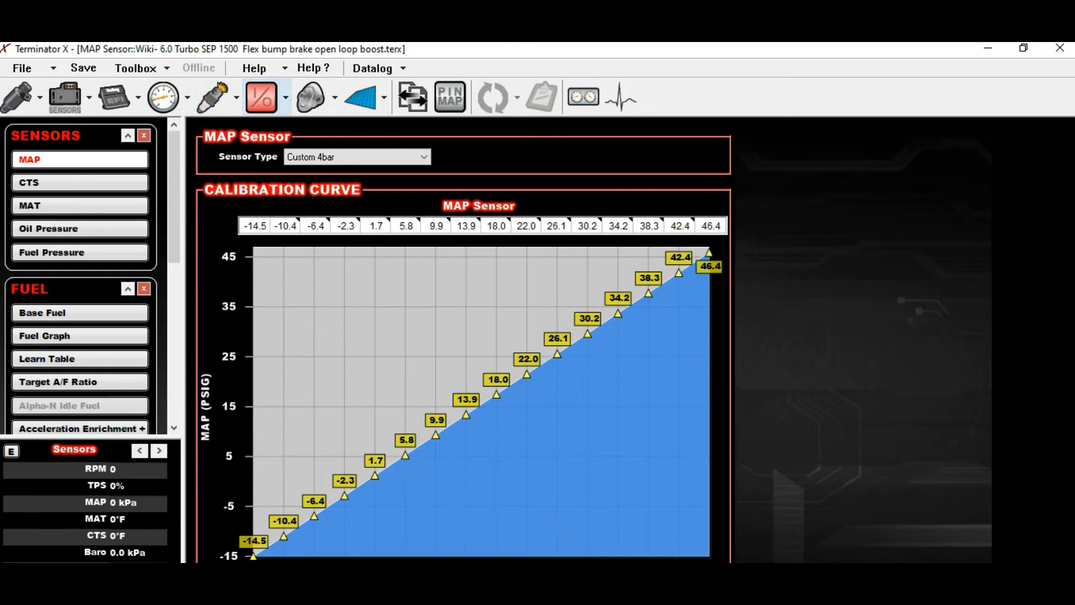
{"action": "mouse_move", "coordinate": [259, 96]}
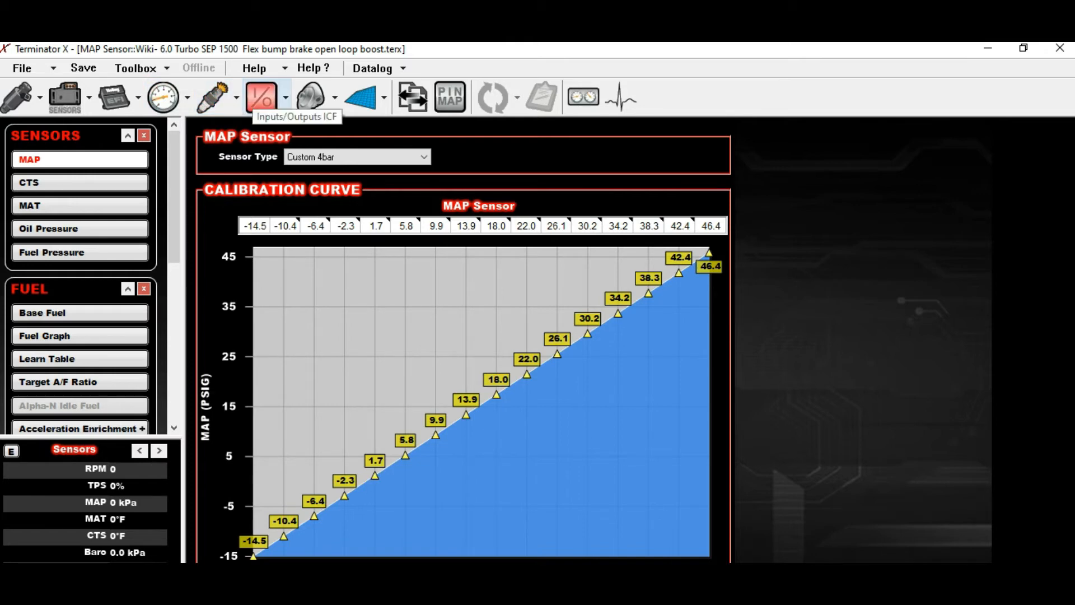
{"action": "left_click", "coordinate": [283, 96]}
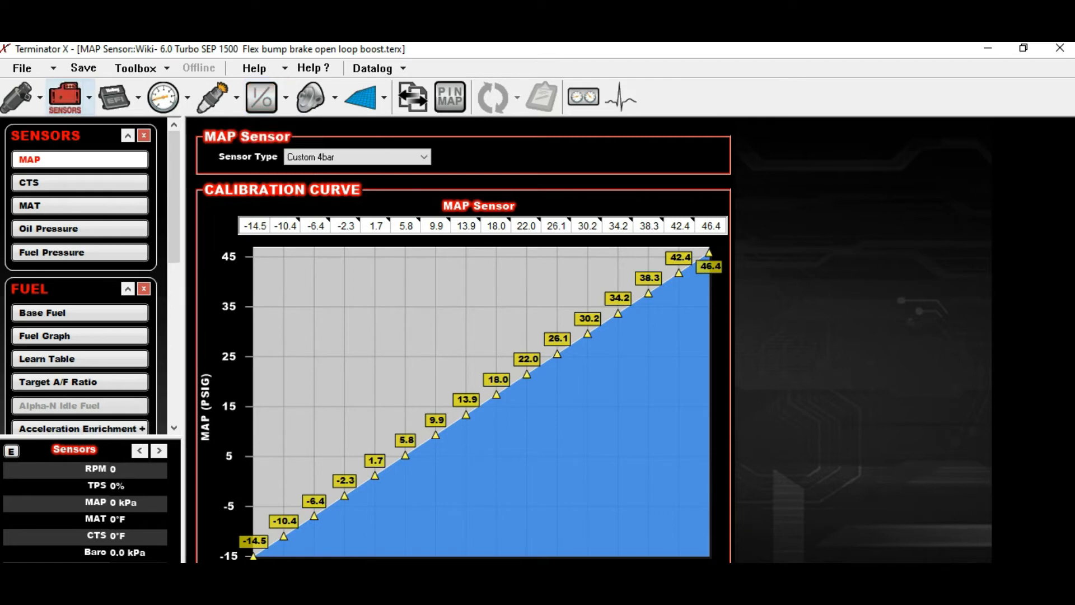
{"action": "mouse_move", "coordinate": [112, 97]}
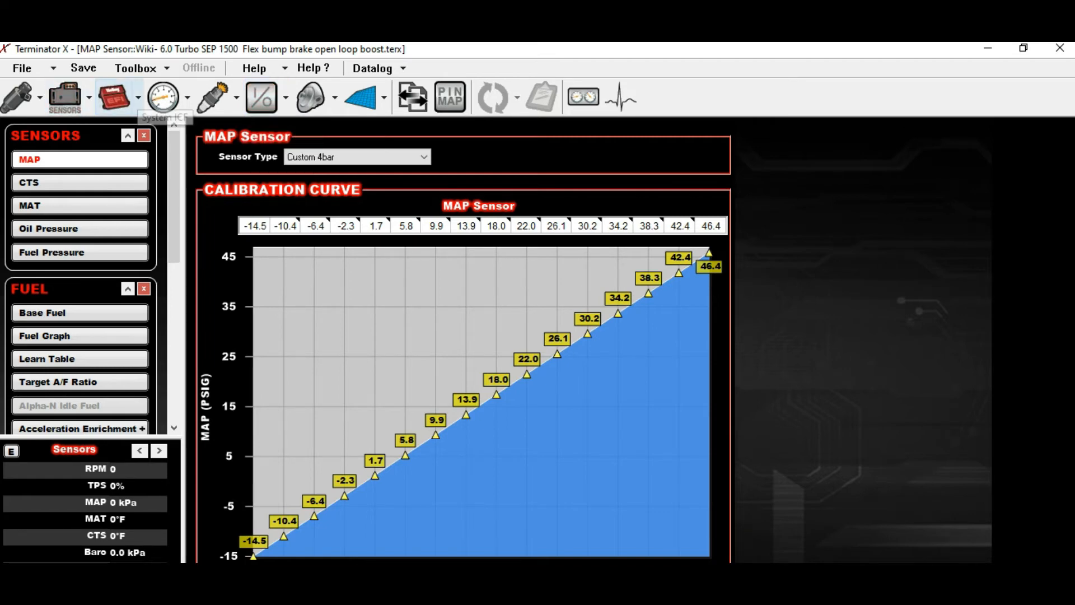
{"action": "left_click", "coordinate": [113, 97]}
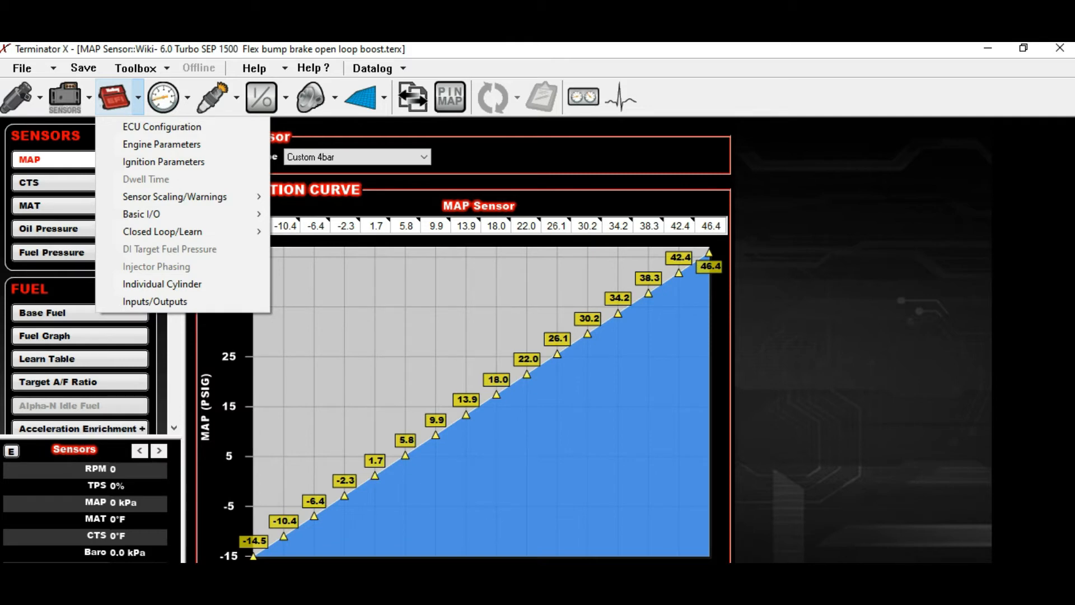
{"action": "left_click", "coordinate": [63, 95]}
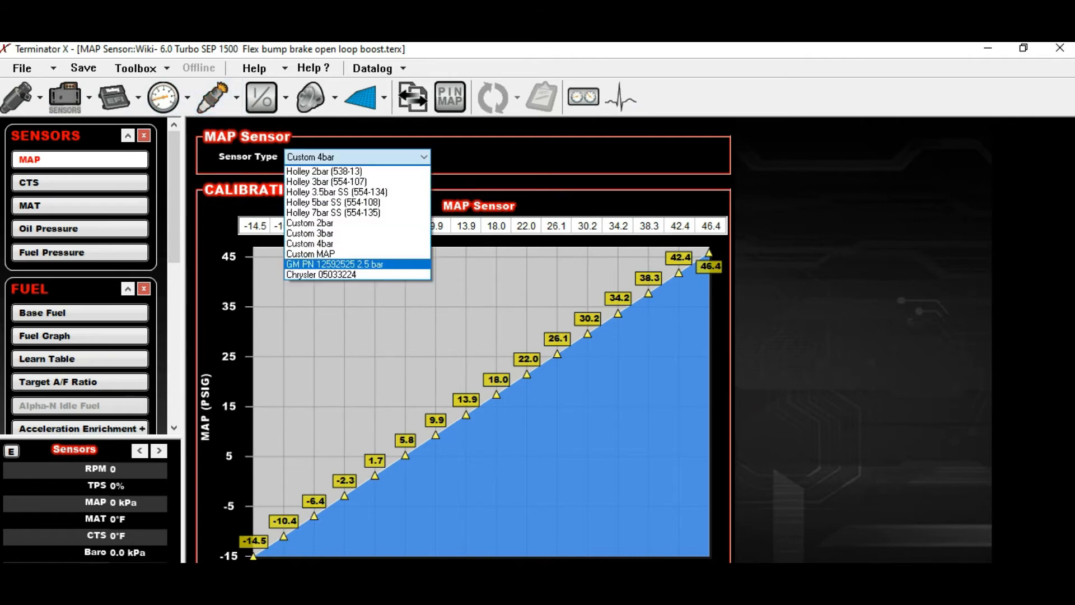
{"action": "mouse_move", "coordinate": [333, 202]}
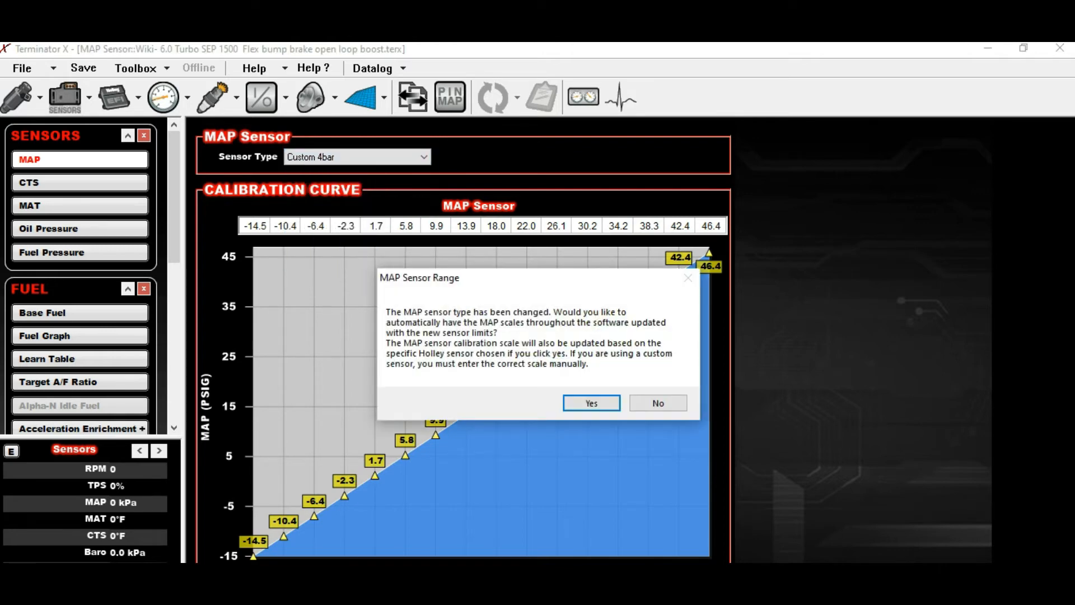
{"action": "left_click", "coordinate": [590, 402]}
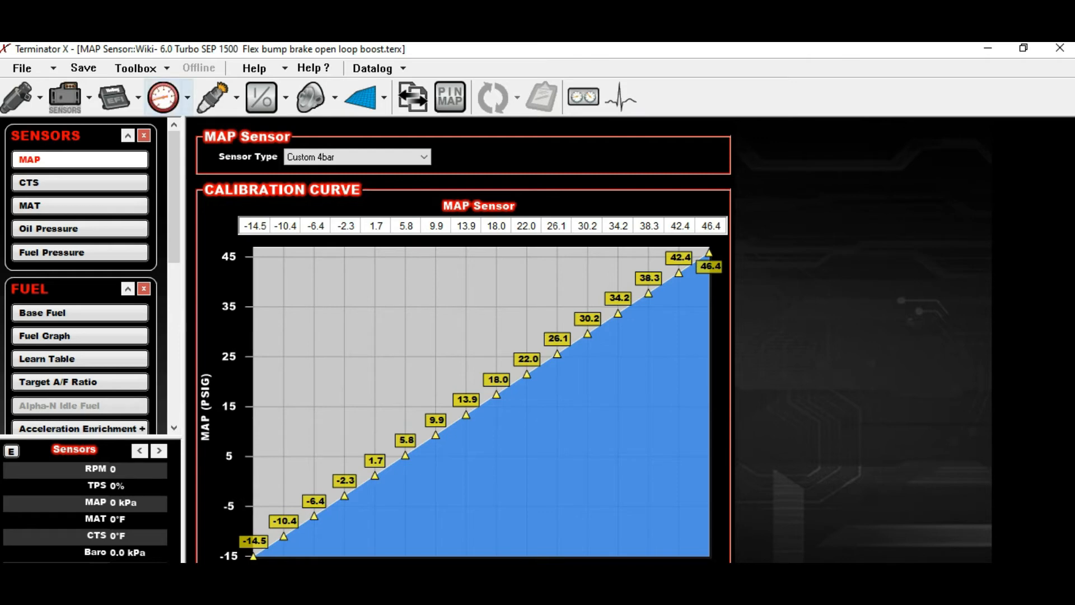
Step: Open the Idle settings and review the IAC parked position curve
{"action": "left_click", "coordinate": [112, 97]}
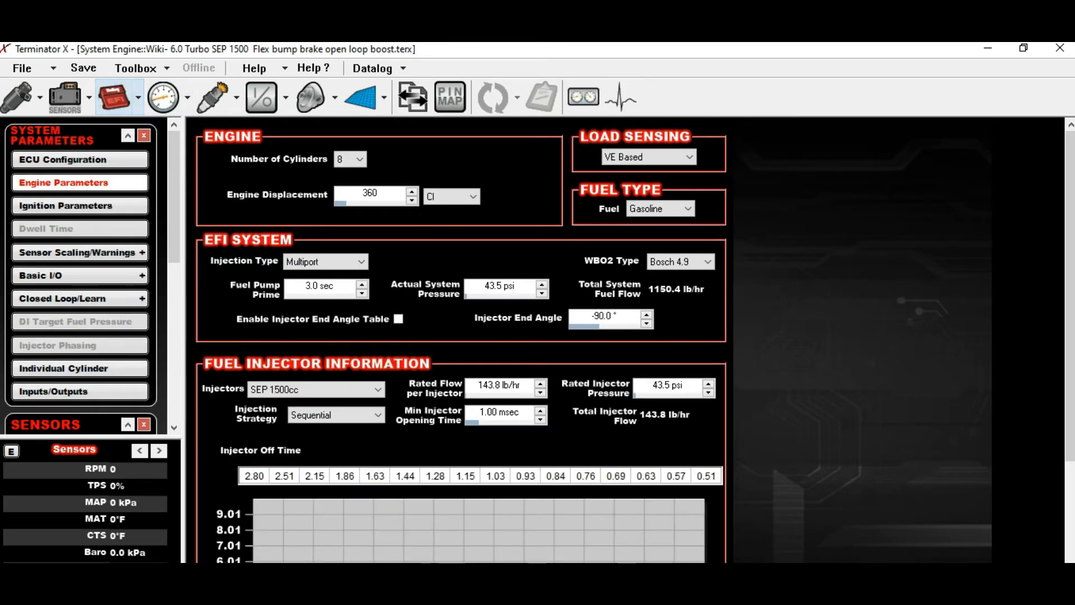
{"action": "mouse_move", "coordinate": [163, 96]}
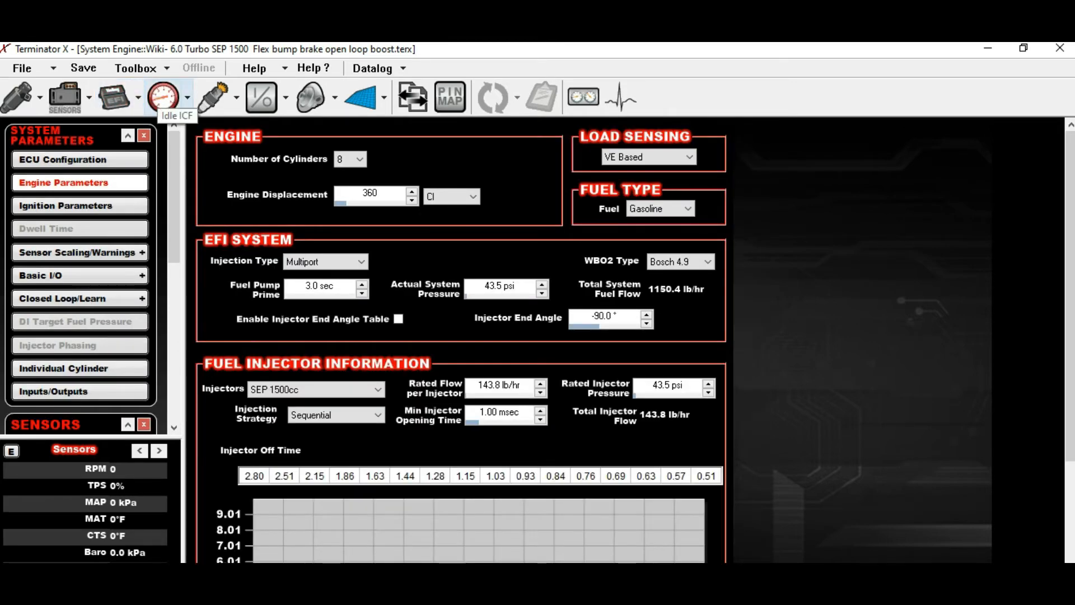
{"action": "left_click", "coordinate": [163, 96]}
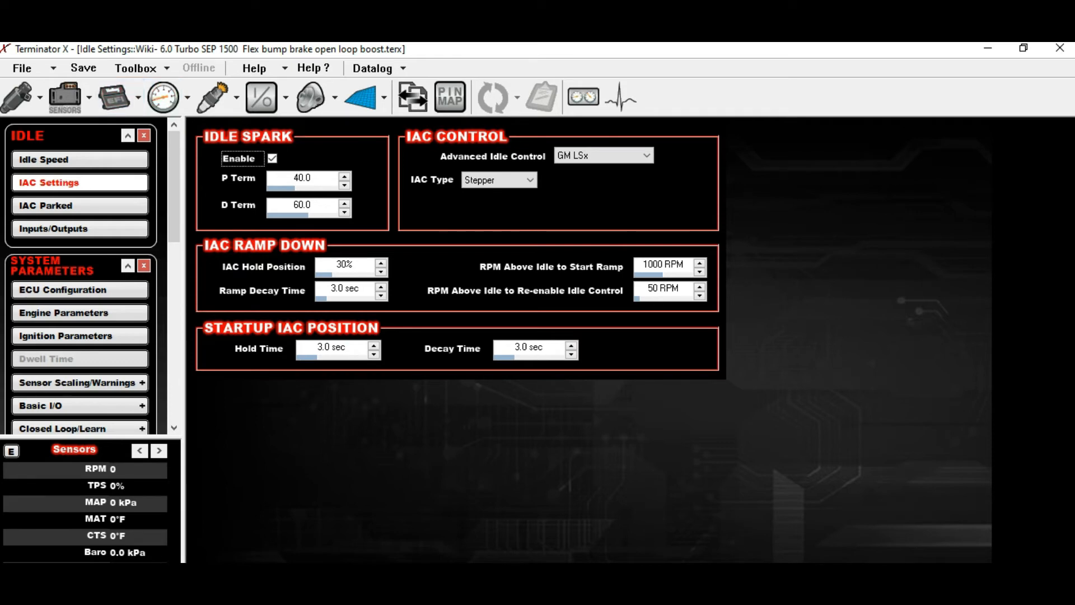
{"action": "left_click", "coordinate": [46, 205]}
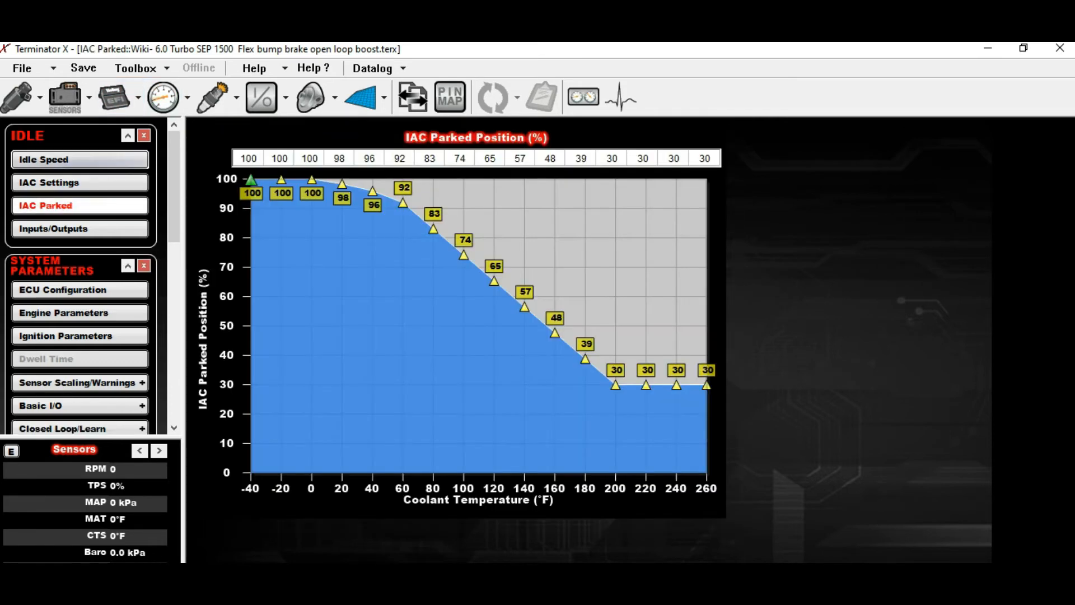
{"action": "left_click", "coordinate": [53, 229]}
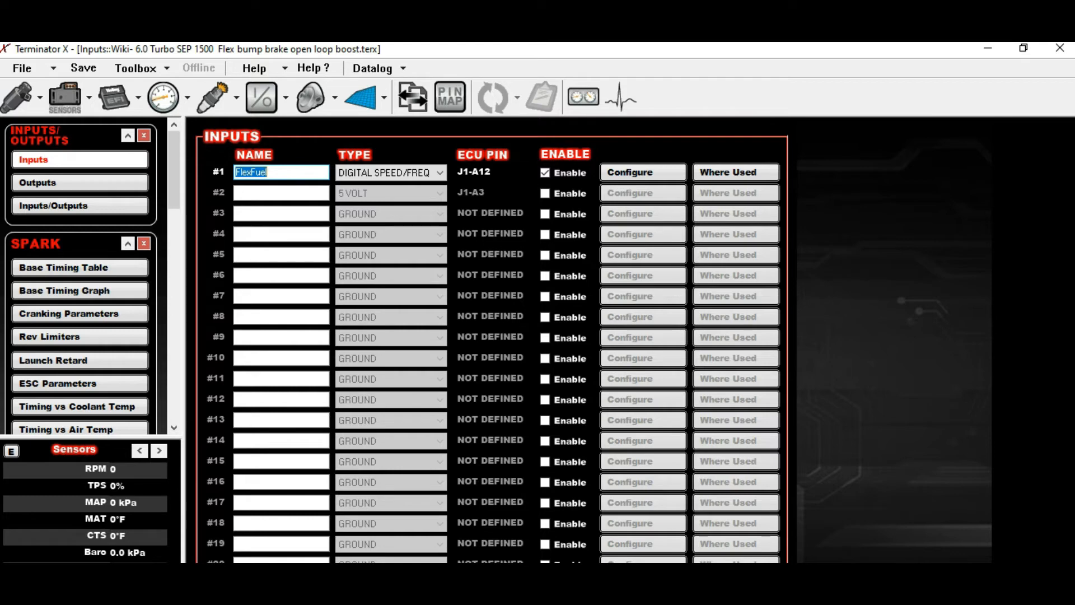
{"action": "left_click", "coordinate": [258, 97]}
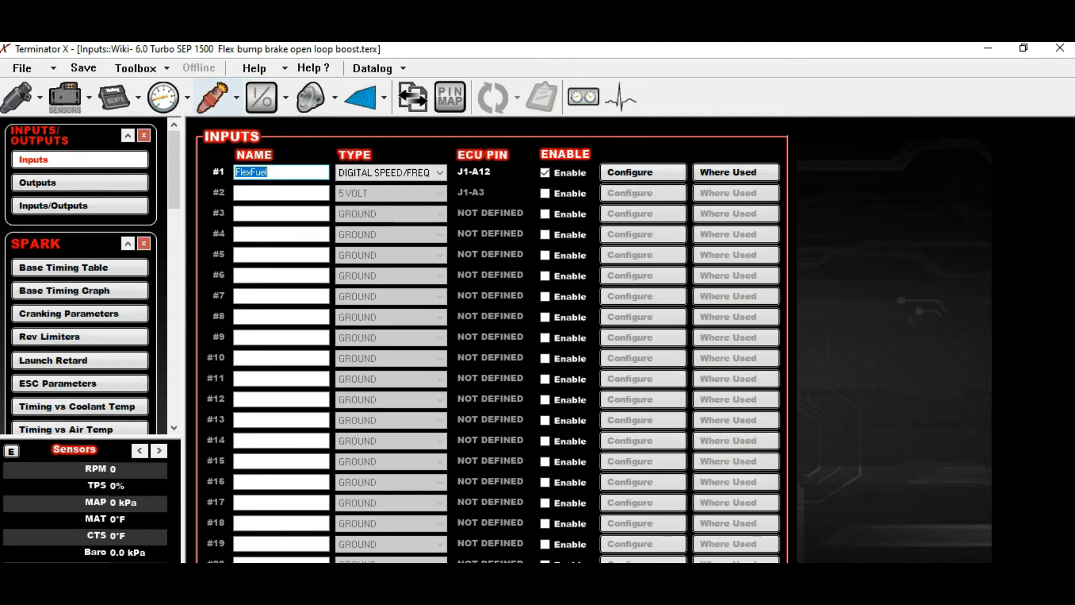
{"action": "left_click", "coordinate": [38, 182]}
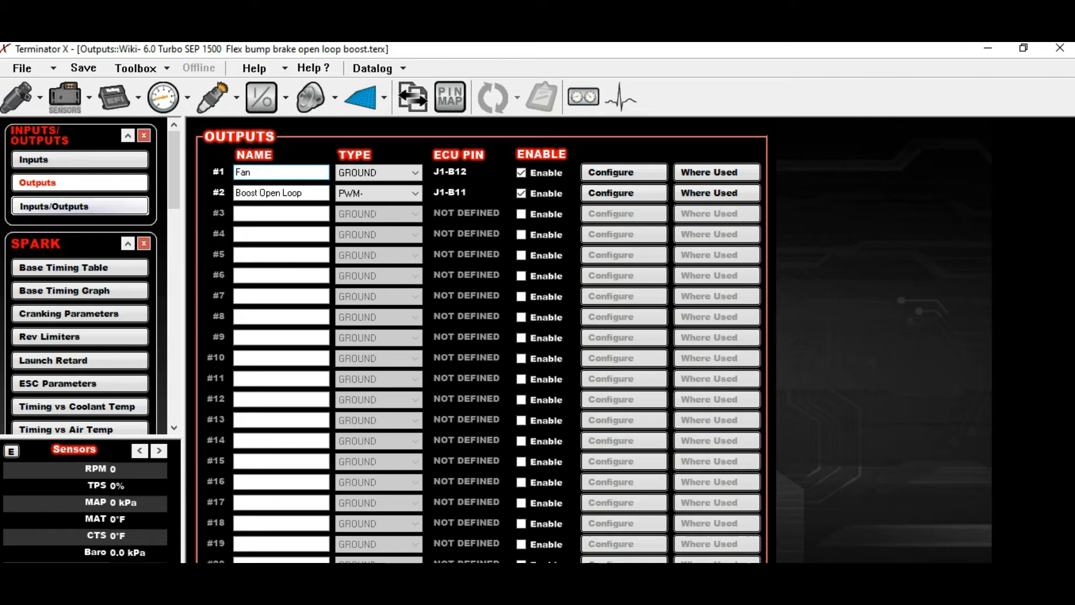
{"action": "left_click", "coordinate": [54, 205]}
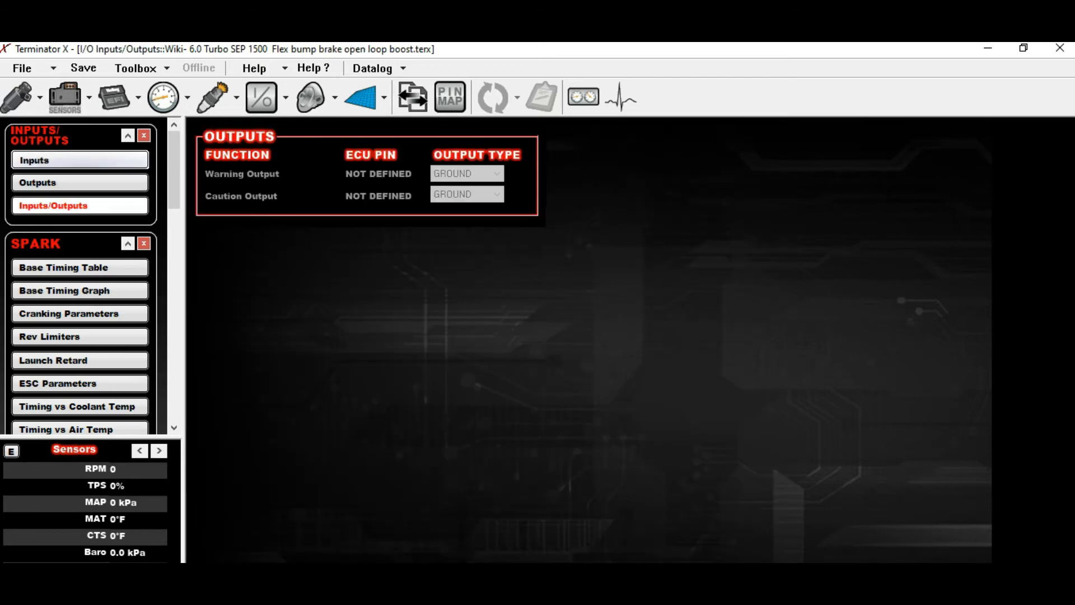
{"action": "left_click", "coordinate": [34, 159]}
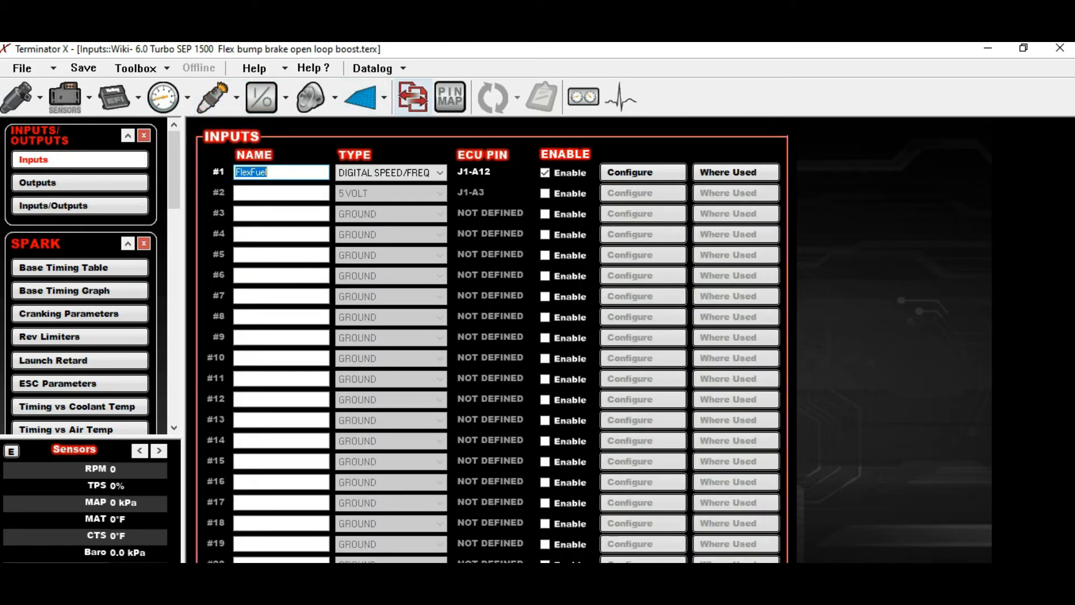
Step: Check the ECU pin map for outputs assigned to connector J1
{"action": "left_click", "coordinate": [450, 96]}
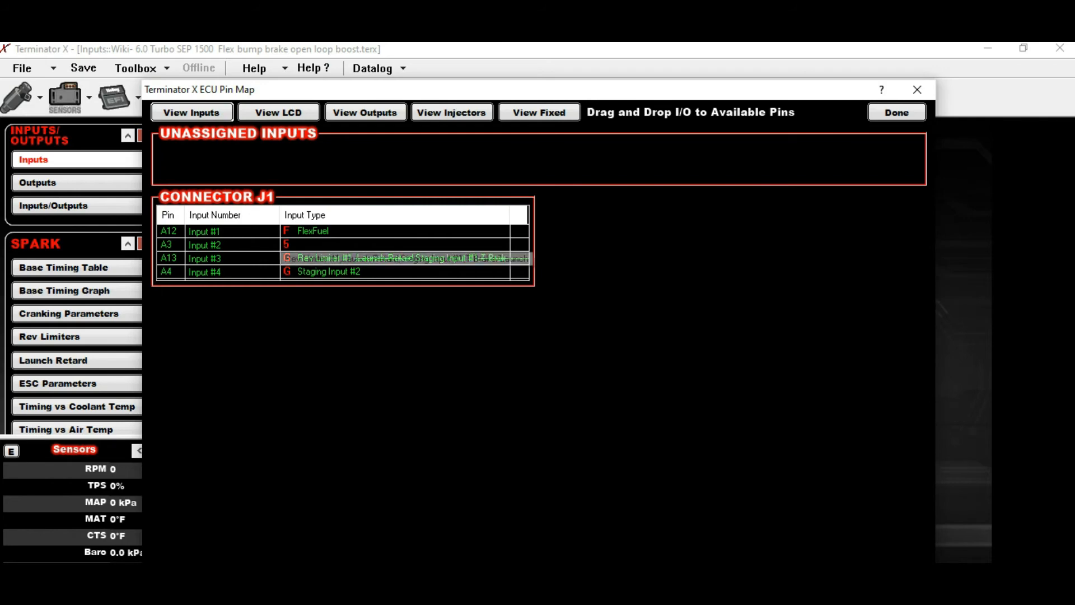
{"action": "left_click", "coordinate": [364, 112]}
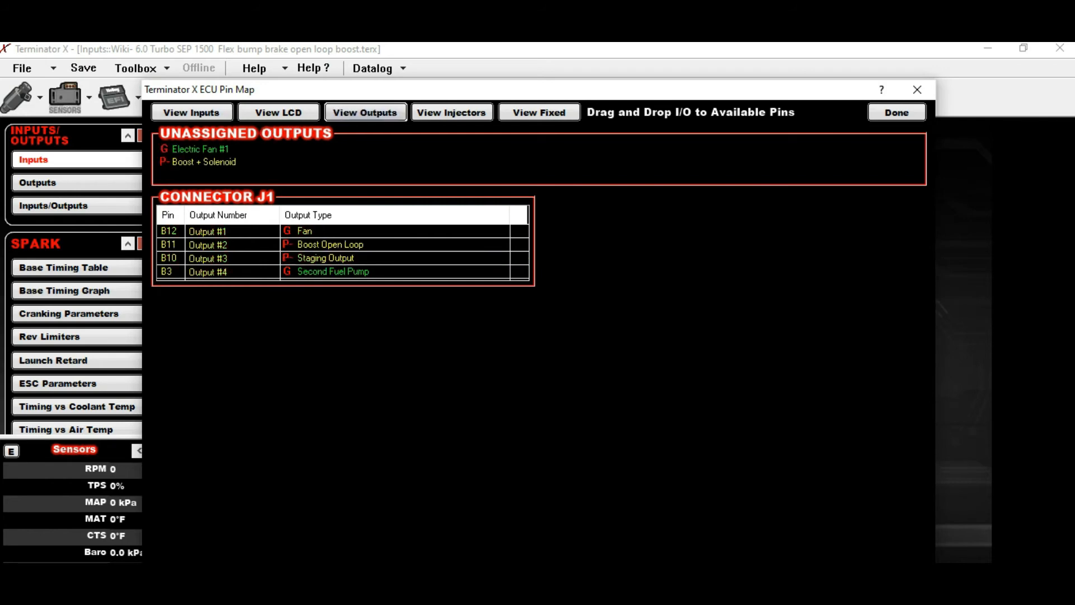
{"action": "left_click", "coordinate": [192, 112]}
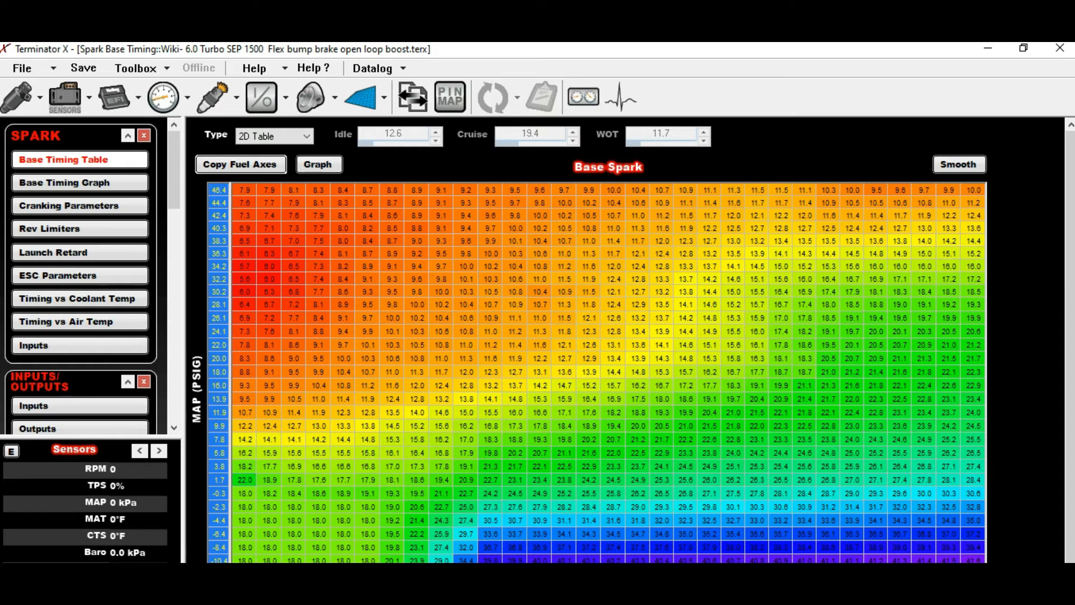
Step: Glance at the base fuel graph and empty fuel learn table, then bring up Boost Setup
{"action": "left_click", "coordinate": [259, 97]}
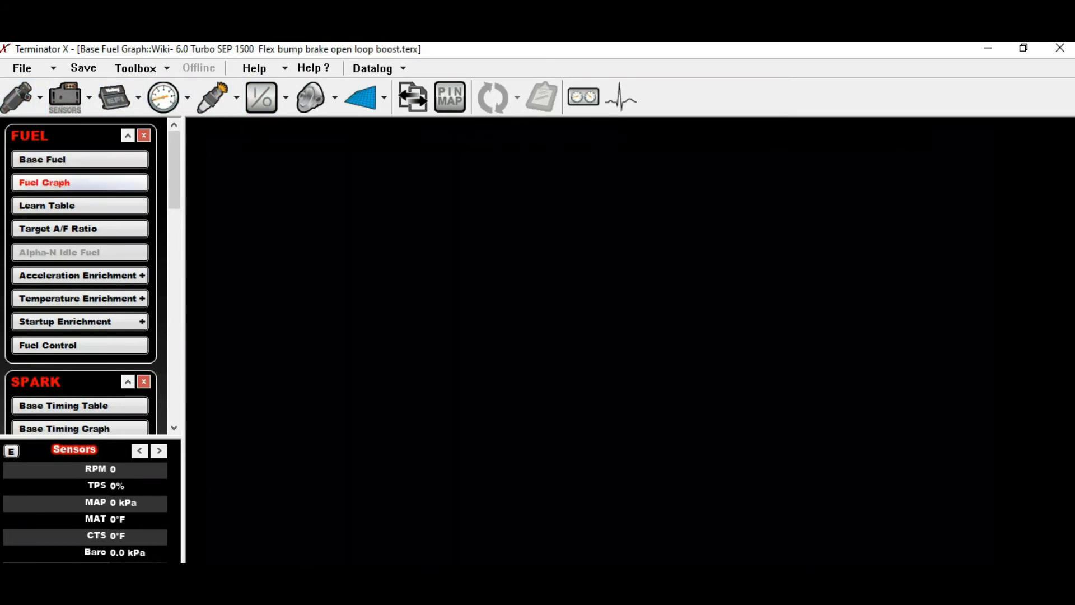
{"action": "left_click", "coordinate": [47, 205]}
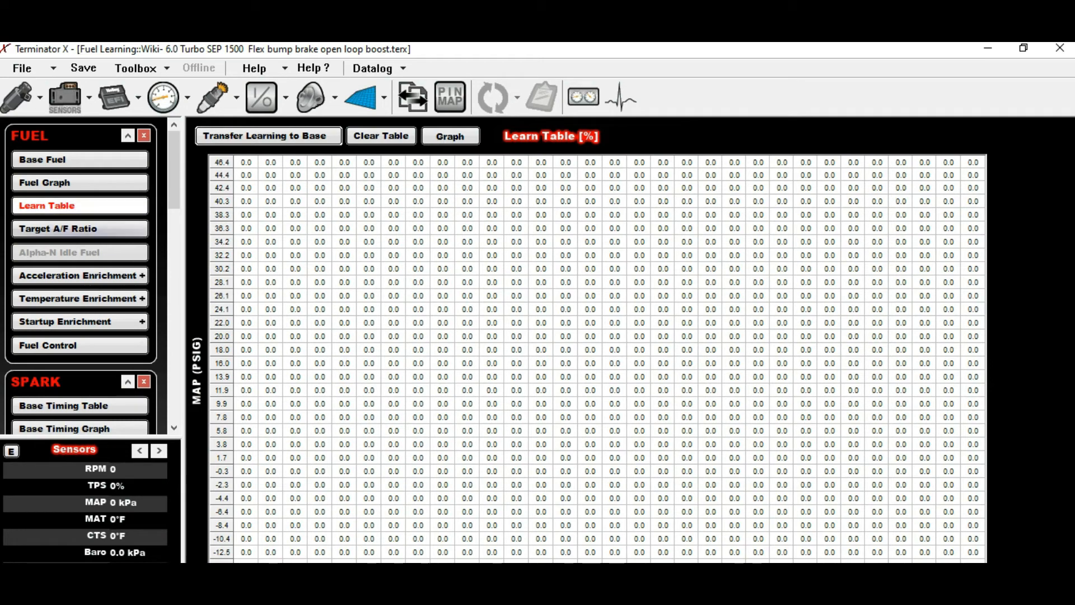
{"action": "left_click", "coordinate": [58, 229]}
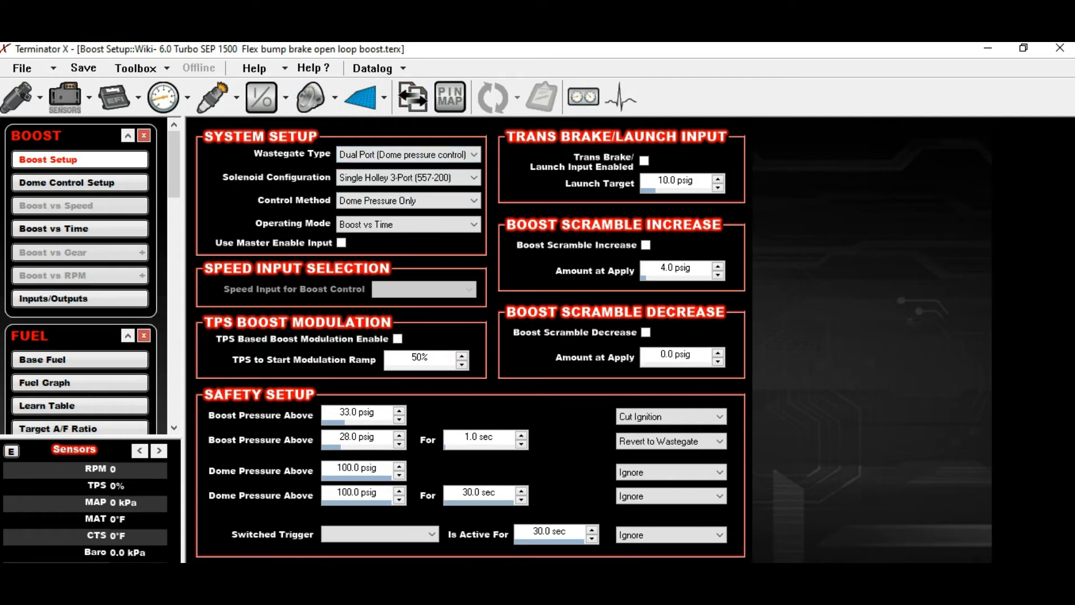
Step: Review the dome control PID settings, boost-vs-time dome pressure curve, and boost inputs/outputs
{"action": "left_click", "coordinate": [404, 177]}
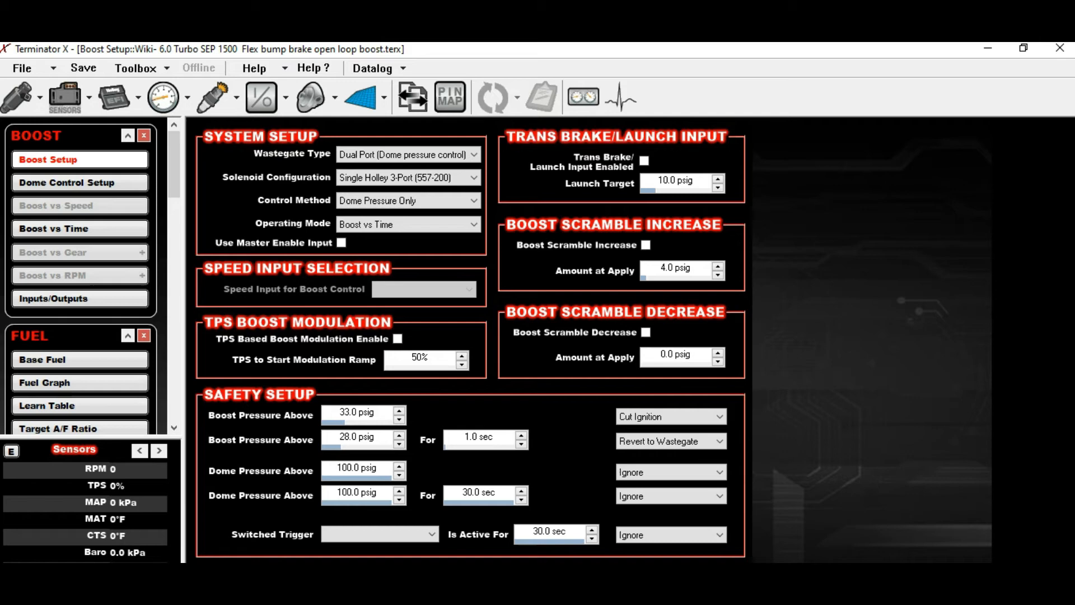
{"action": "left_click", "coordinate": [67, 183]}
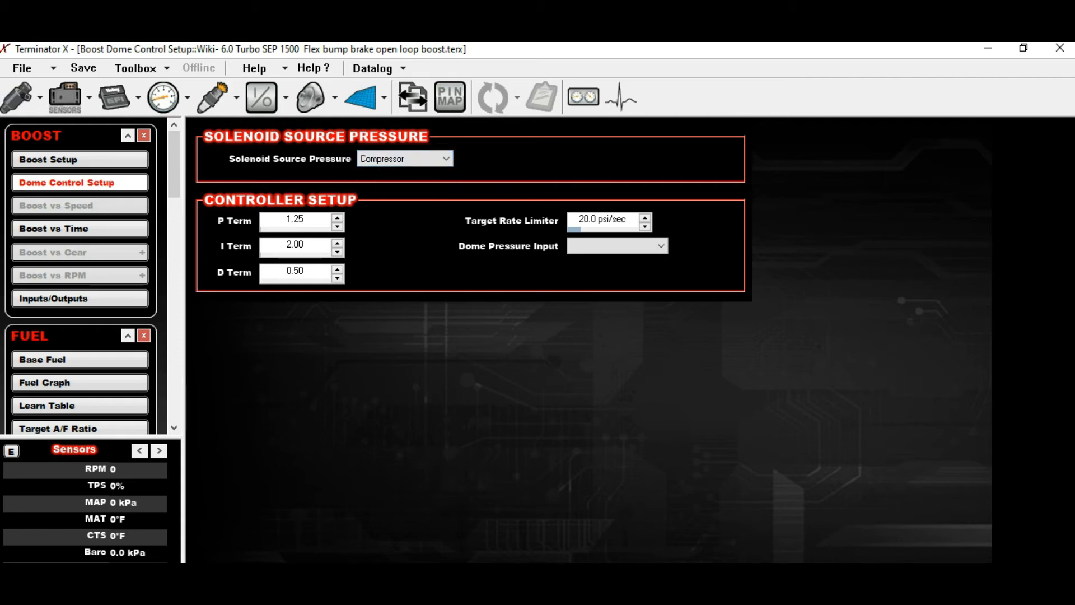
{"action": "left_click", "coordinate": [79, 228]}
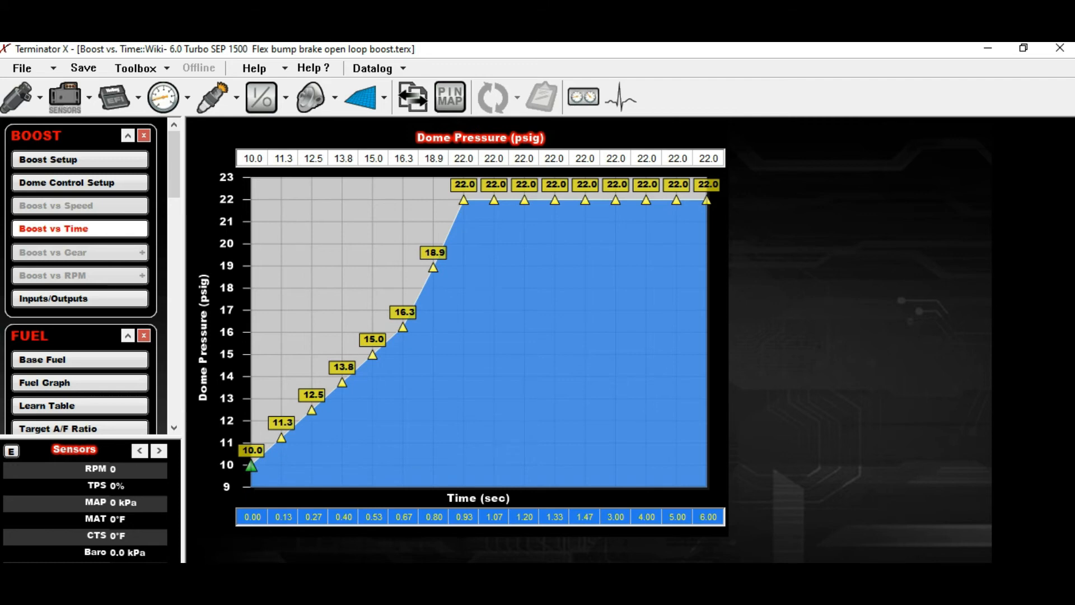
{"action": "left_click", "coordinate": [54, 298]}
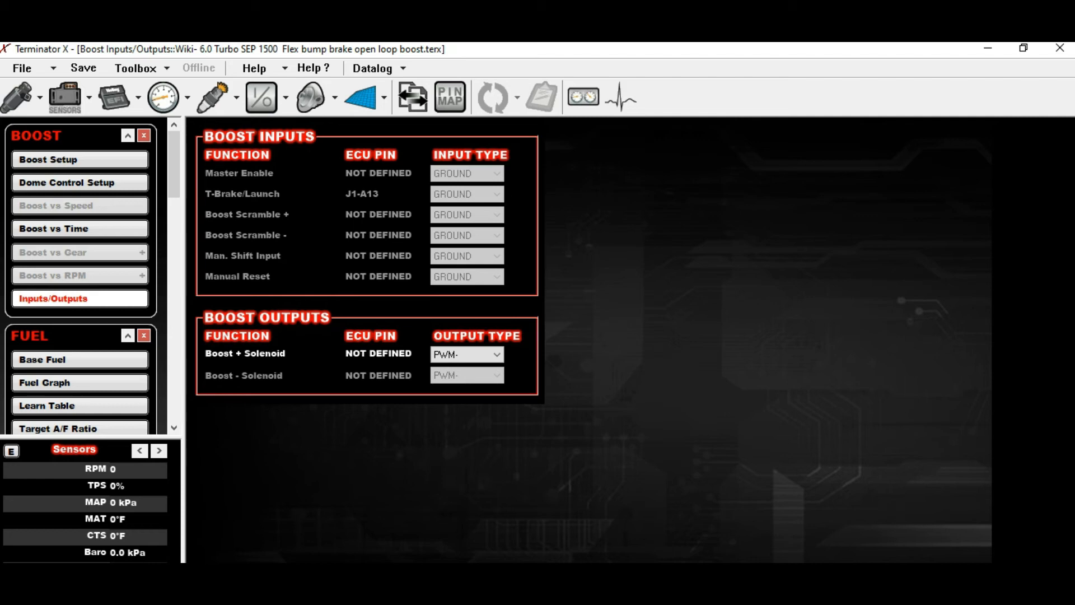
{"action": "left_click", "coordinate": [62, 97]}
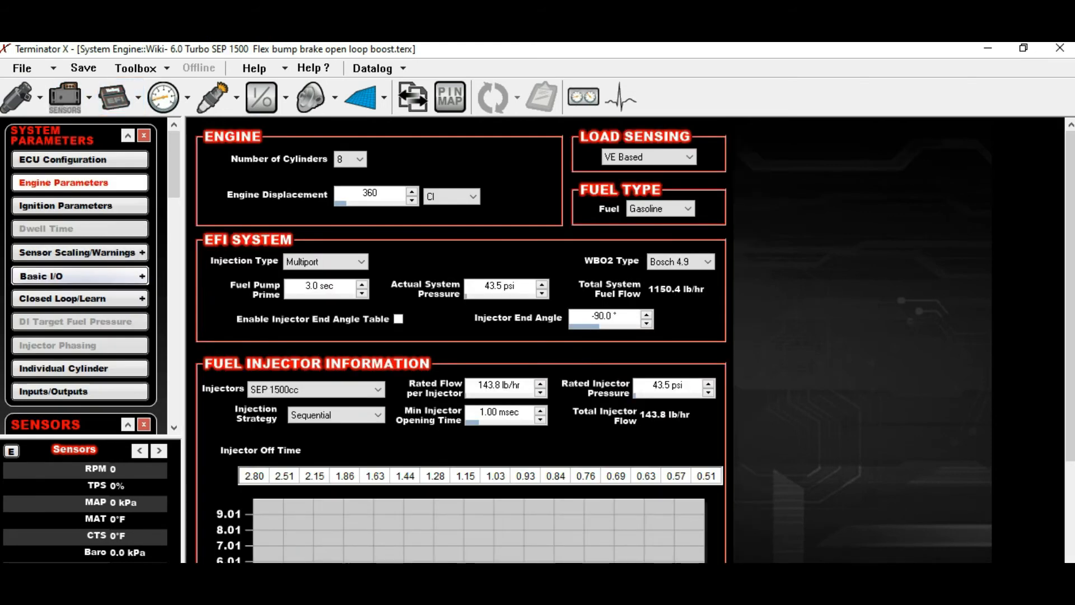
Step: Bring up Basic I/O showing Fan #1 at 170°F and the secondary pump enabled
{"action": "left_click", "coordinate": [41, 275]}
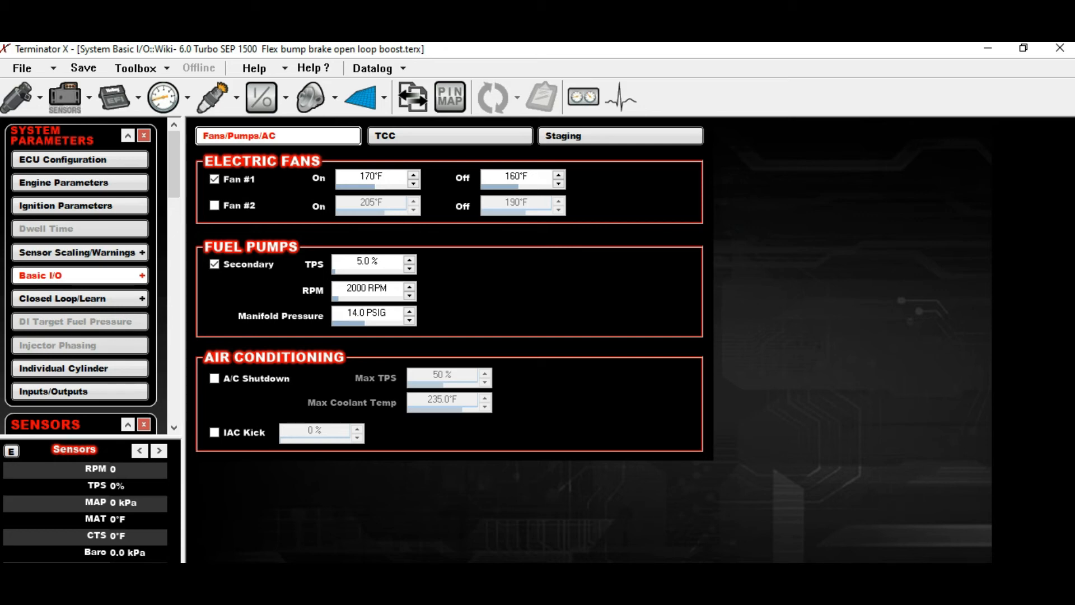
Step: Disable the secondary fuel pump, check the TCC and Staging pages, and return to Boost Setup
{"action": "left_click", "coordinate": [213, 263]}
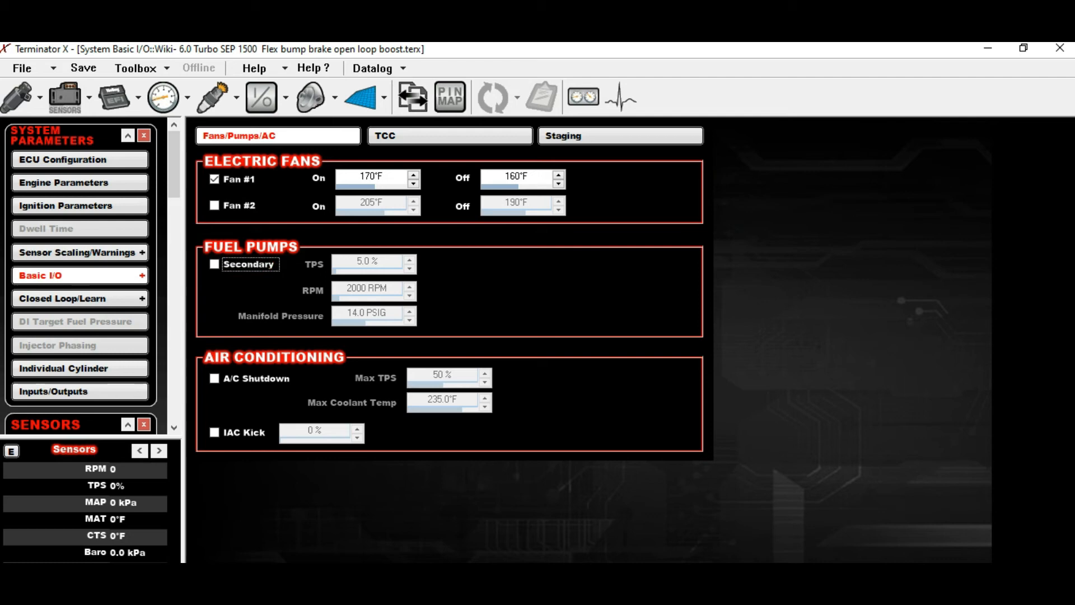
{"action": "left_click", "coordinate": [449, 135]}
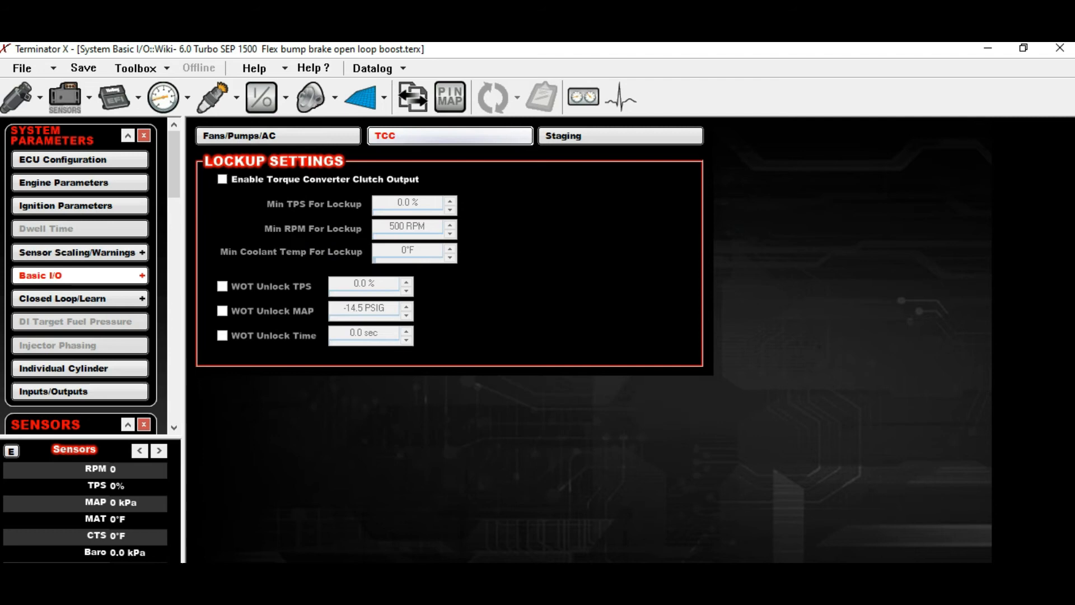
{"action": "left_click", "coordinate": [619, 135]}
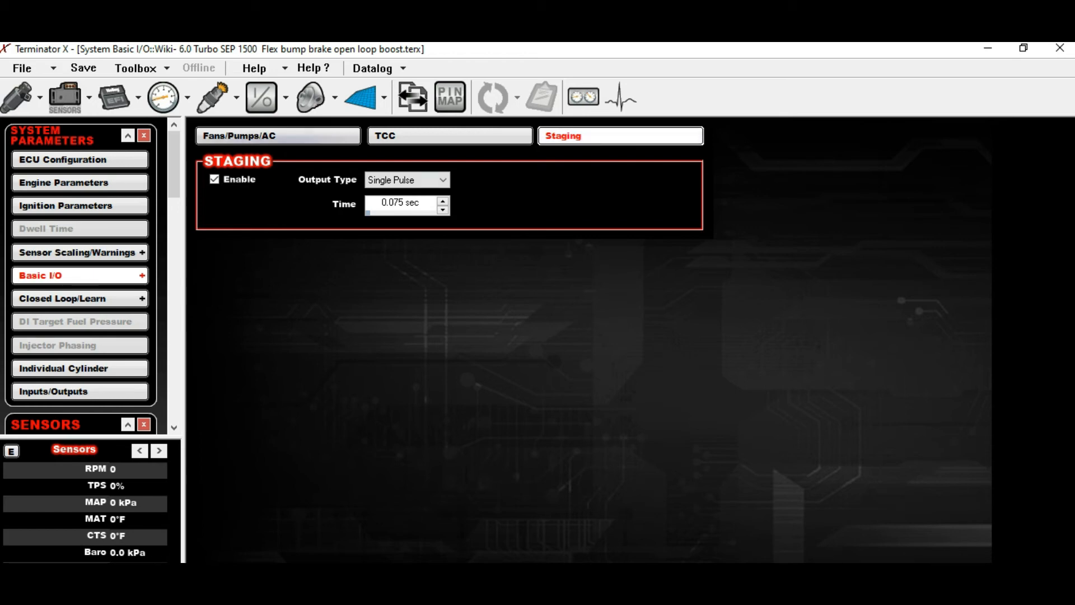
{"action": "left_click", "coordinate": [278, 135]}
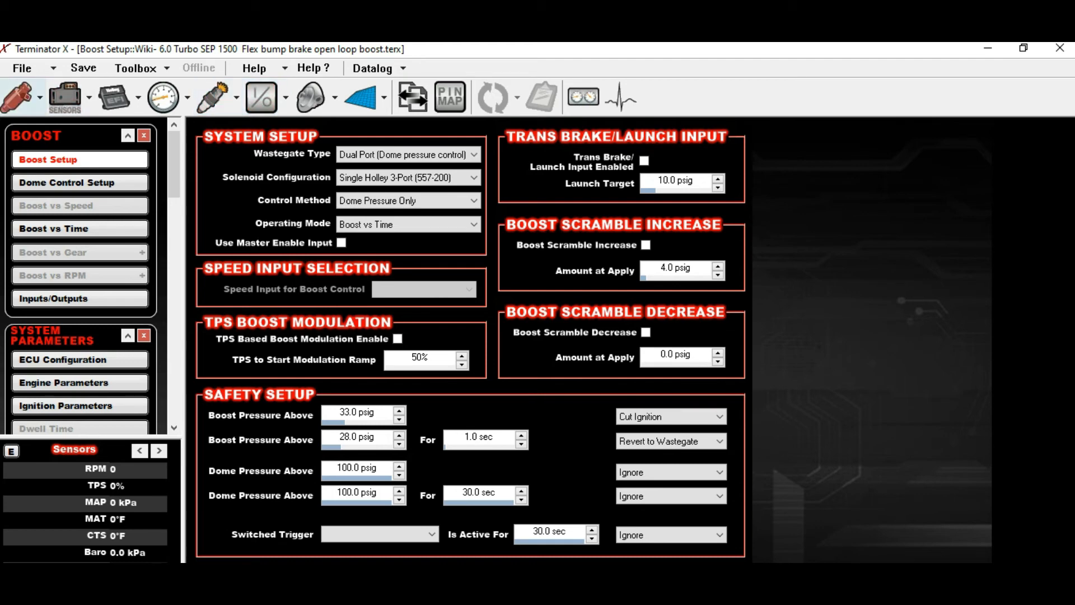
Step: Save the global file past the unmapped I/O warning, then begin Save Global File As
{"action": "left_click", "coordinate": [22, 68]}
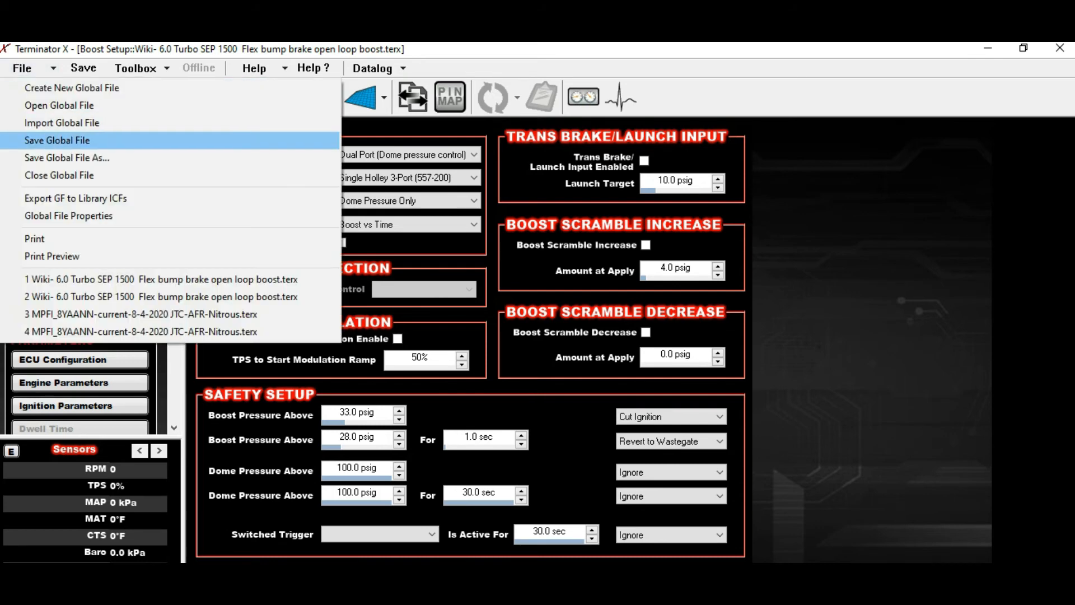
{"action": "left_click", "coordinate": [56, 140]}
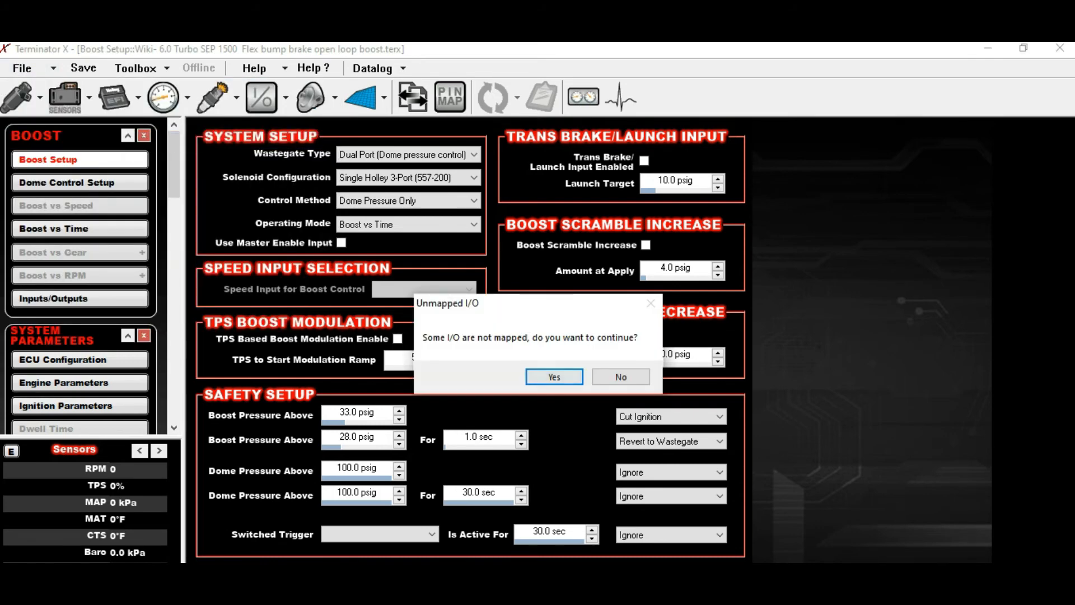
{"action": "left_click", "coordinate": [554, 377]}
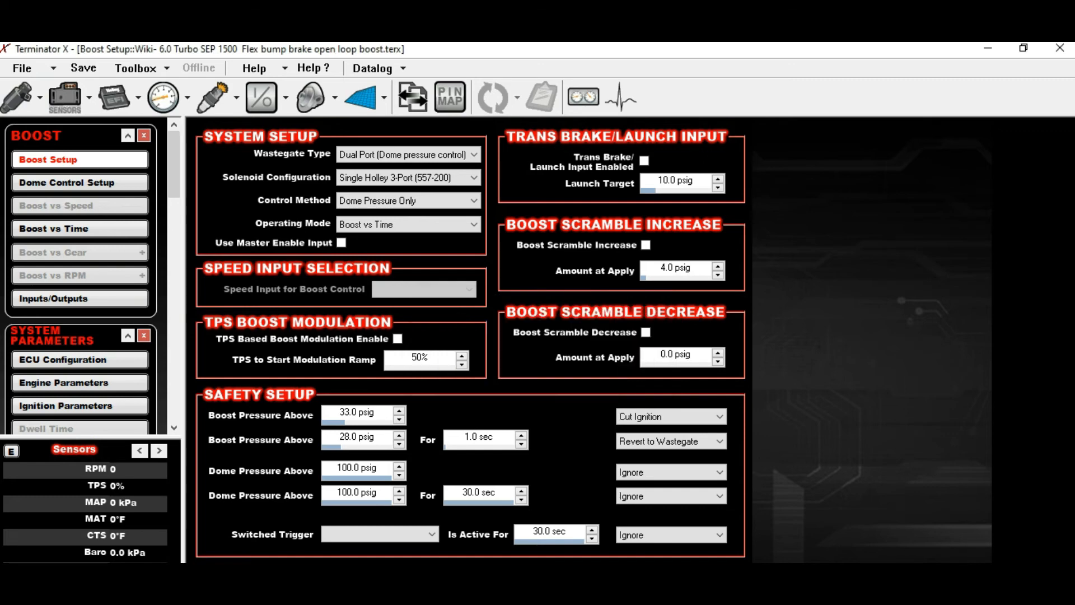
{"action": "left_click", "coordinate": [22, 68]}
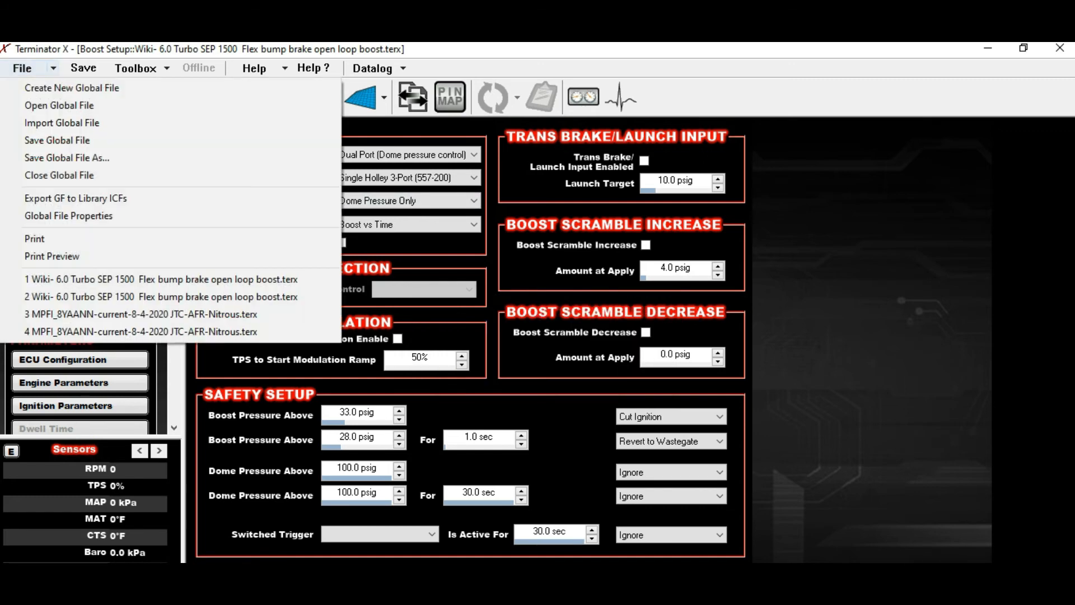
{"action": "left_click", "coordinate": [67, 158]}
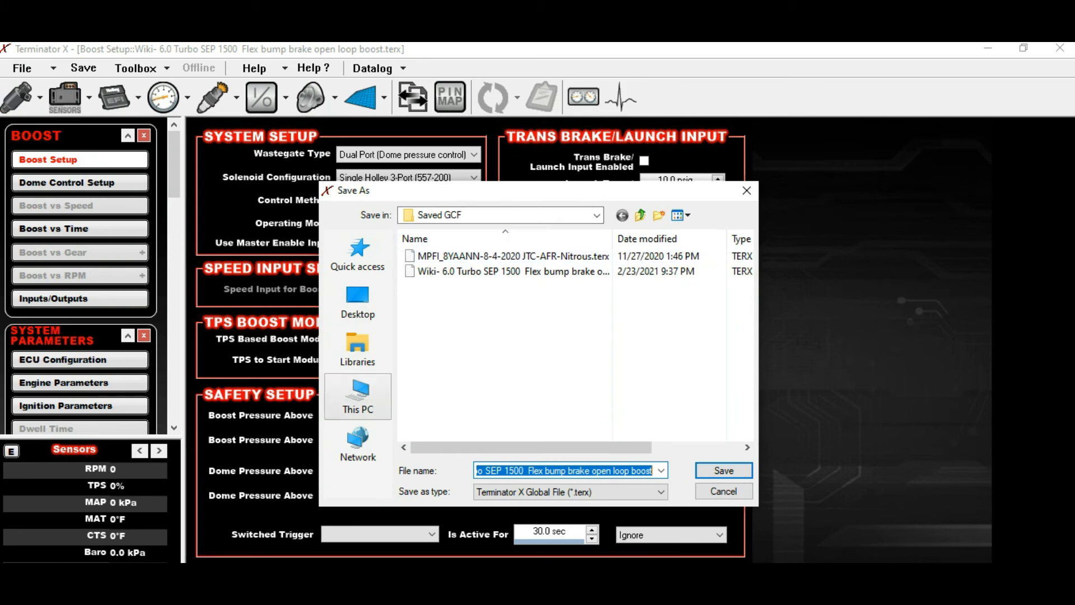
Step: Browse the Save As dialog to SDHC (E:) > HOLLEY > FW0100 > Saved GCF
{"action": "left_click", "coordinate": [357, 397]}
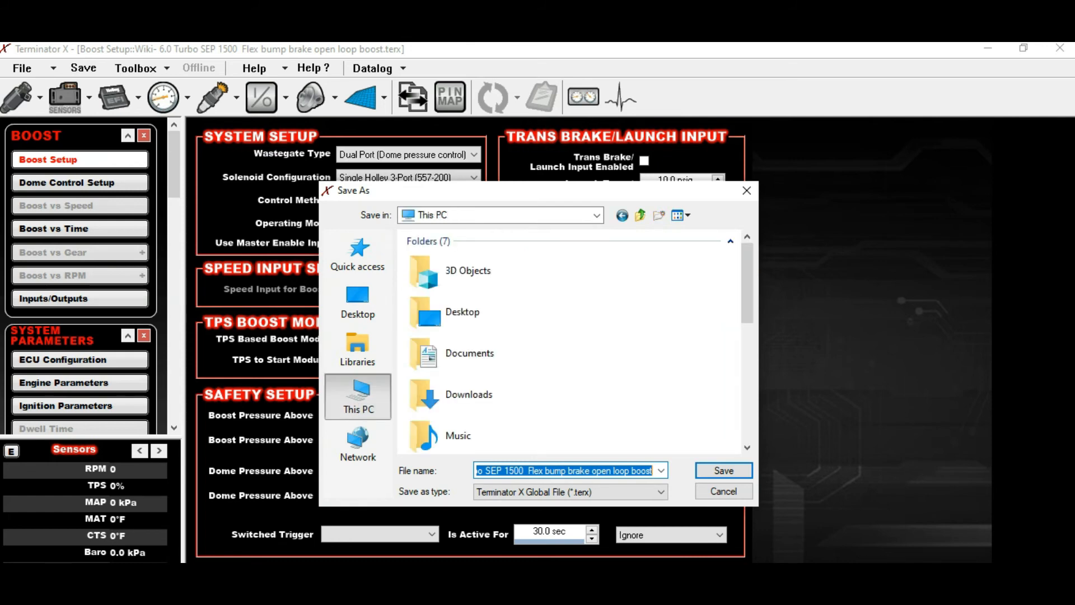
{"action": "scroll", "scroll_direction": "down", "scroll_amount": 3}
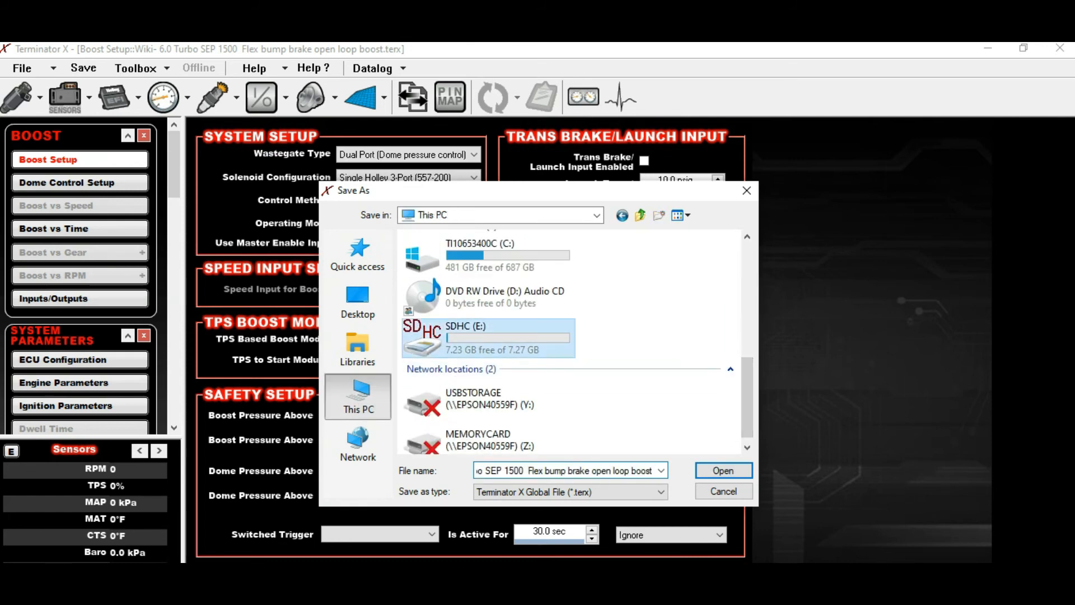
{"action": "double_click", "coordinate": [480, 337]}
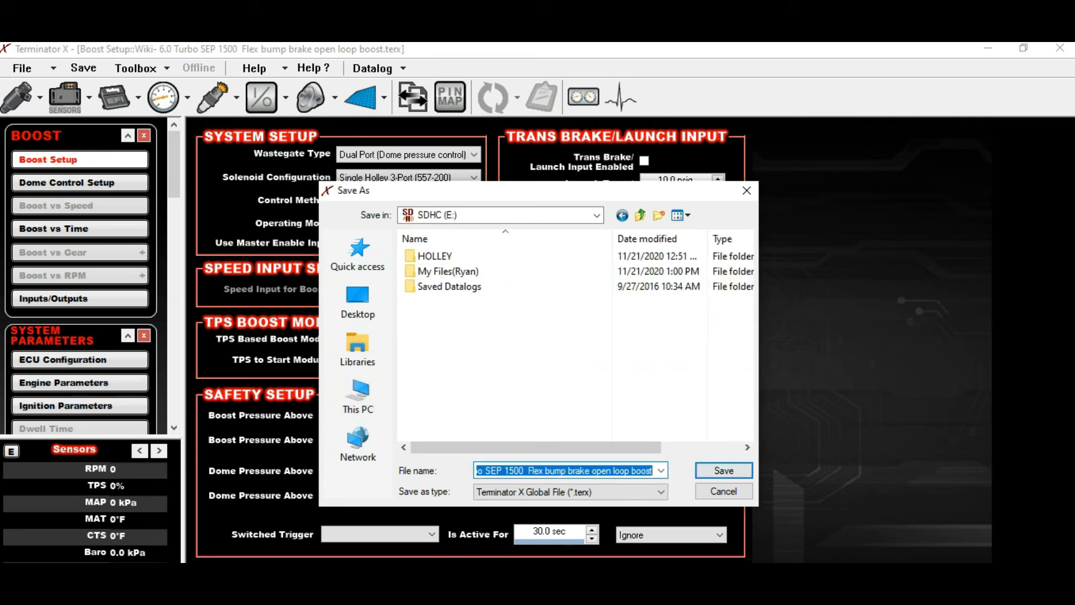
{"action": "left_click", "coordinate": [434, 255]}
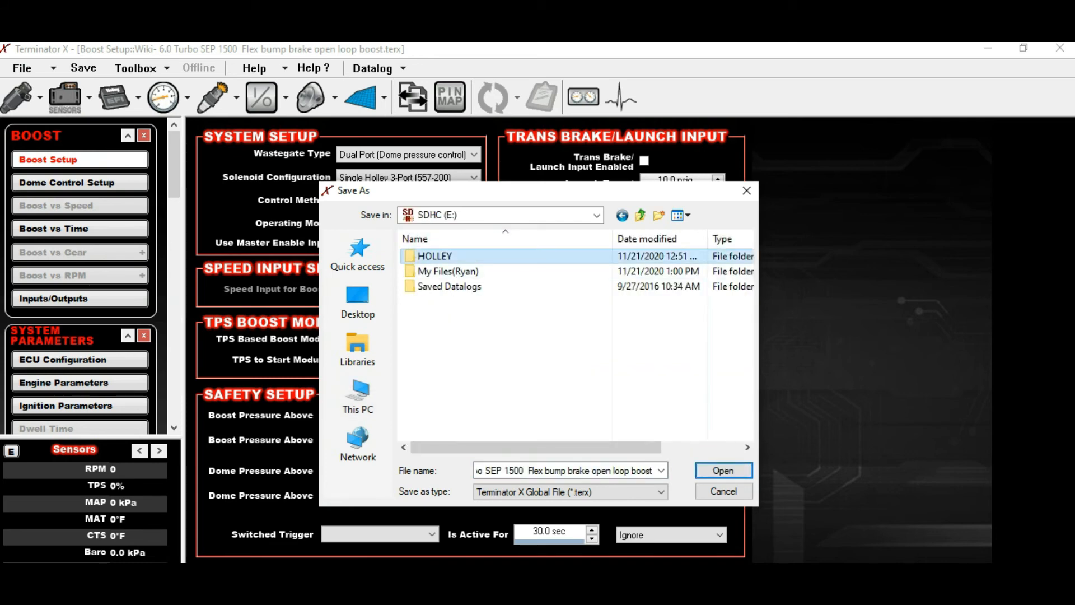
{"action": "double_click", "coordinate": [434, 256]}
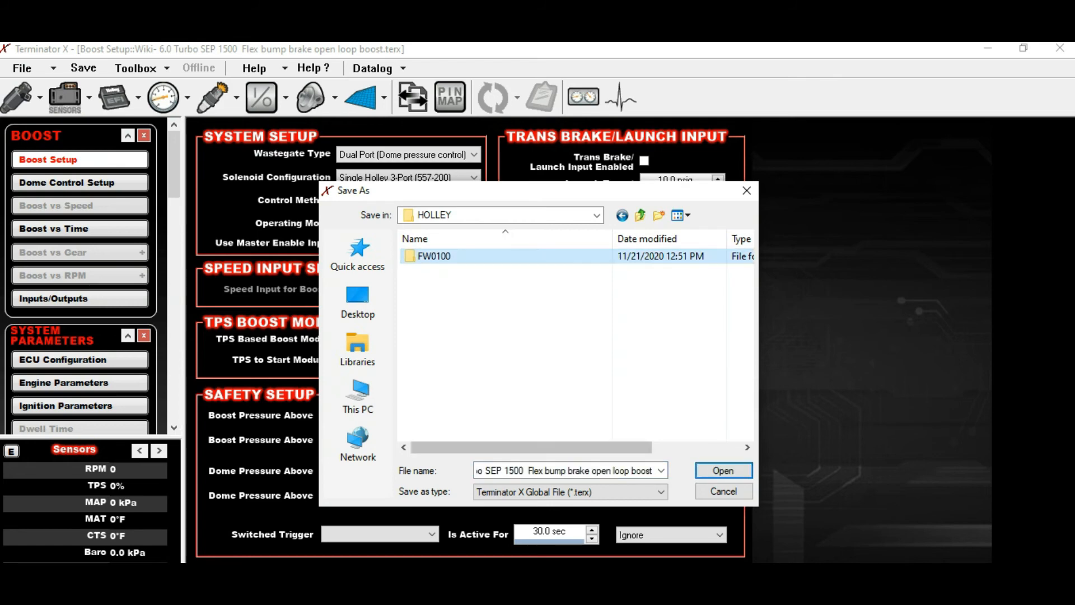
{"action": "double_click", "coordinate": [434, 256]}
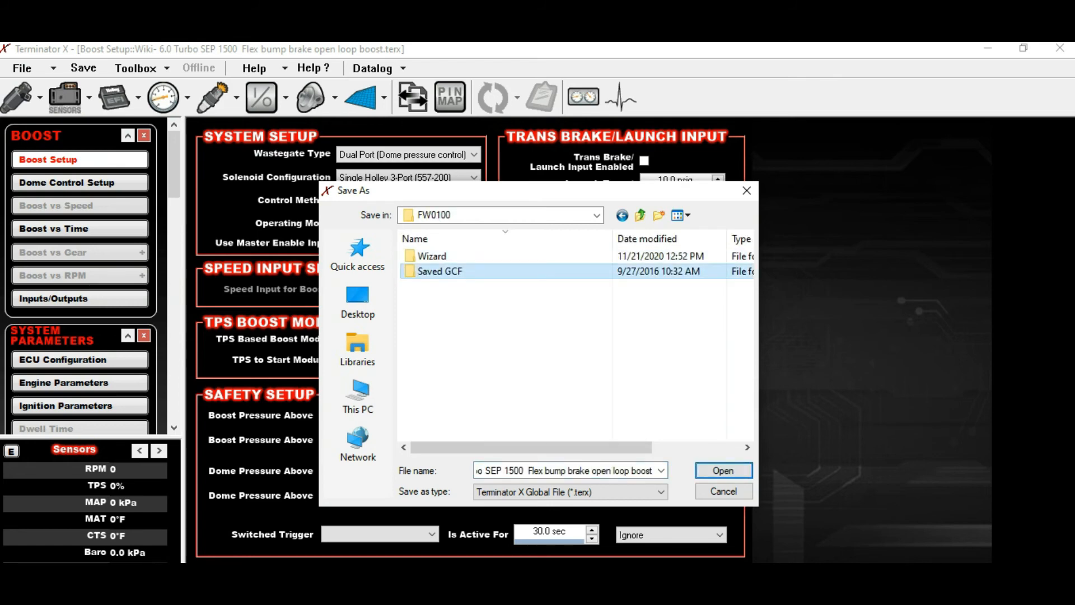
{"action": "double_click", "coordinate": [440, 271]}
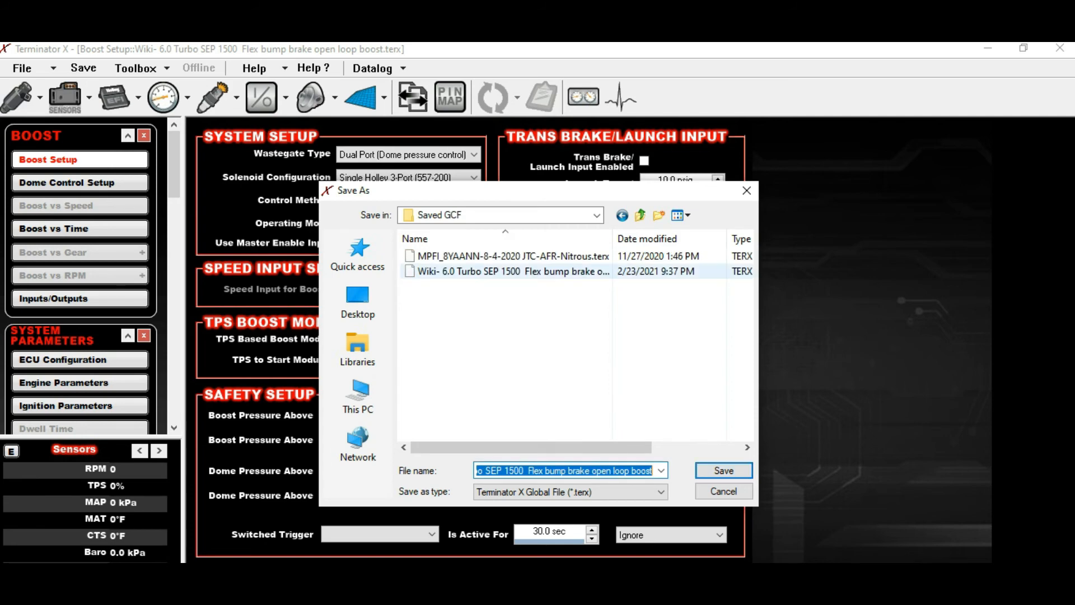
Step: Save over the existing Wiki 6.0 Turbo file, accepting the replace and unmapped I/O prompts
{"action": "left_click", "coordinate": [512, 271]}
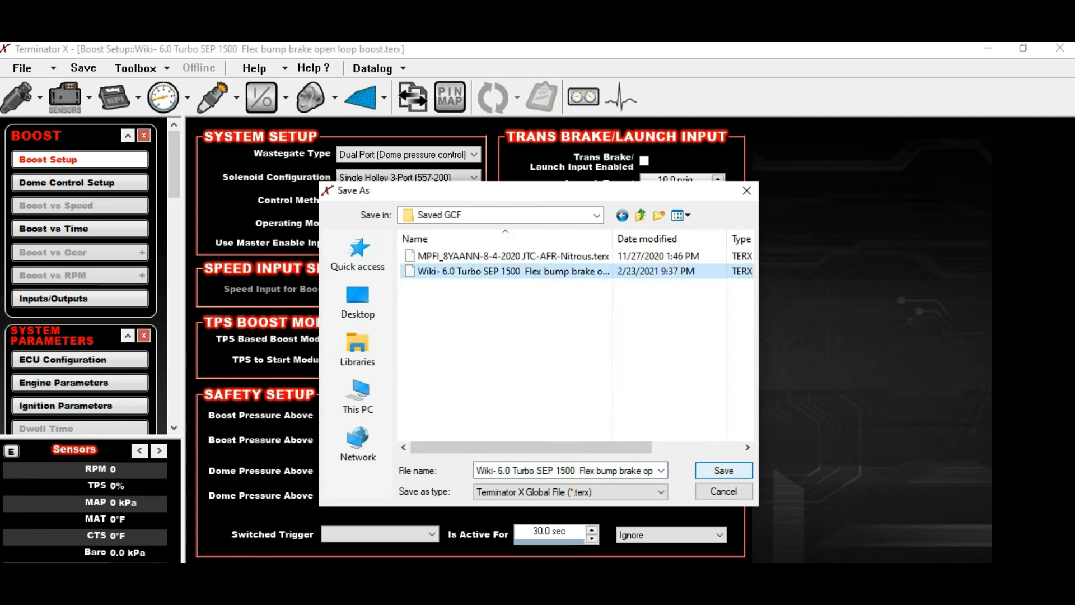
{"action": "left_click", "coordinate": [721, 471]}
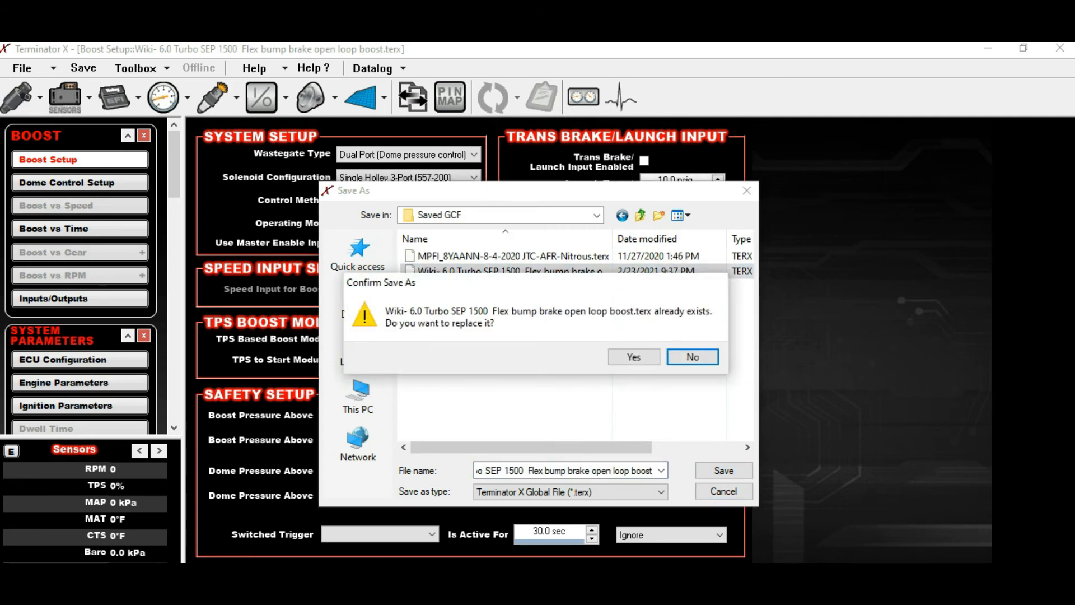
{"action": "left_click", "coordinate": [632, 356]}
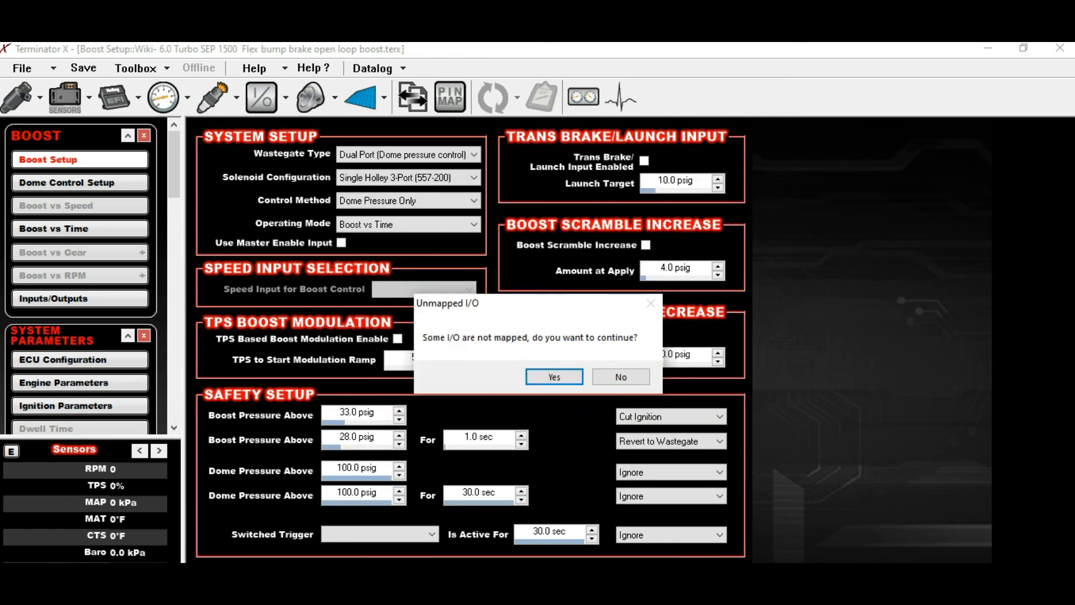
{"action": "left_click", "coordinate": [552, 376]}
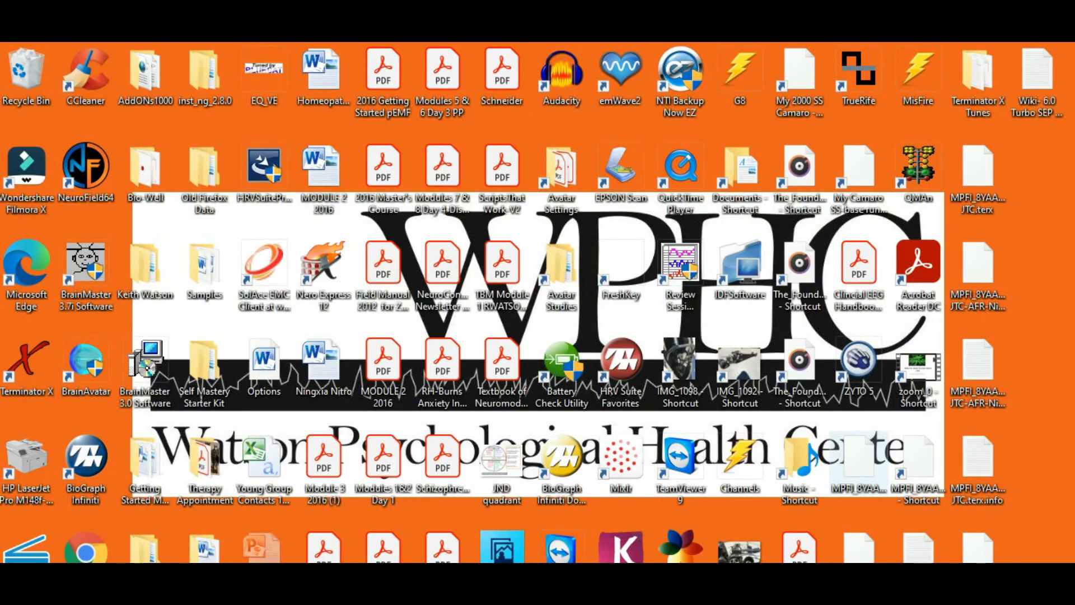
Step: Relaunch Terminator X with no file loaded and start Import Global File
{"action": "left_click", "coordinate": [85, 363]}
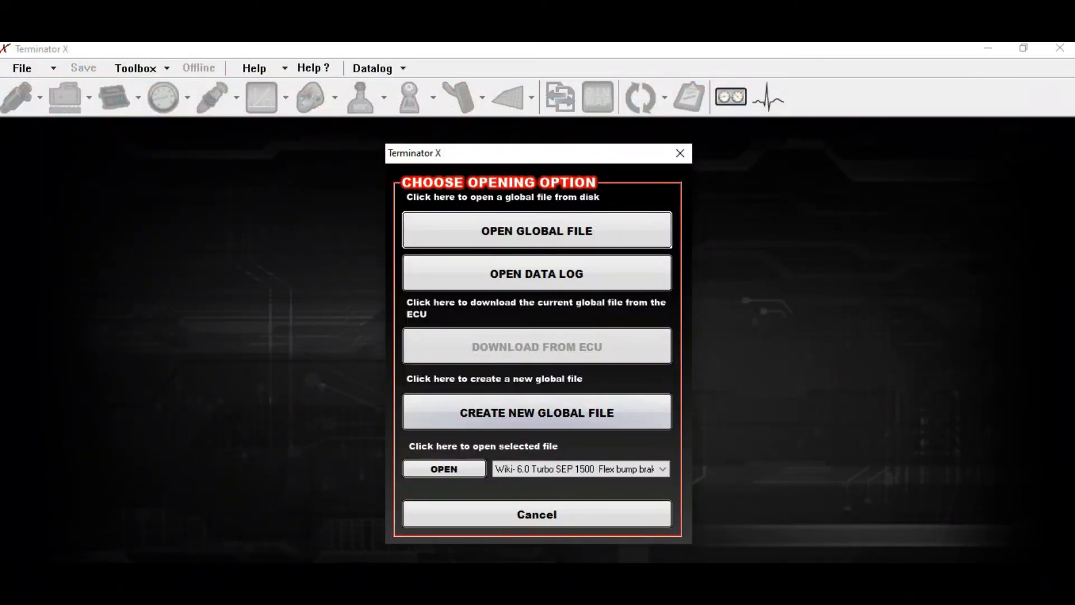
{"action": "left_click", "coordinate": [443, 468]}
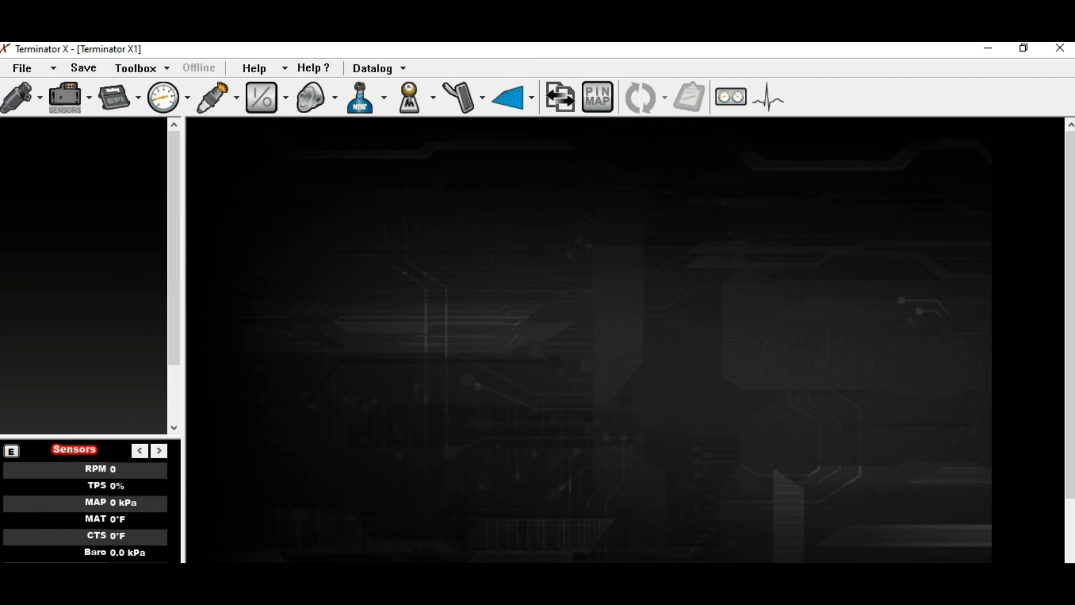
{"action": "left_click", "coordinate": [22, 68]}
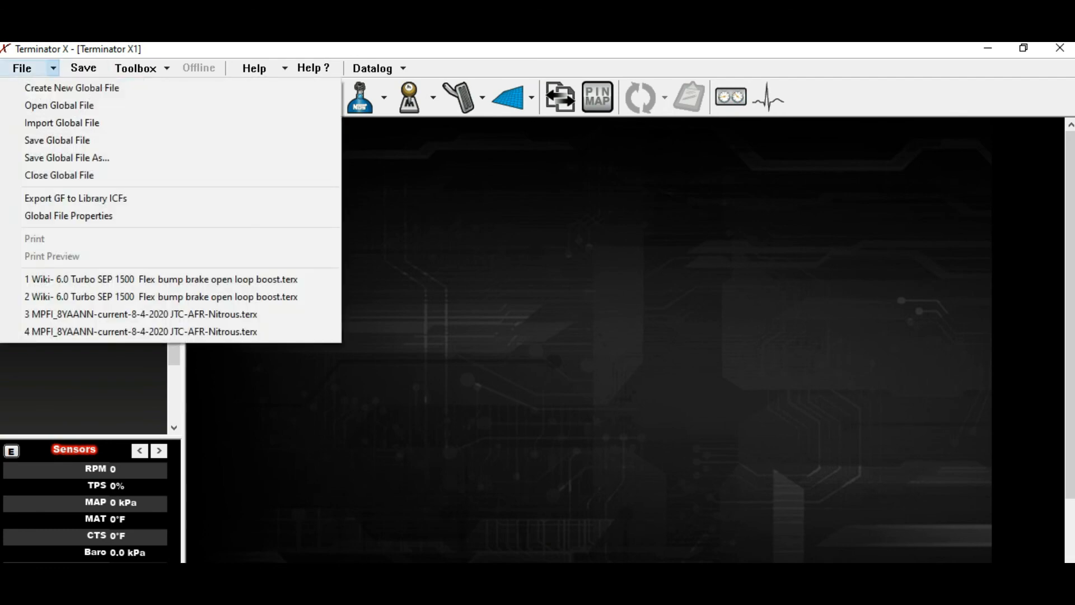
{"action": "left_click", "coordinate": [62, 123]}
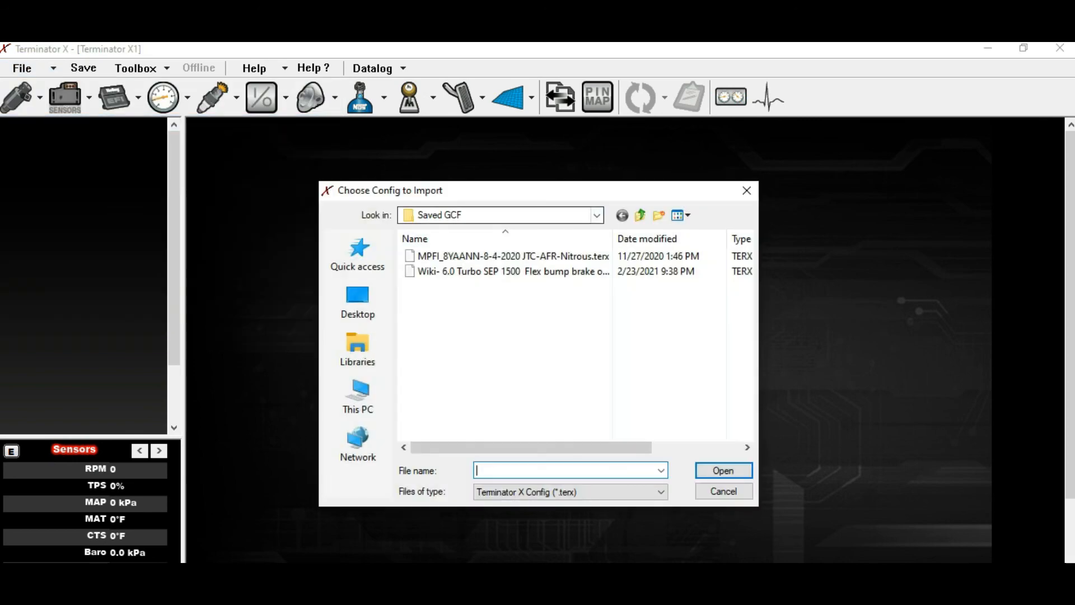
Step: Browse the Look in locations above Saved GCF, then cancel the import dialog
{"action": "left_click", "coordinate": [595, 215]}
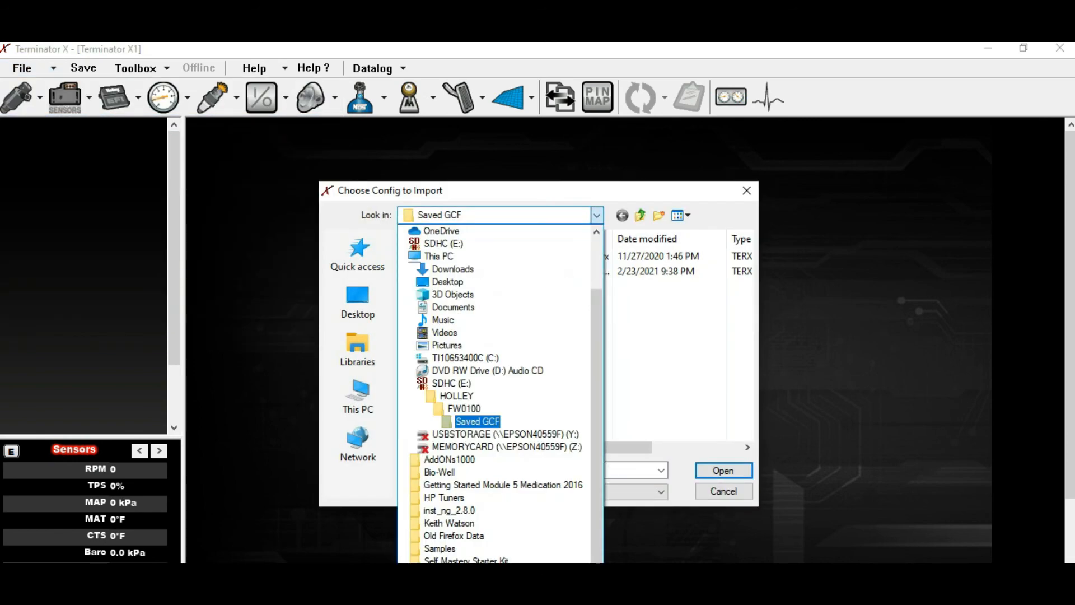
{"action": "left_click", "coordinate": [453, 269]}
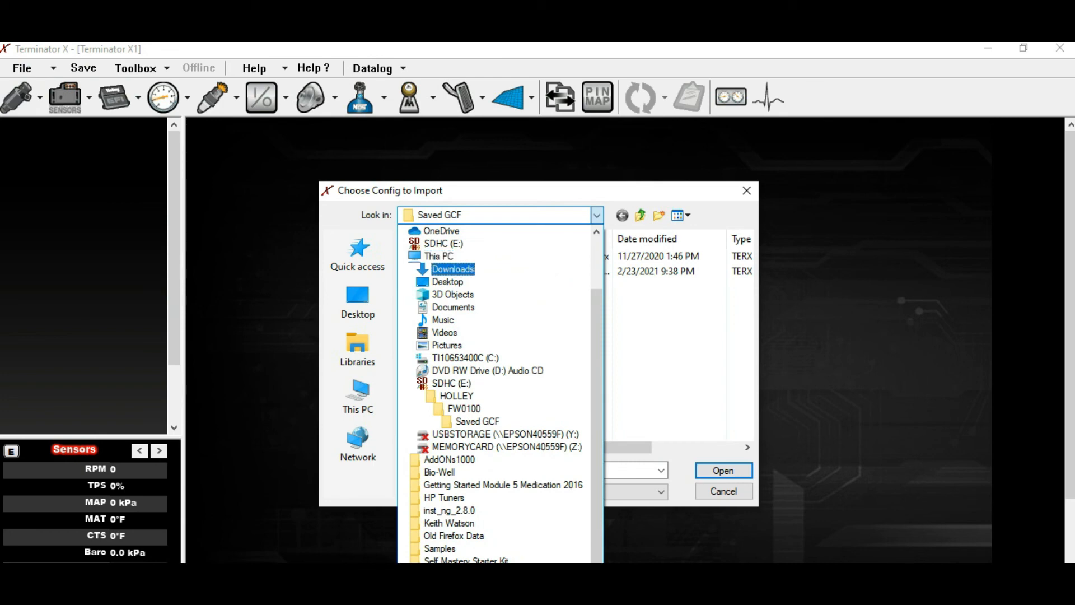
{"action": "left_click", "coordinate": [488, 371]}
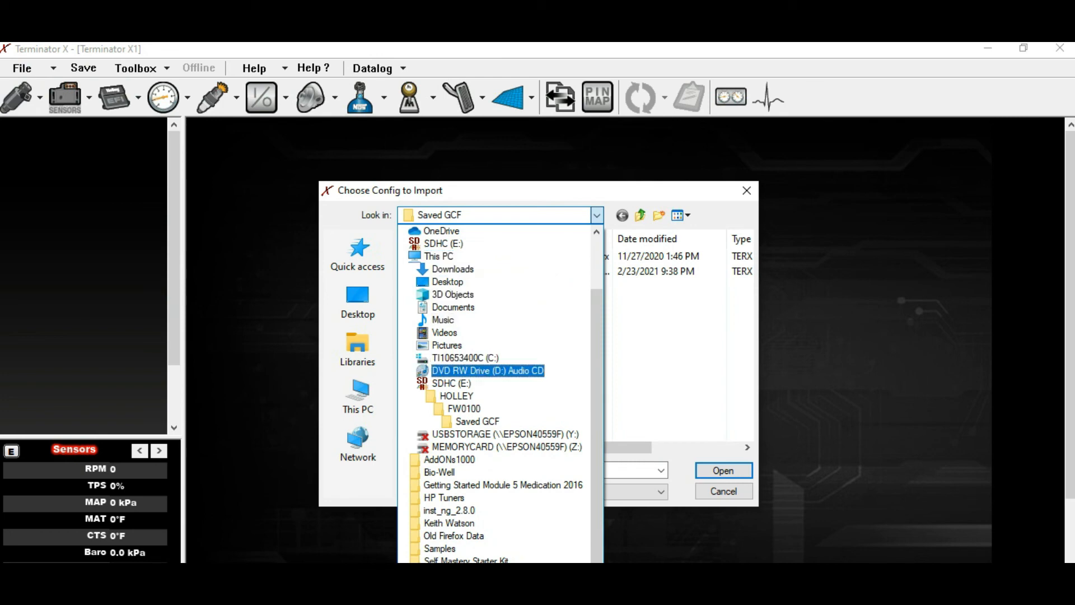
{"action": "left_click", "coordinate": [456, 395]}
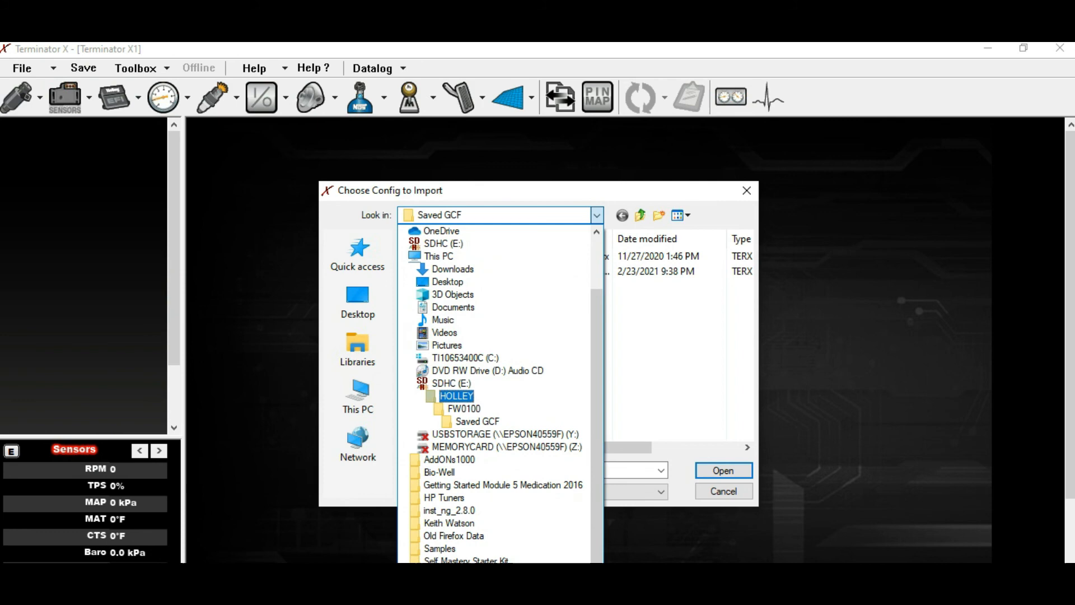
{"action": "left_click", "coordinate": [452, 293]}
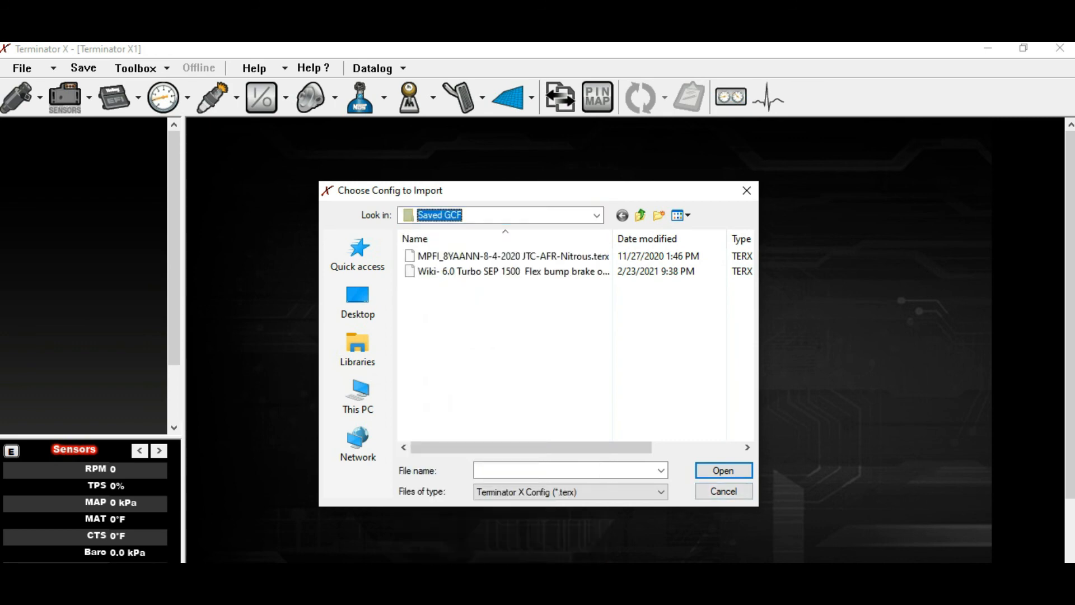
{"action": "left_click", "coordinate": [721, 492]}
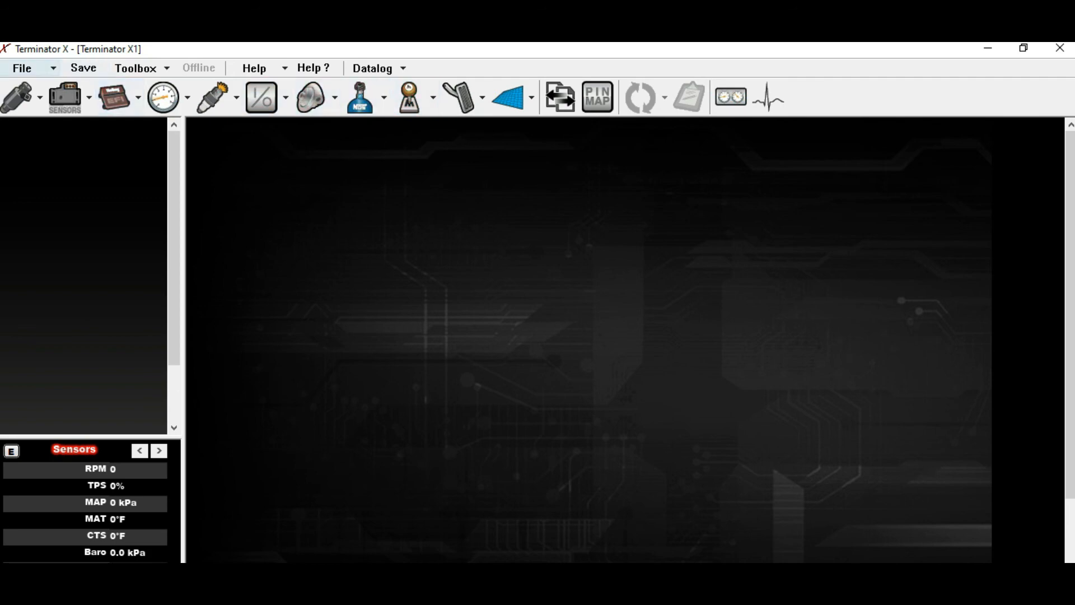
Step: Exit Terminator X to reveal Google Drive's TuneCabinet folder in the browser
{"action": "left_click", "coordinate": [21, 68]}
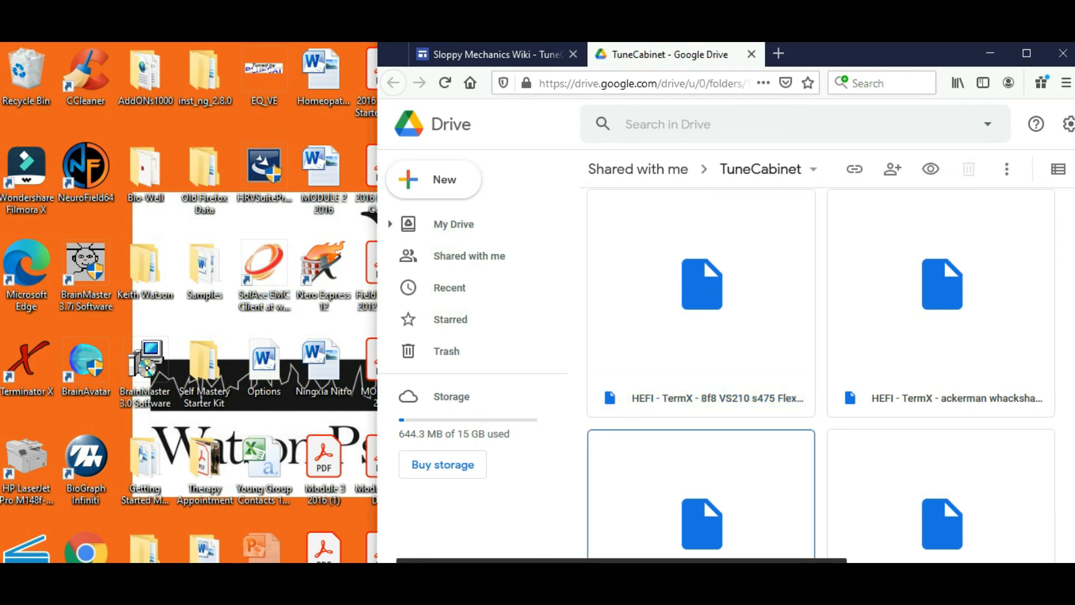
{"action": "scroll", "scroll_direction": "down", "scroll_amount": 3}
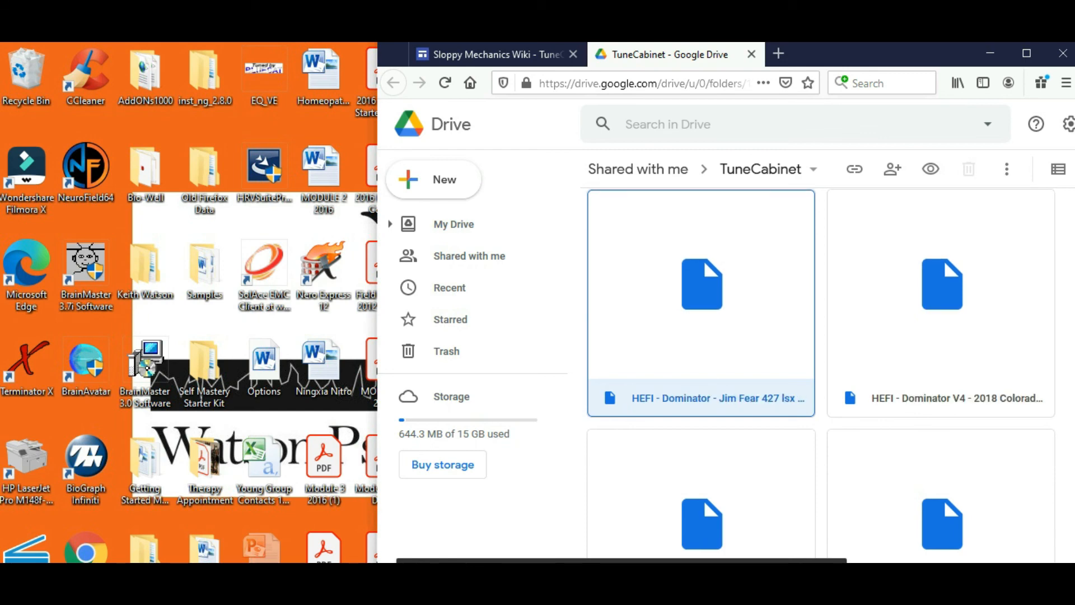
{"action": "scroll", "scroll_direction": "down", "scroll_amount": 3}
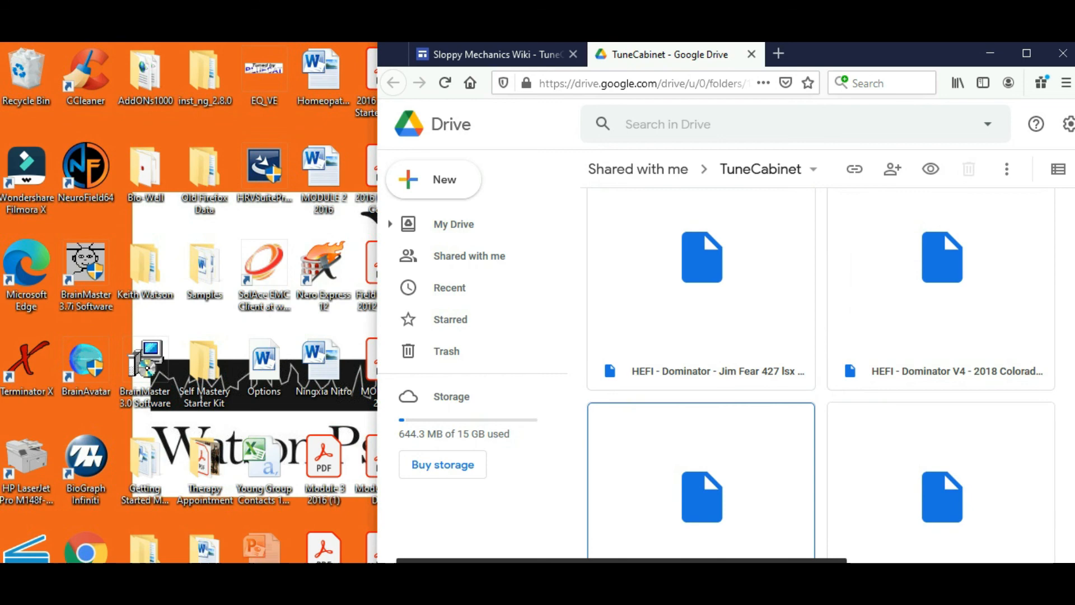